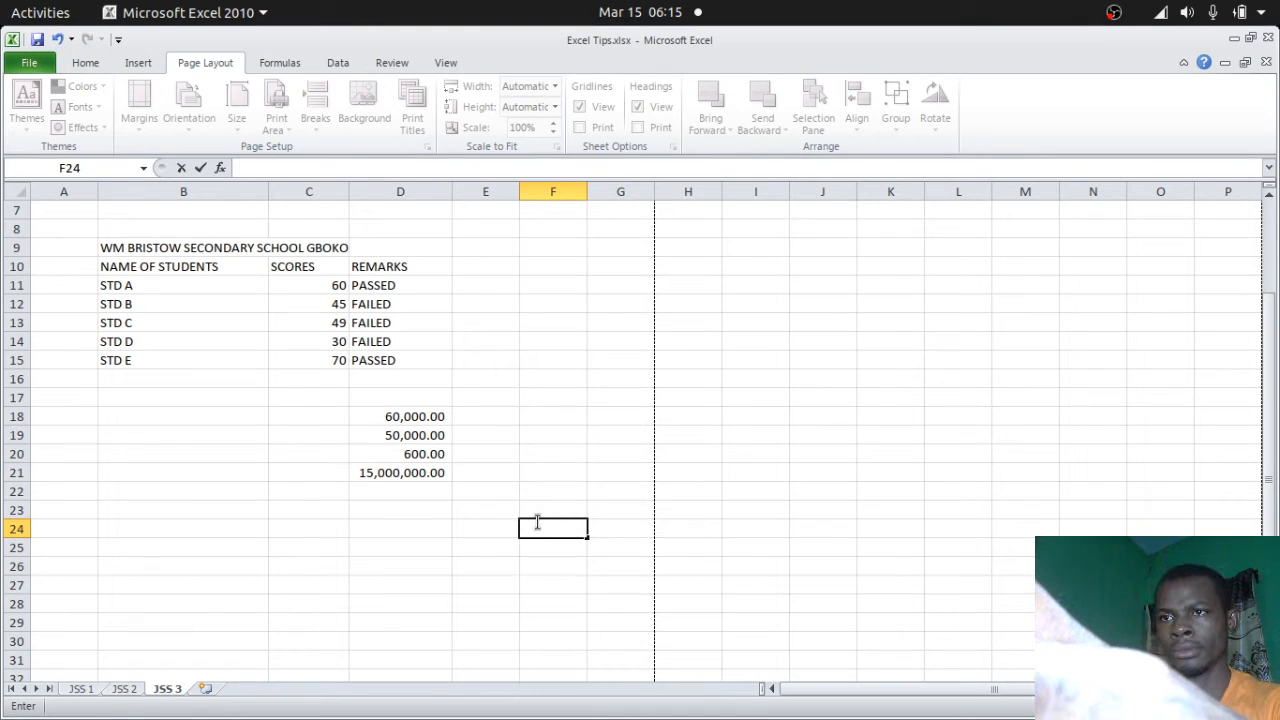
Step: Inspect the parts of the pass/fail formula in D11
click(553, 566)
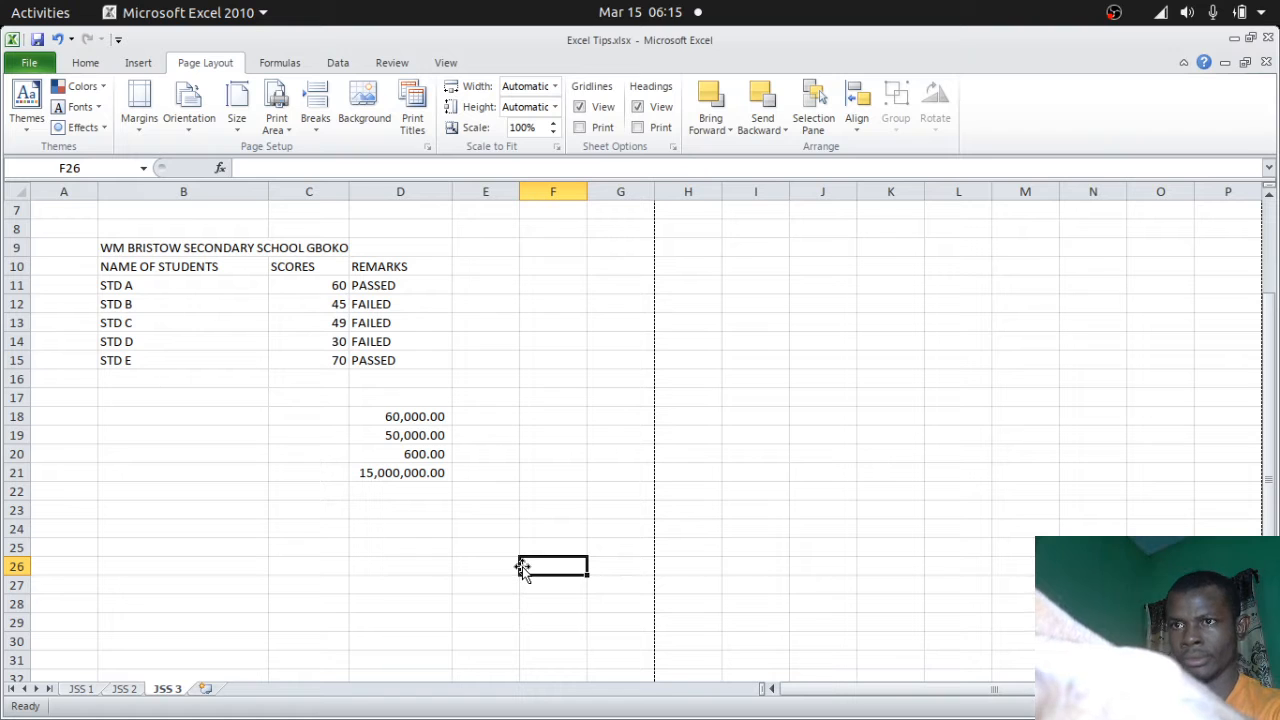
click(400, 585)
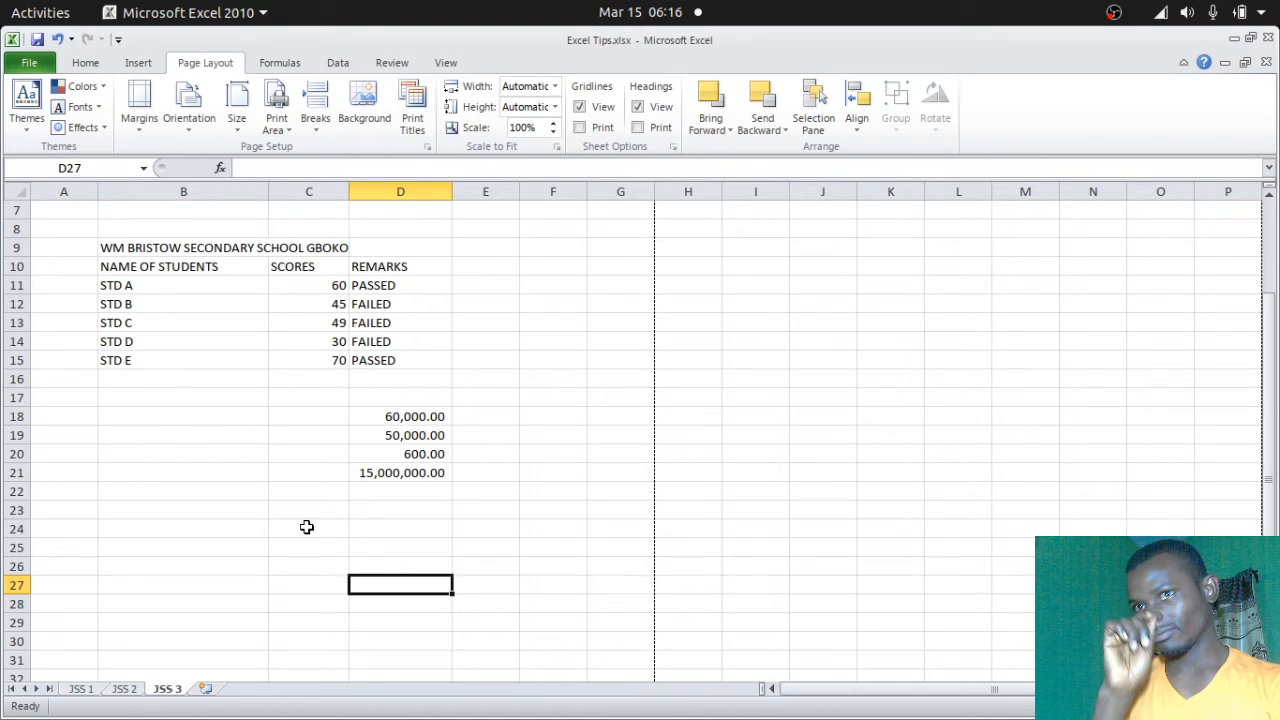
mouse_move(327, 521)
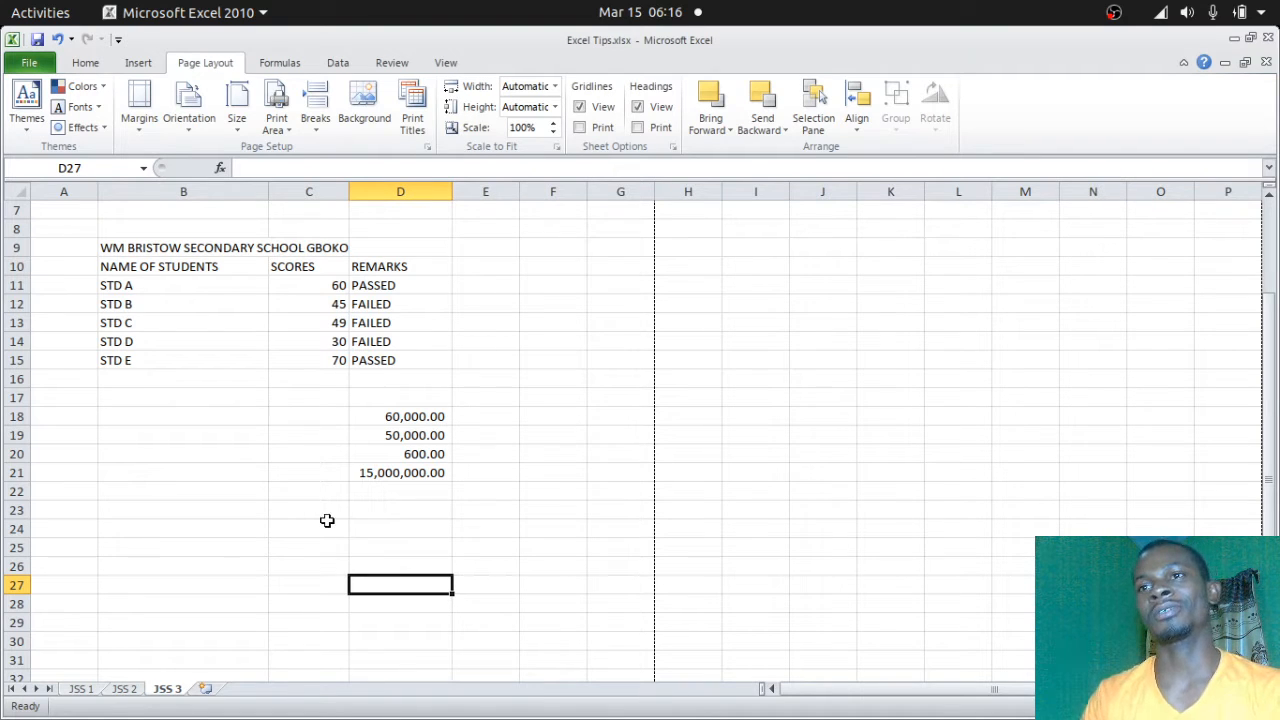
mouse_move(331, 462)
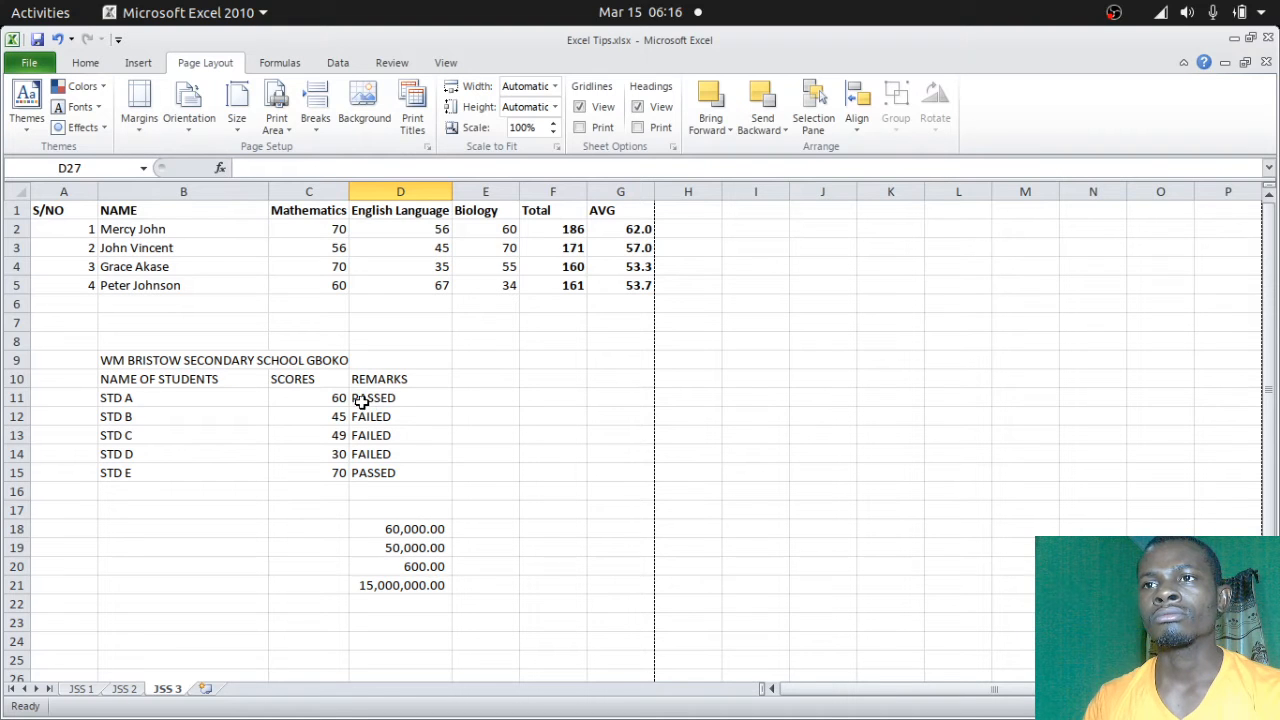
click(400, 397)
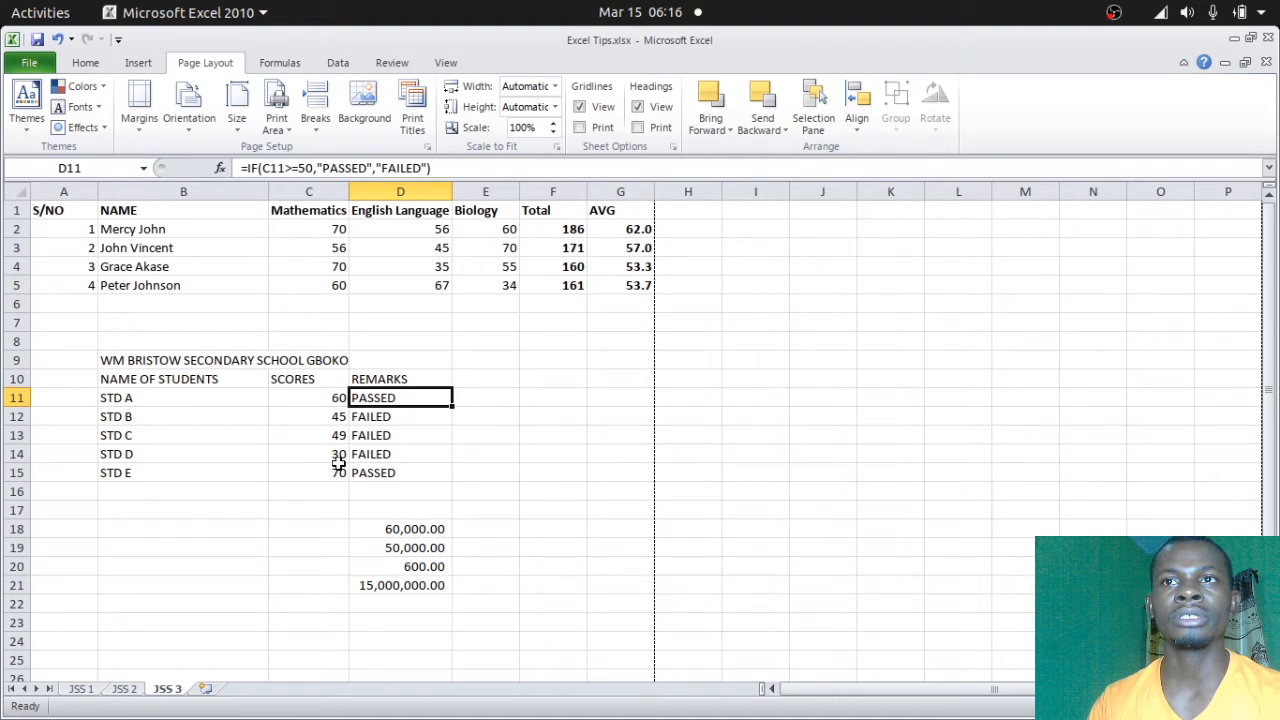
mouse_move(356, 410)
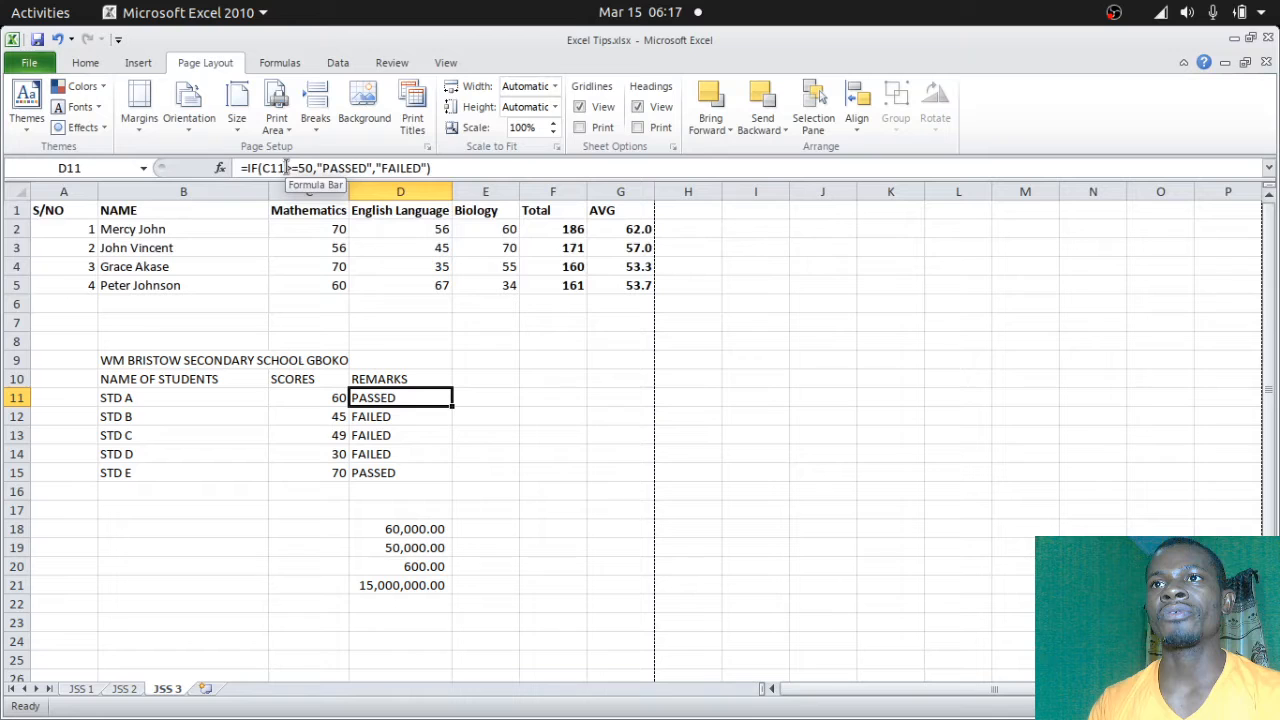
double_click(400, 397)
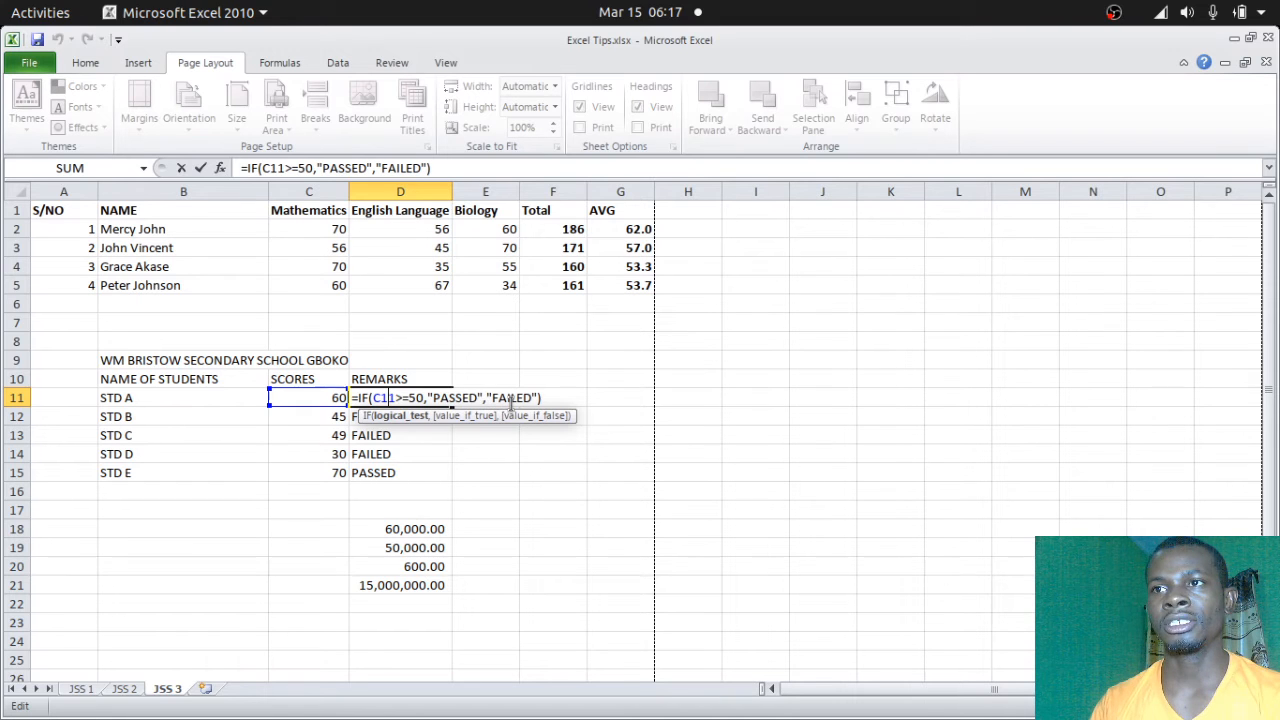
mouse_move(445, 415)
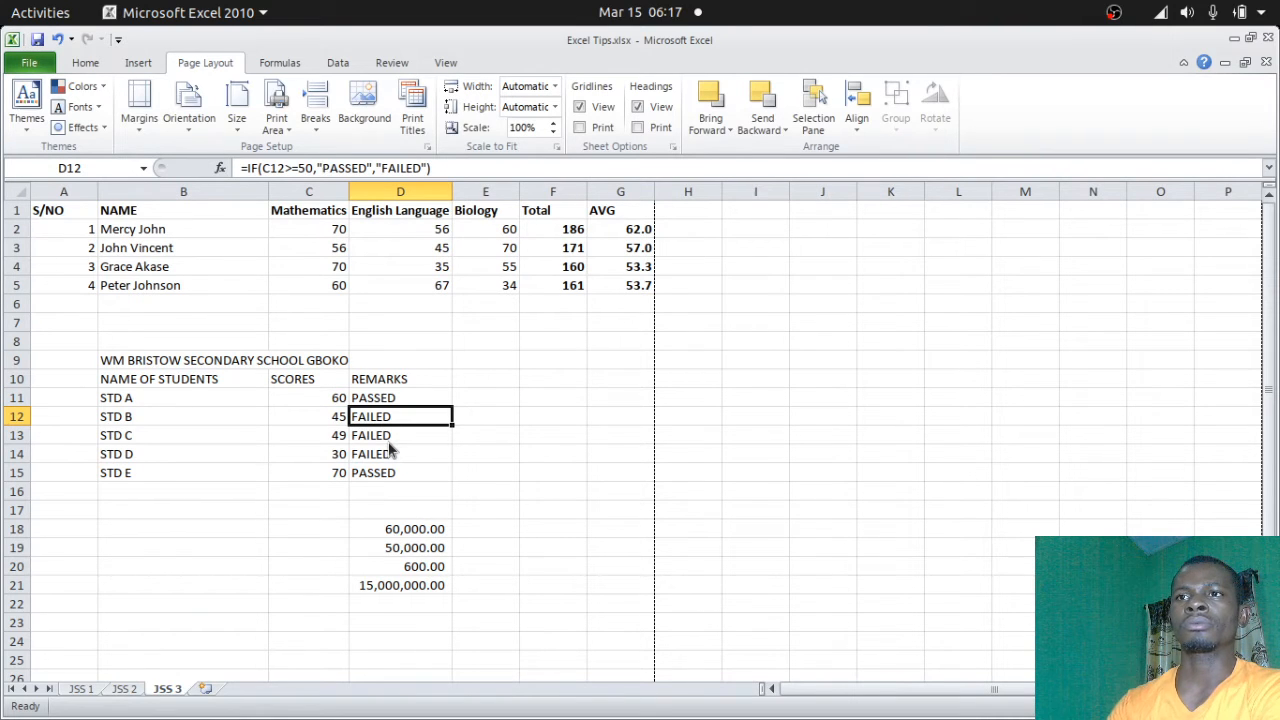
Step: Clear the numbers in D18:D21, then enter test value 8000 in F18 and delete it
scroll(down, 3)
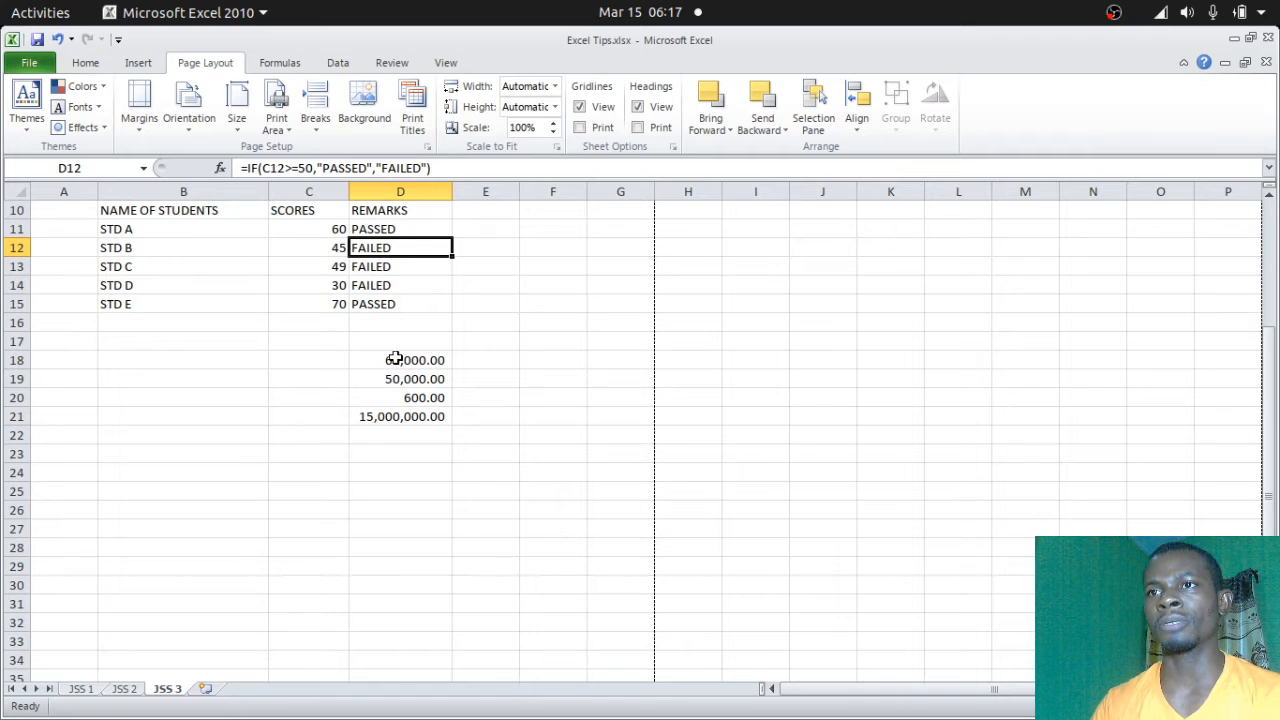
drag(400, 360, 400, 417)
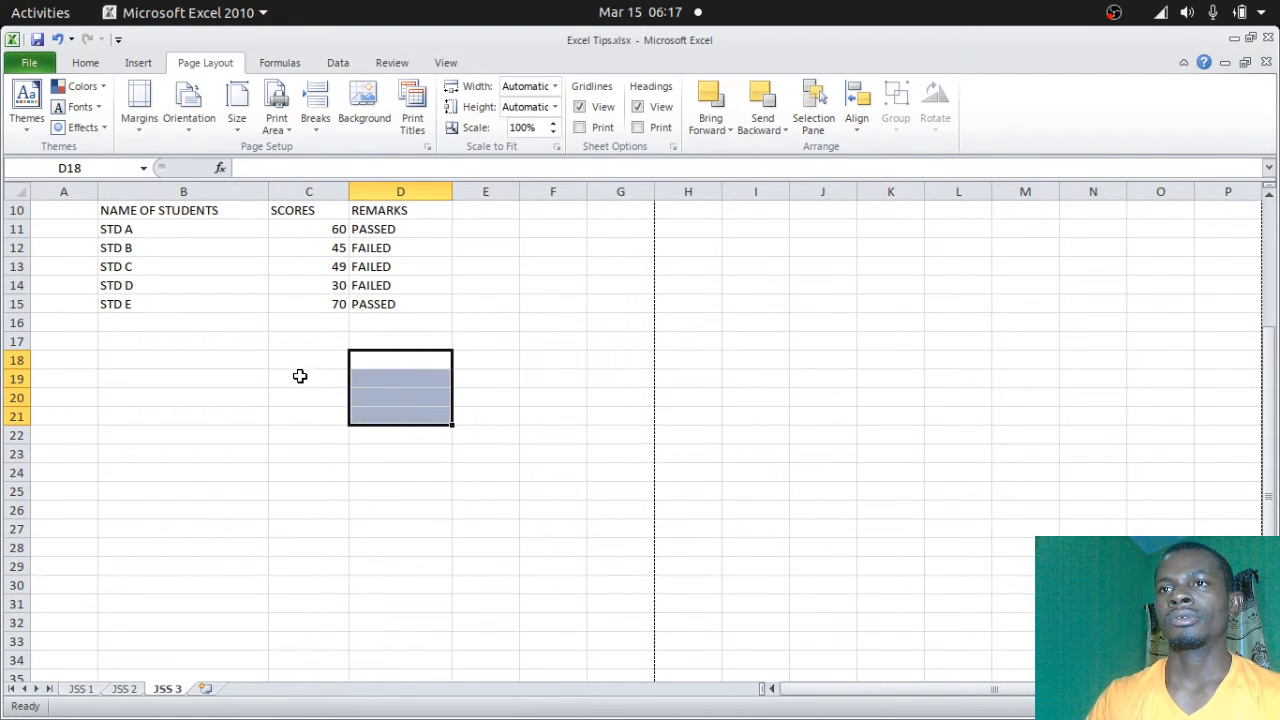
mouse_move(540, 380)
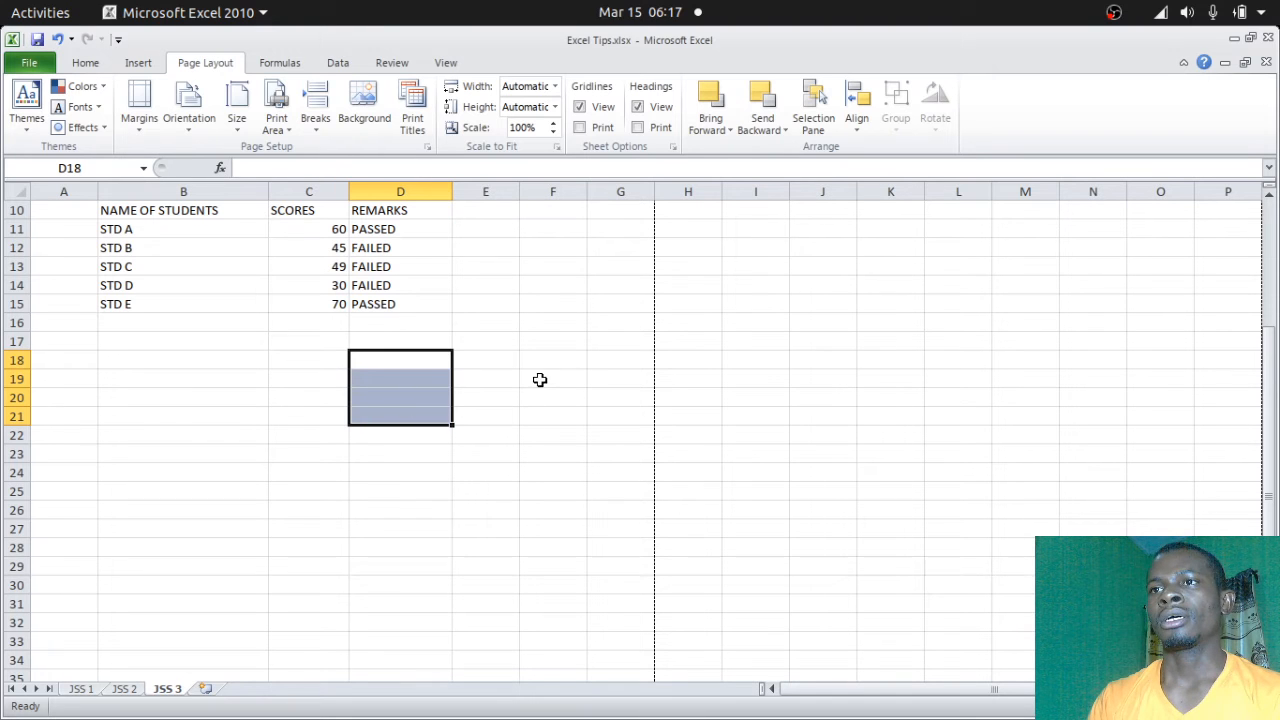
click(553, 360)
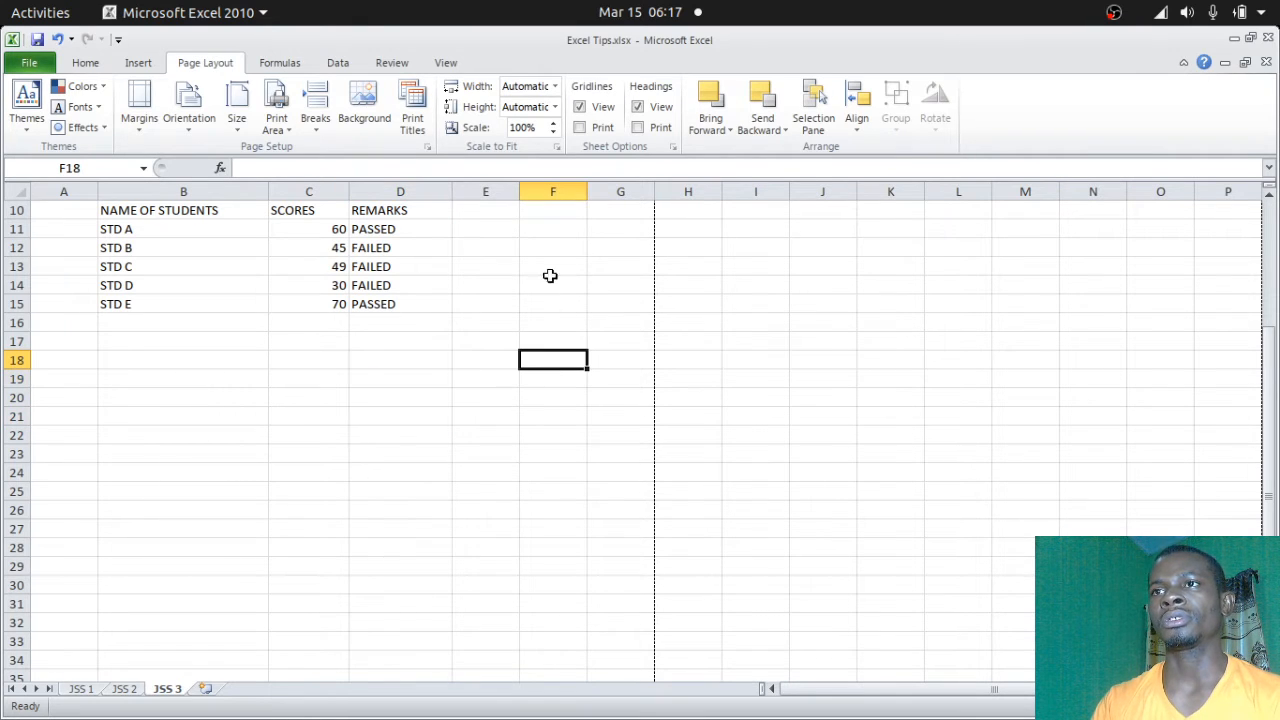
mouse_move(546, 343)
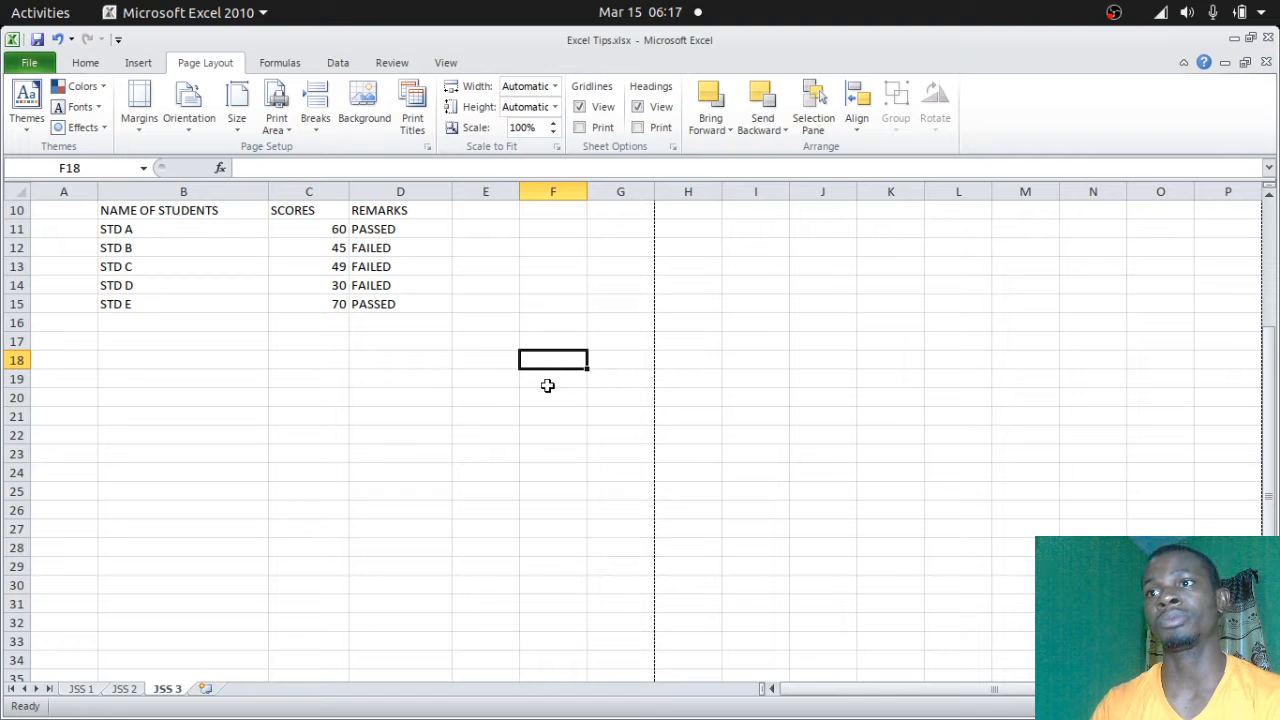
mouse_move(549, 375)
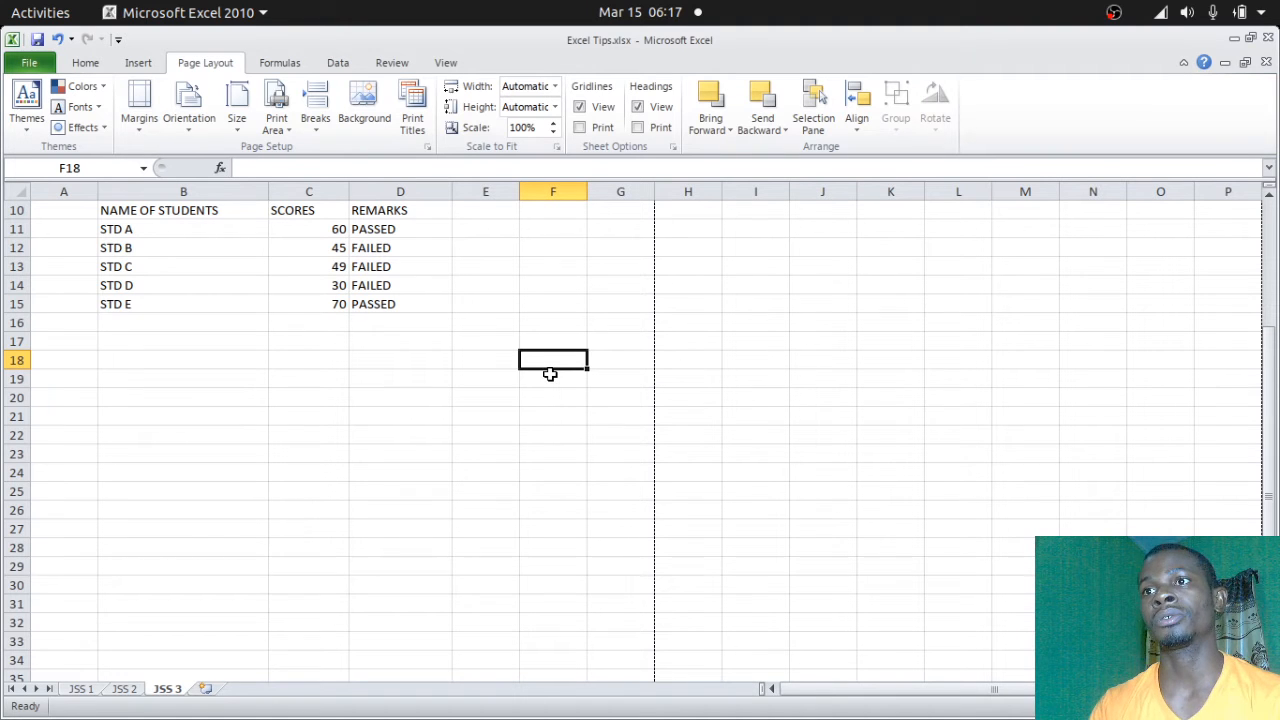
mouse_move(356, 491)
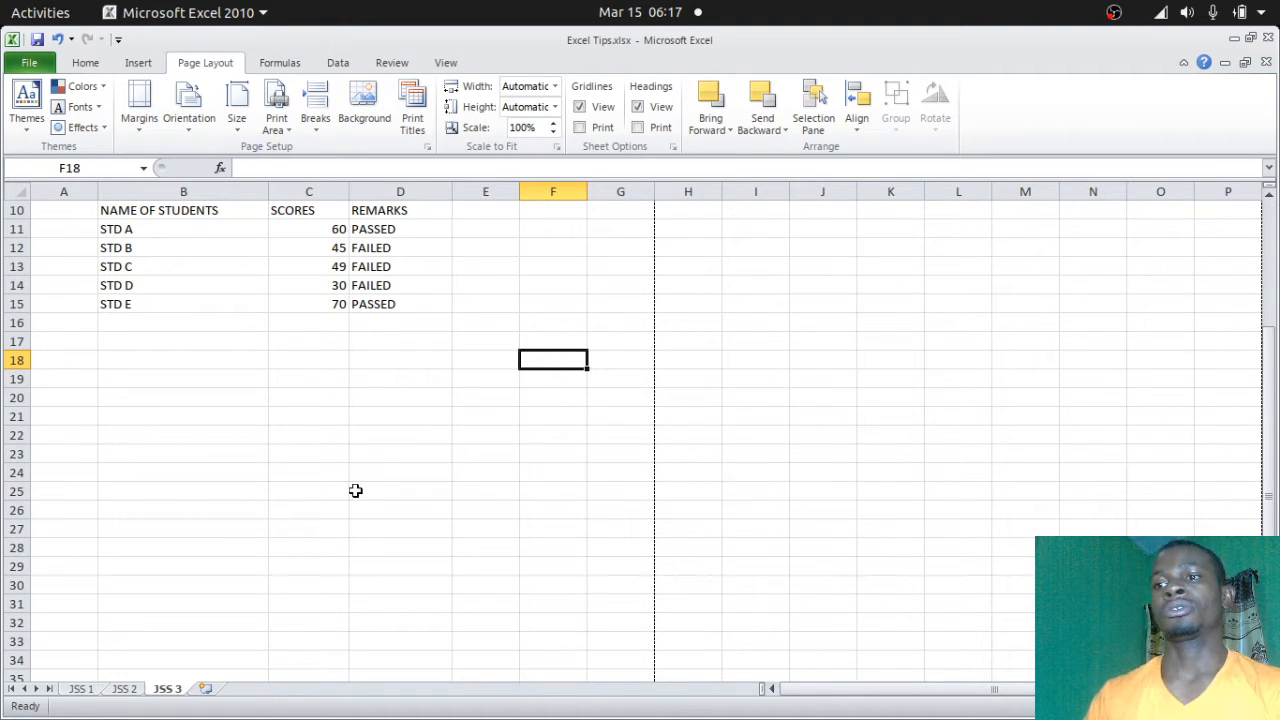
text(8000)
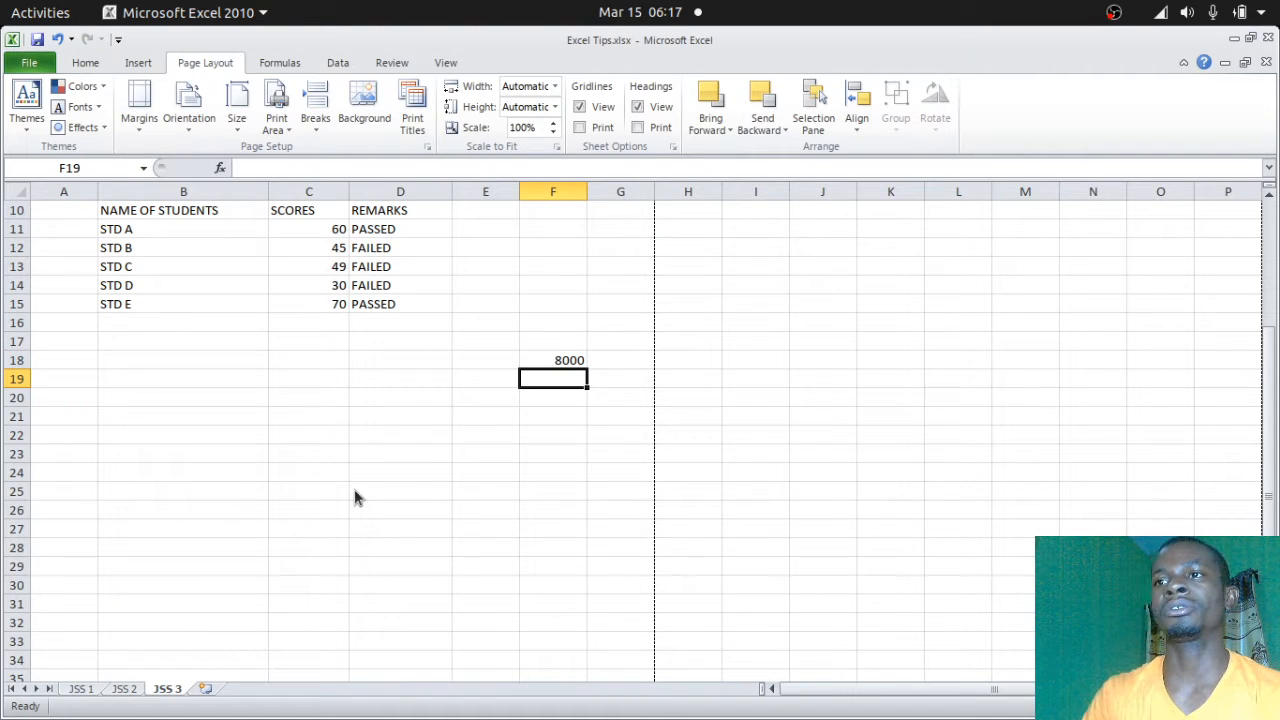
mouse_move(568, 400)
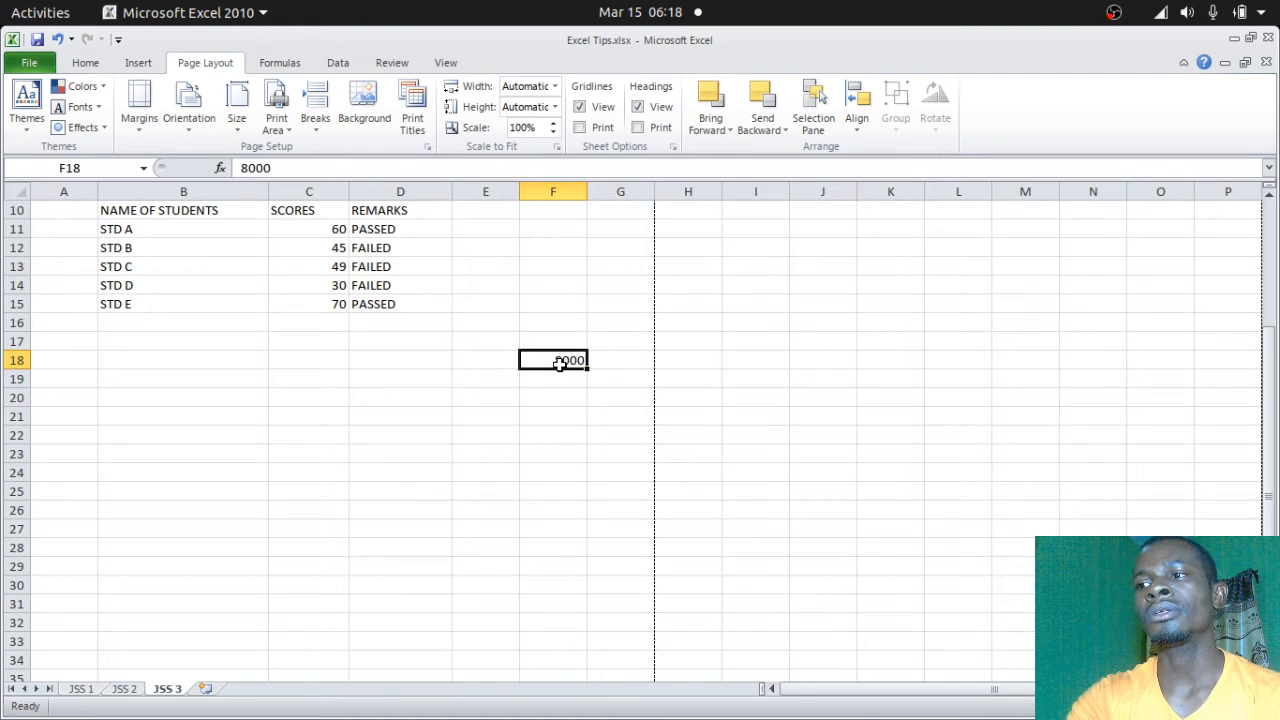
key(Delete)
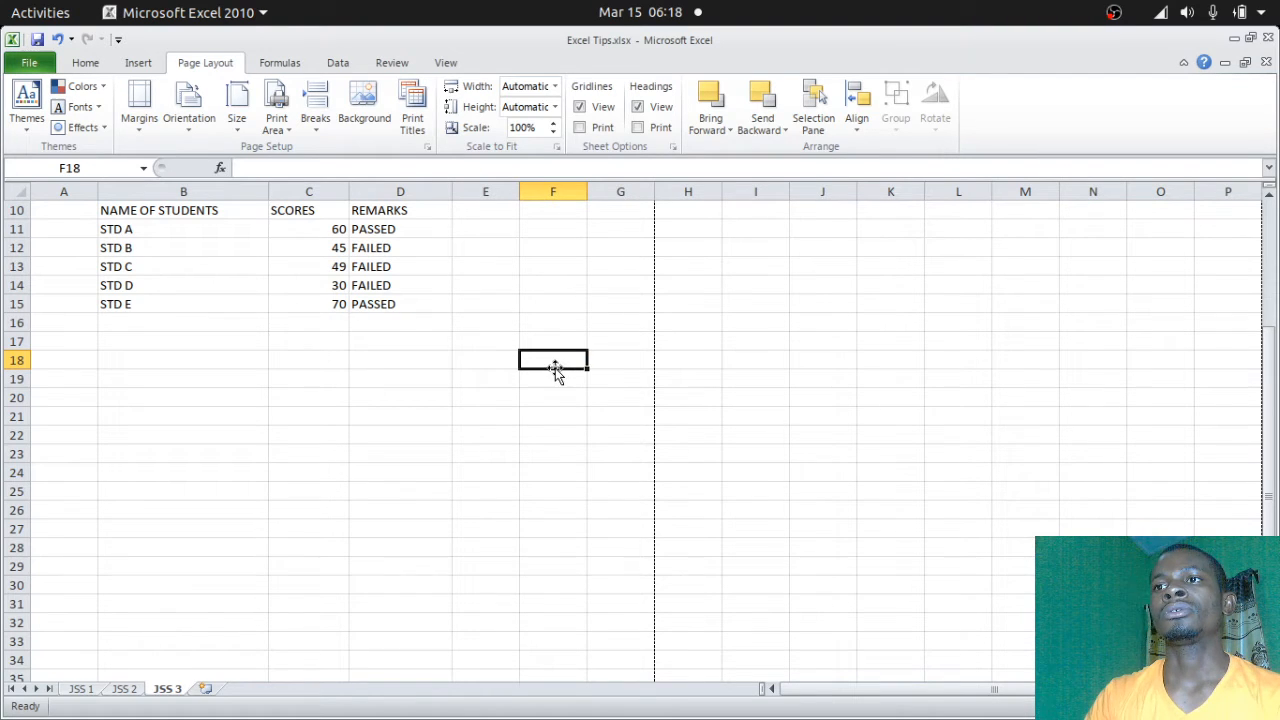
mouse_move(546, 379)
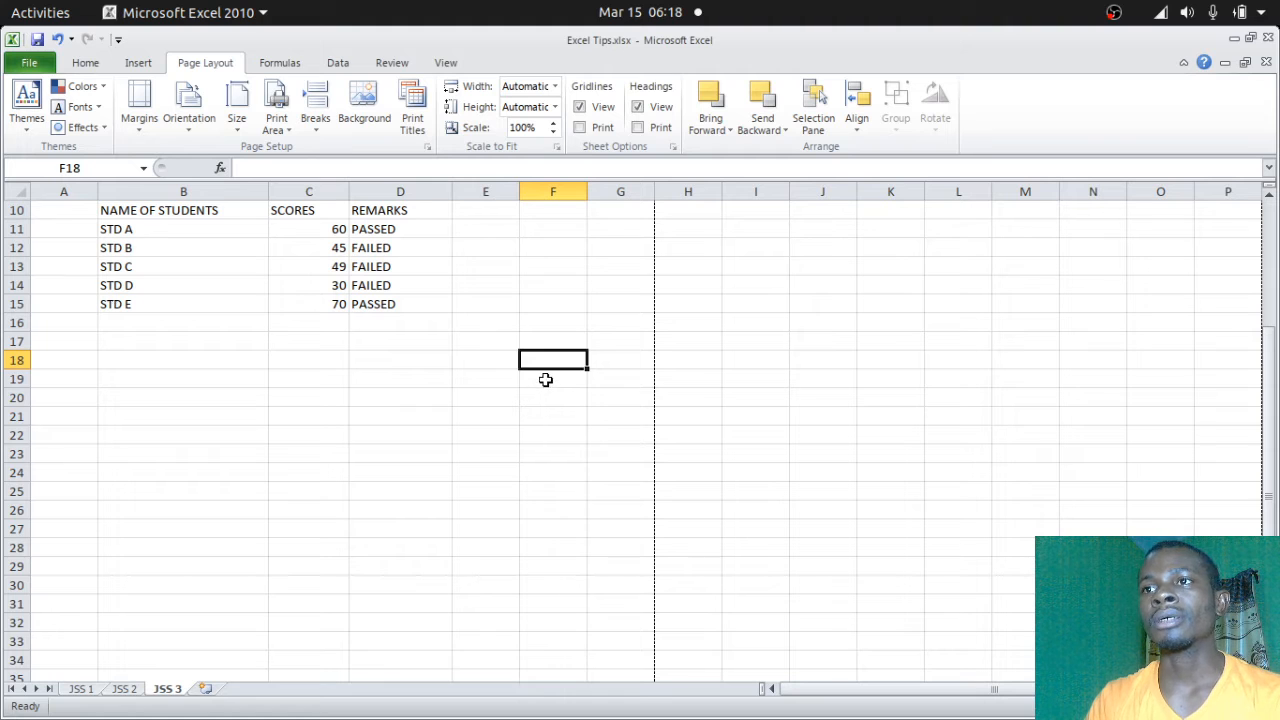
Step: Give F19:F32 thousands-separator formatting and enter 5,000 and 5,500 in consecutive cells
drag(553, 378, 553, 622)
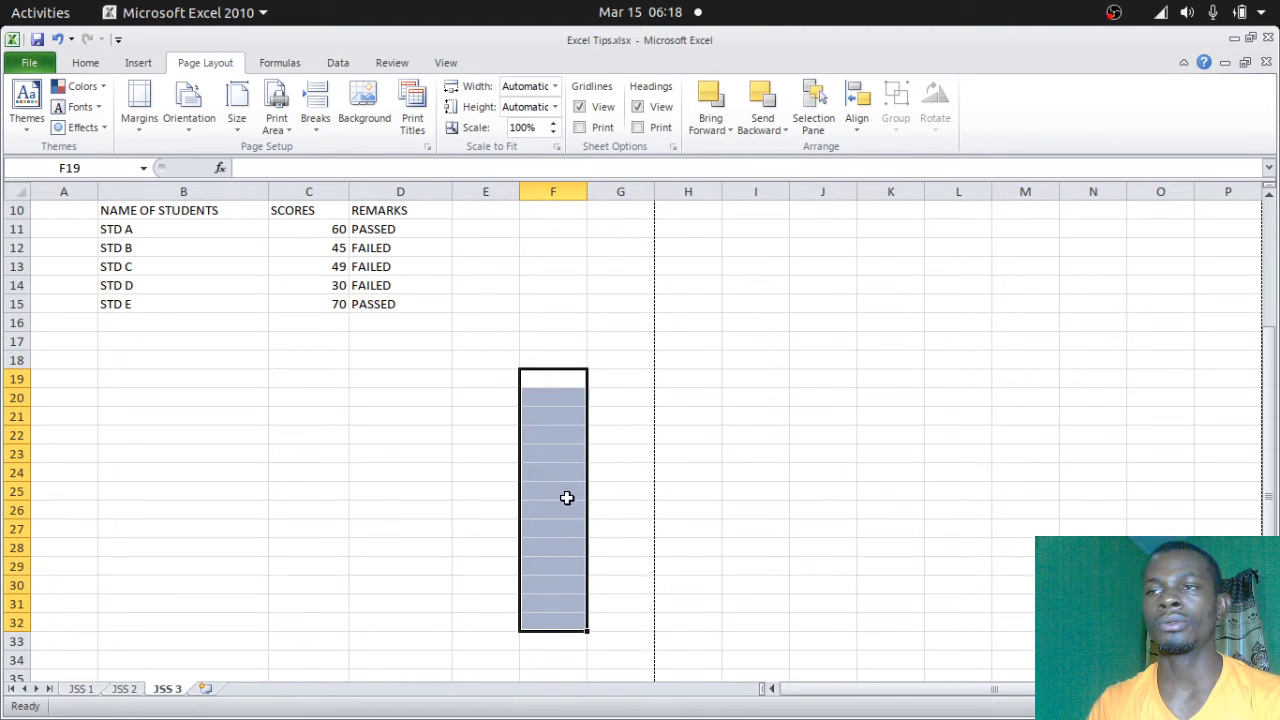
mouse_move(563, 475)
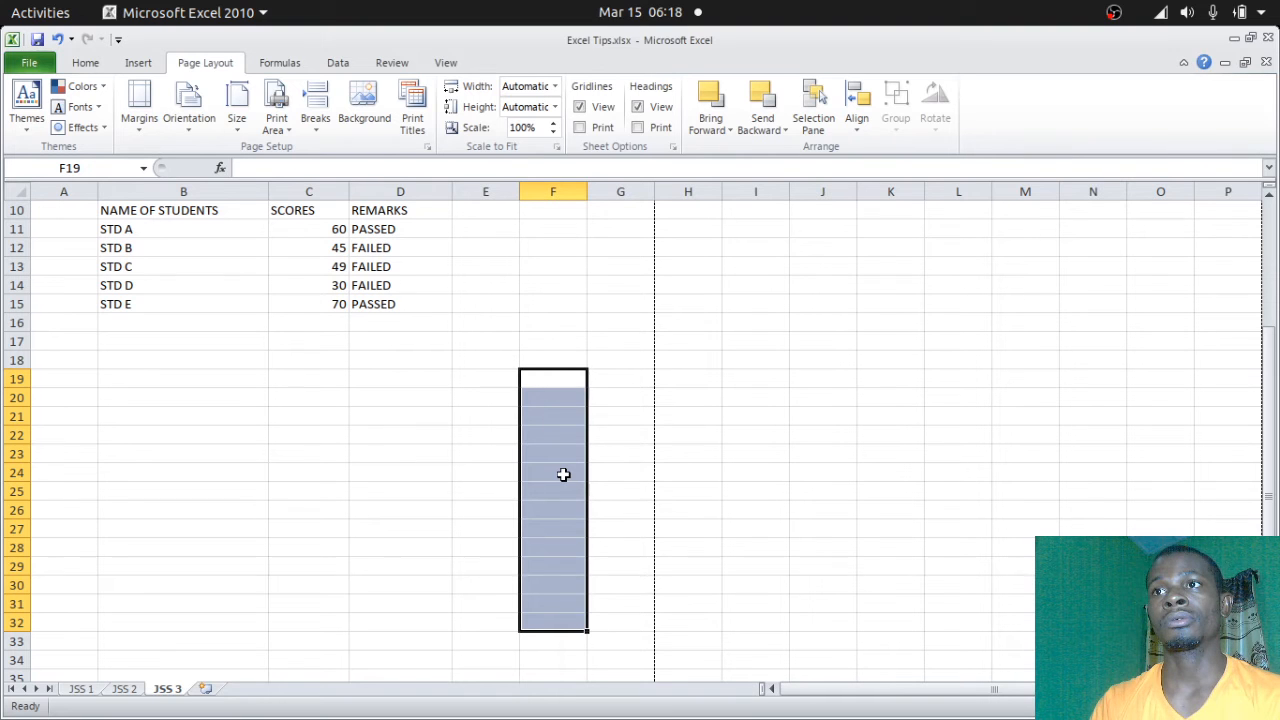
mouse_move(516, 357)
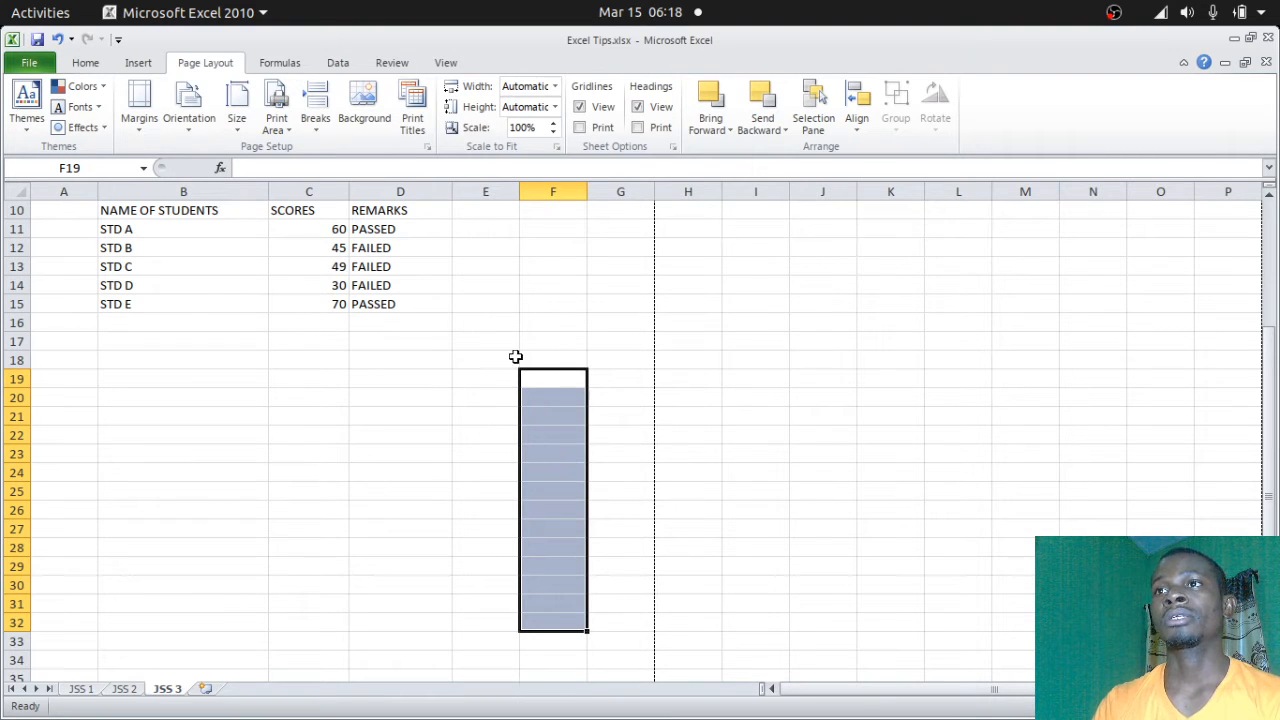
click(85, 62)
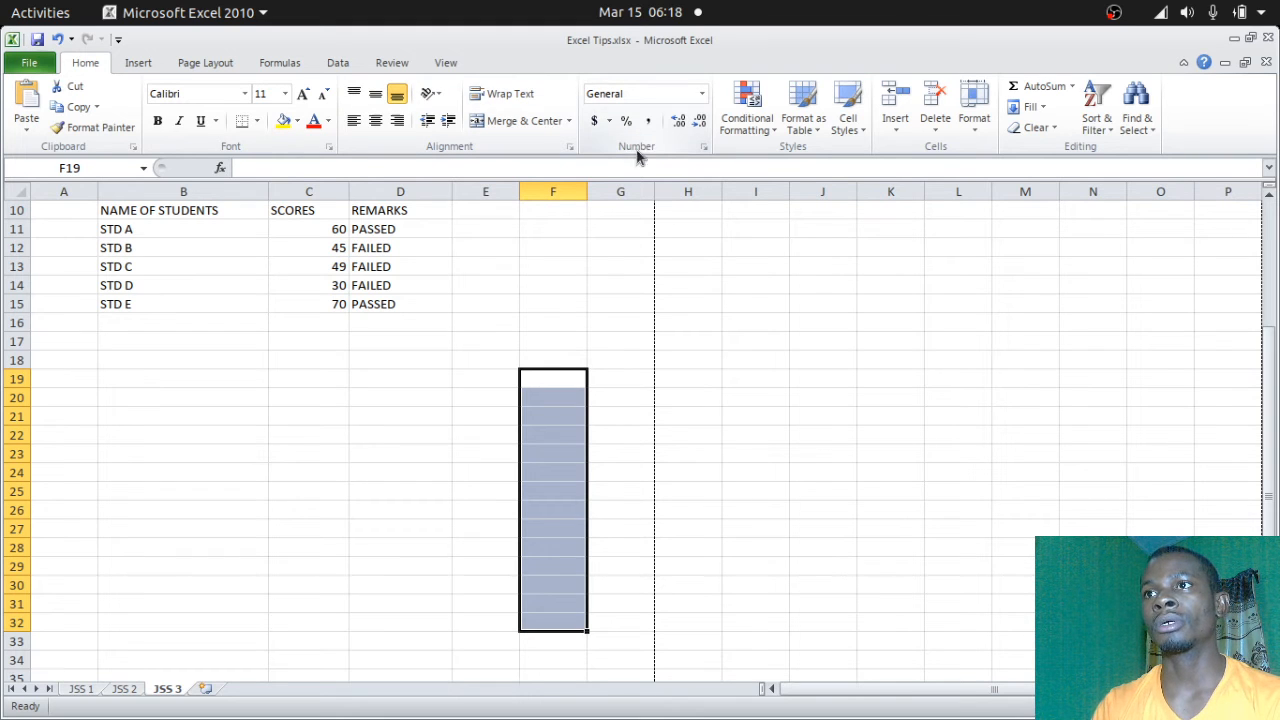
mouse_move(648, 121)
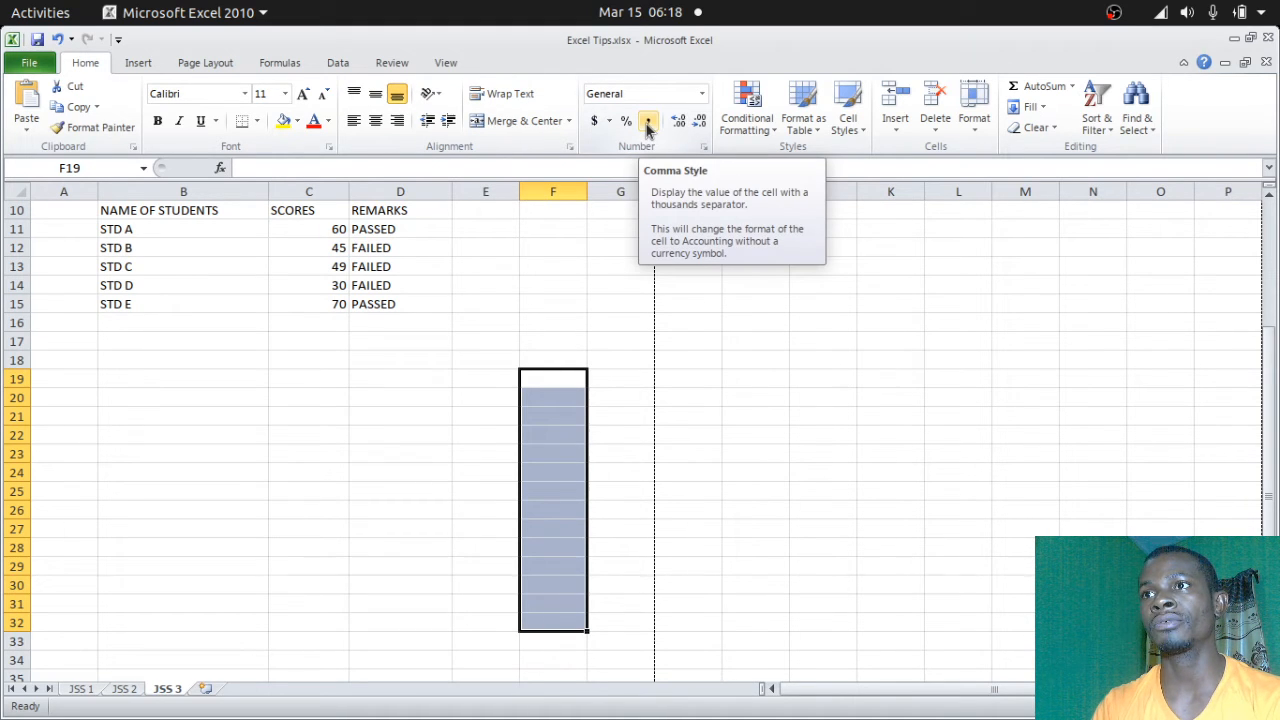
click(648, 120)
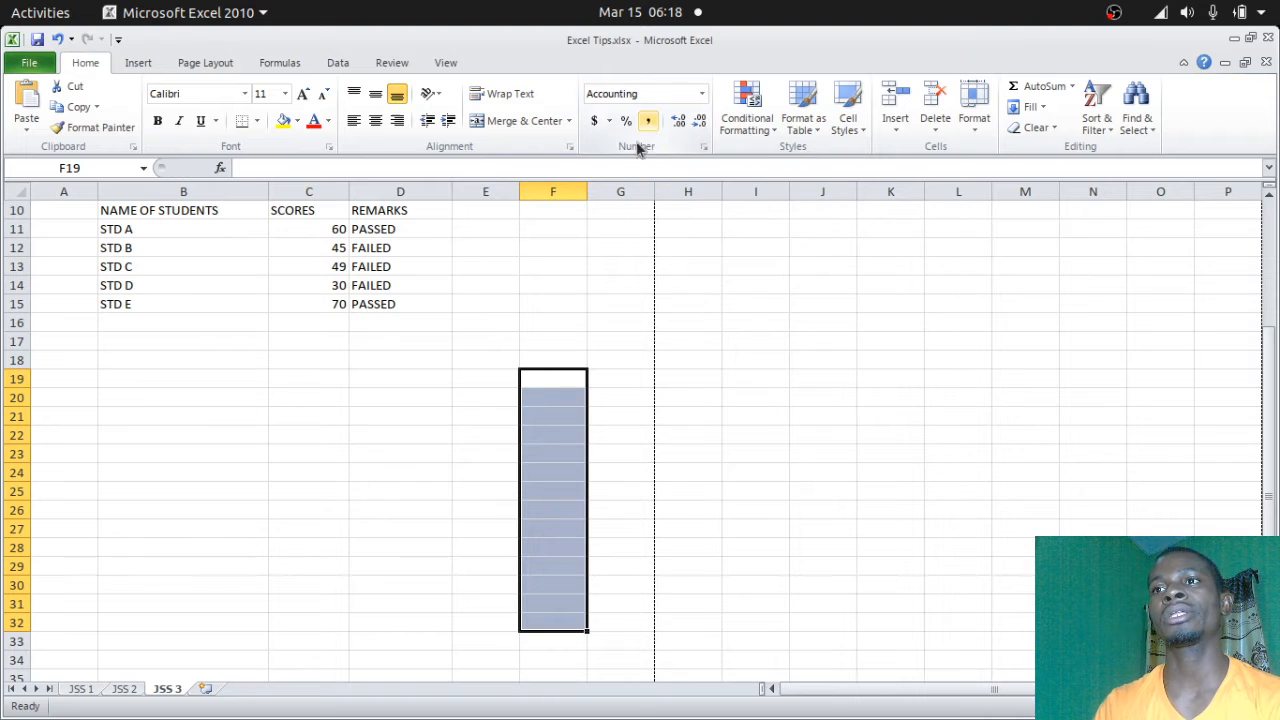
mouse_move(556, 391)
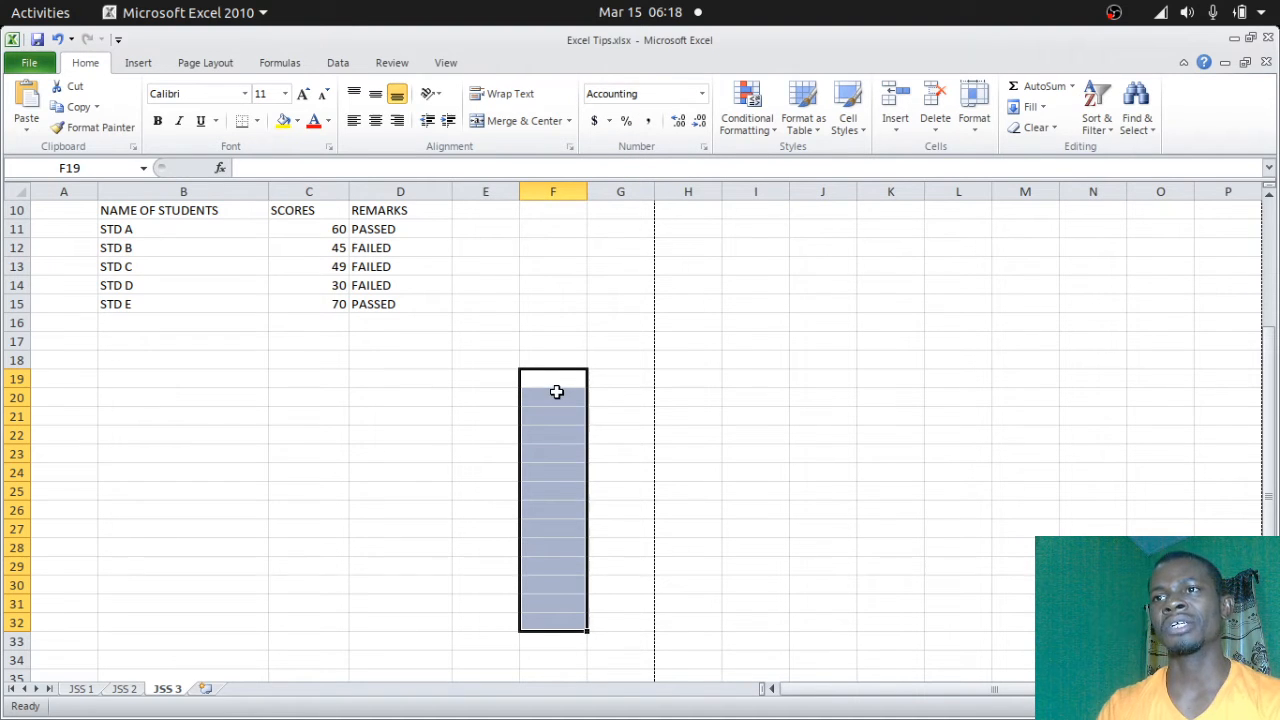
mouse_move(552, 638)
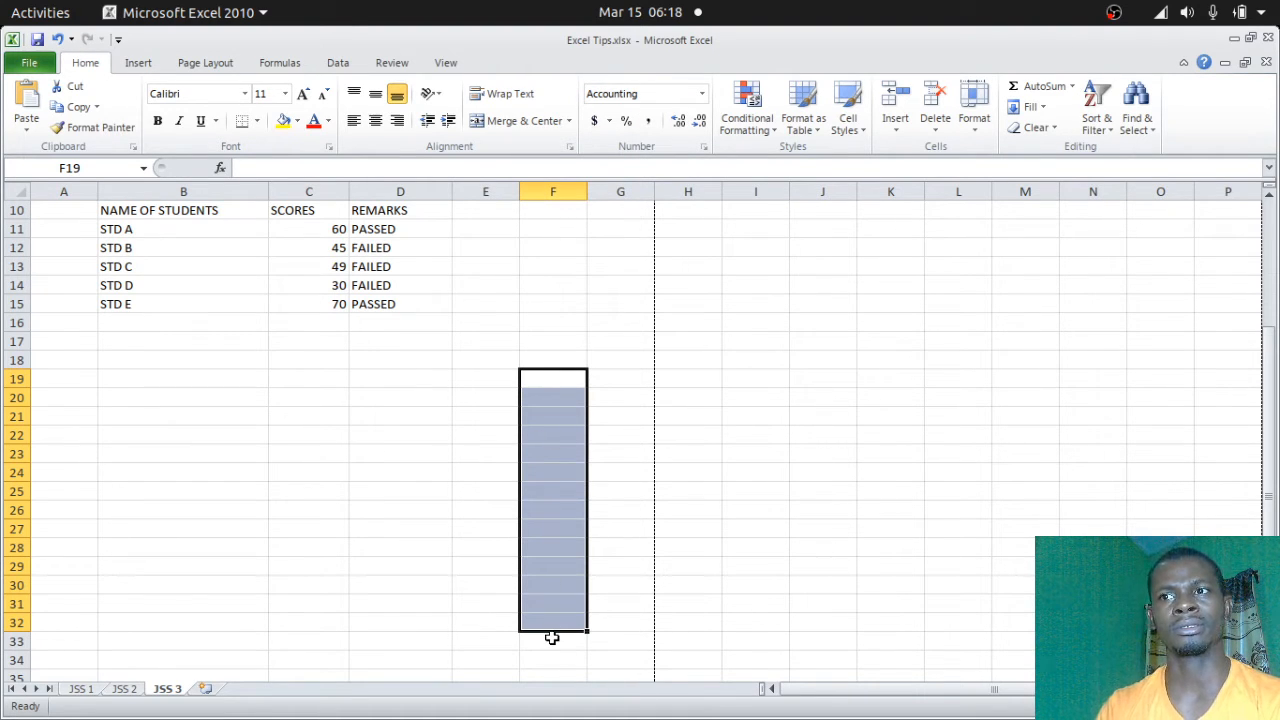
mouse_move(552, 595)
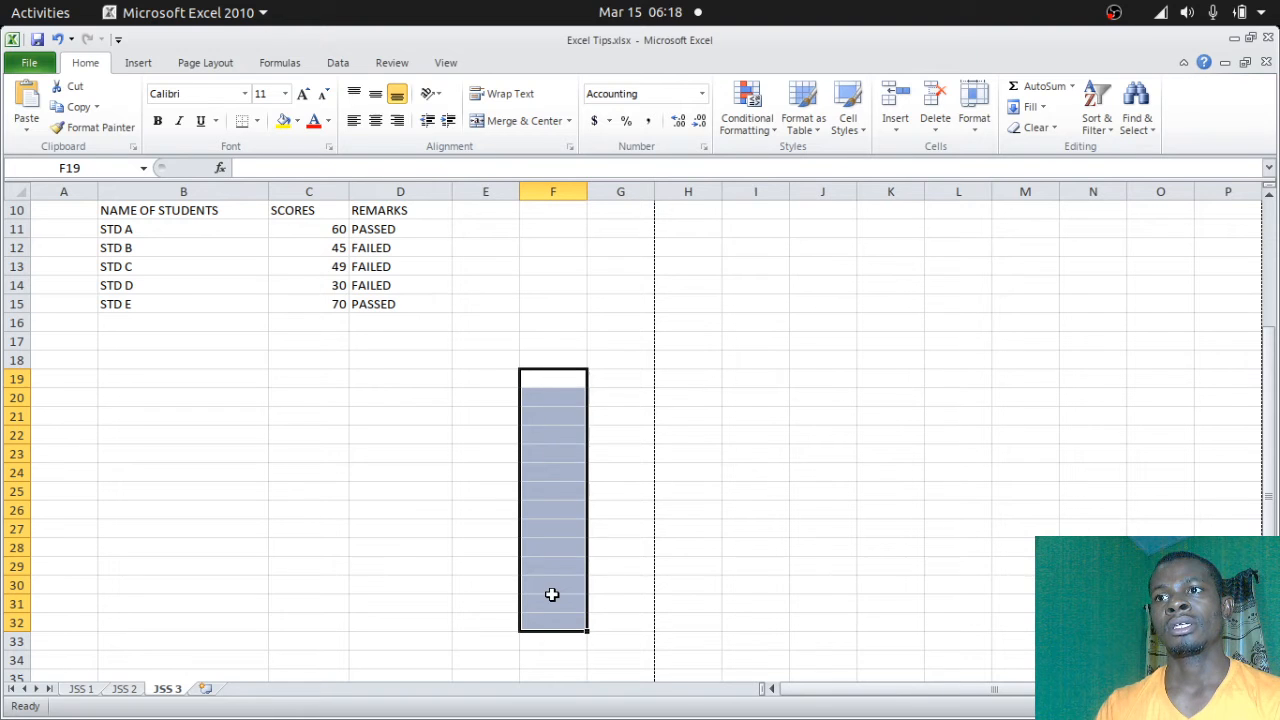
mouse_move(550, 381)
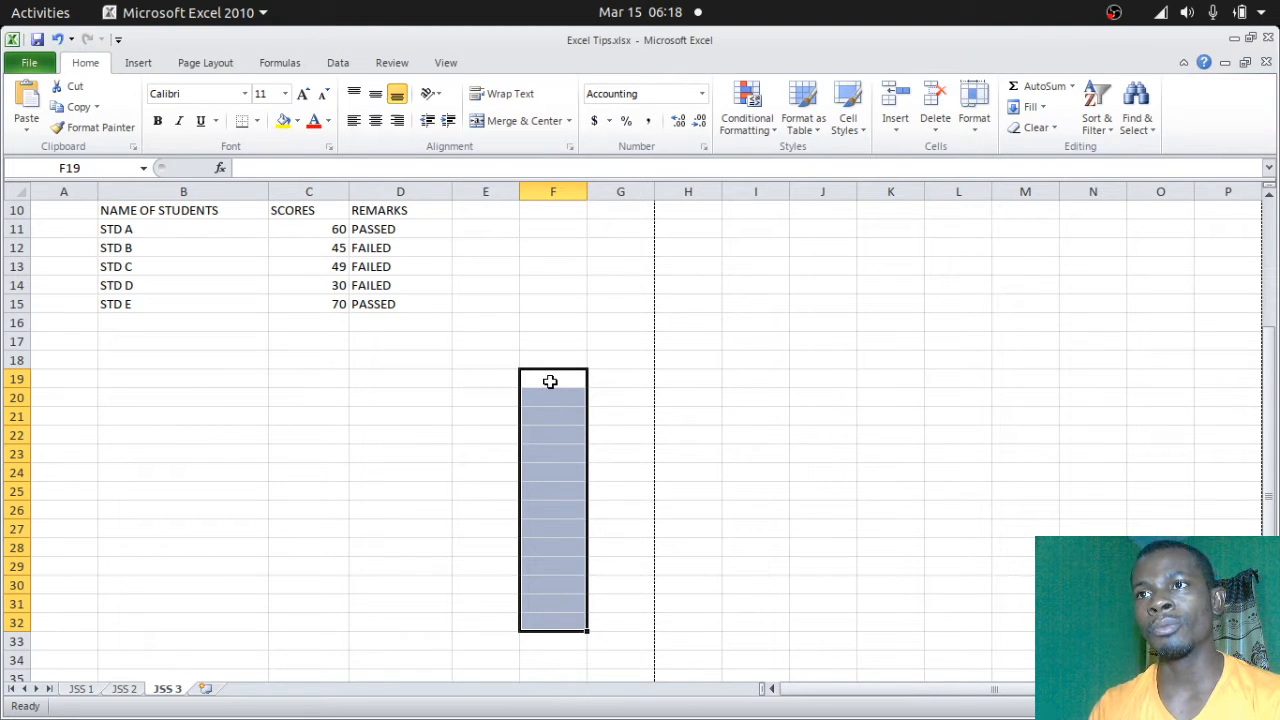
text(50)
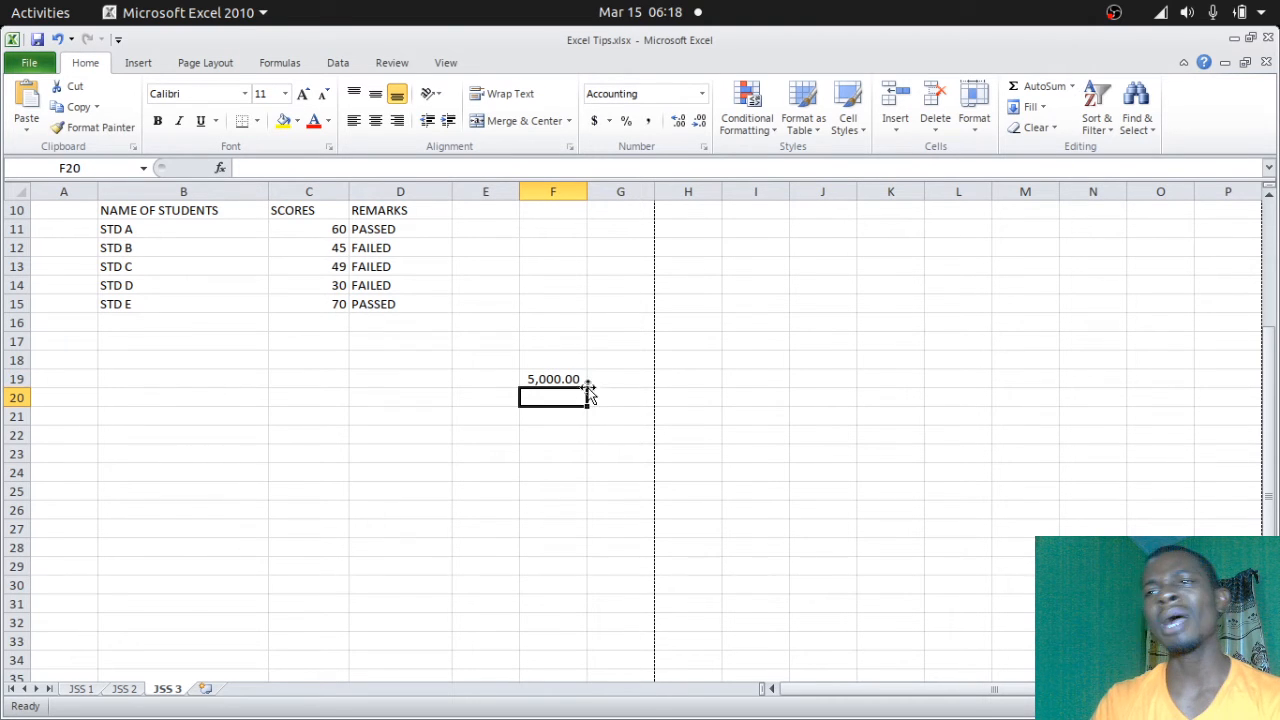
mouse_move(595, 390)
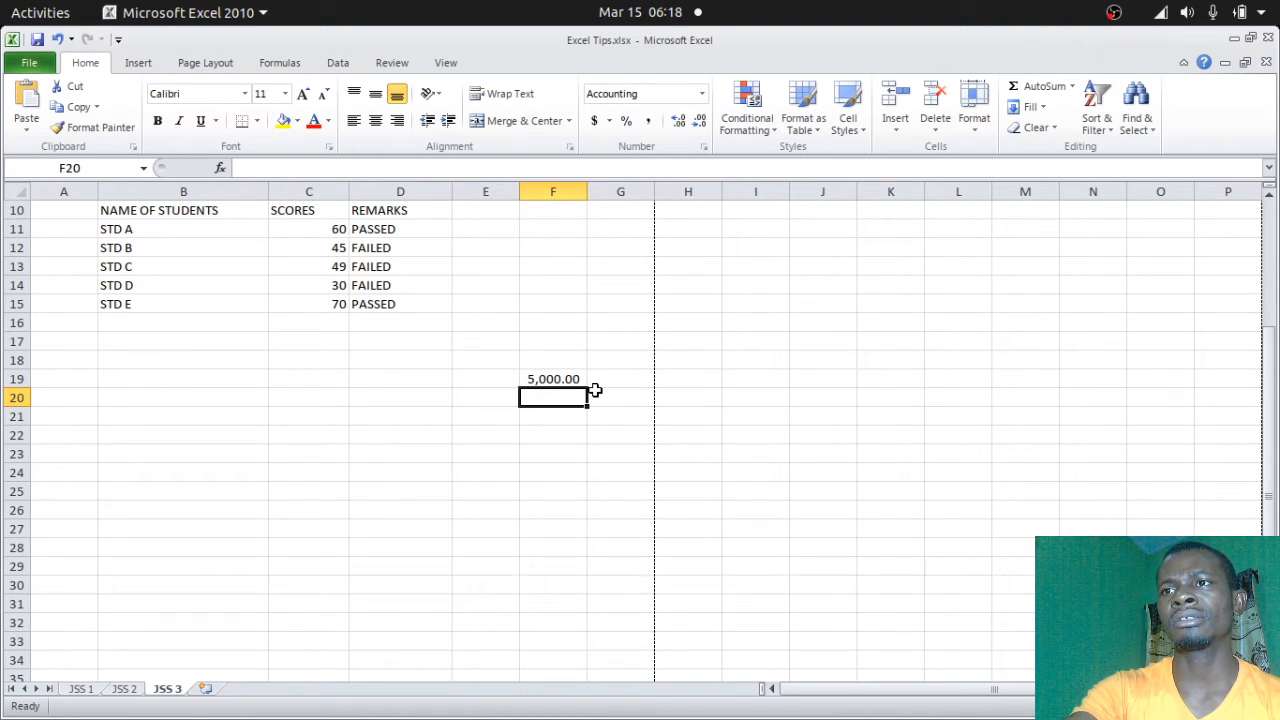
text(550)
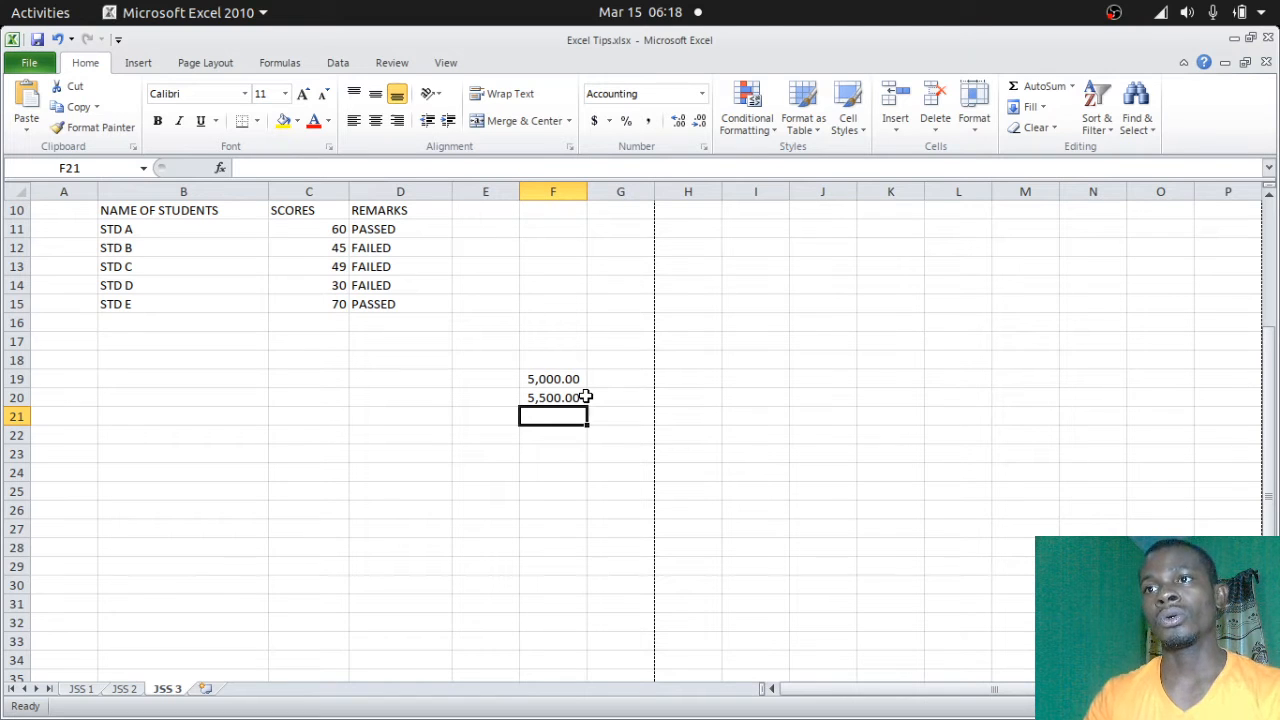
Step: Remove the test amounts and paste the scores table at row 19 with empty remarks
click(553, 378)
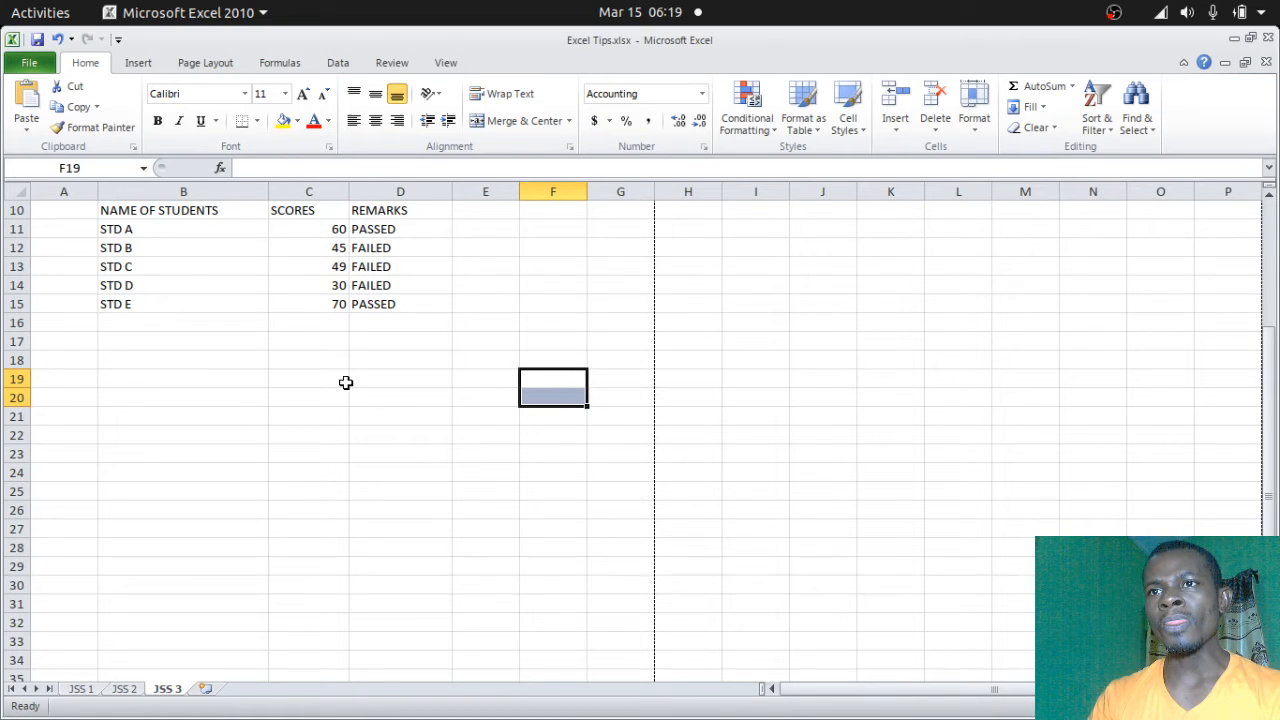
mouse_move(341, 386)
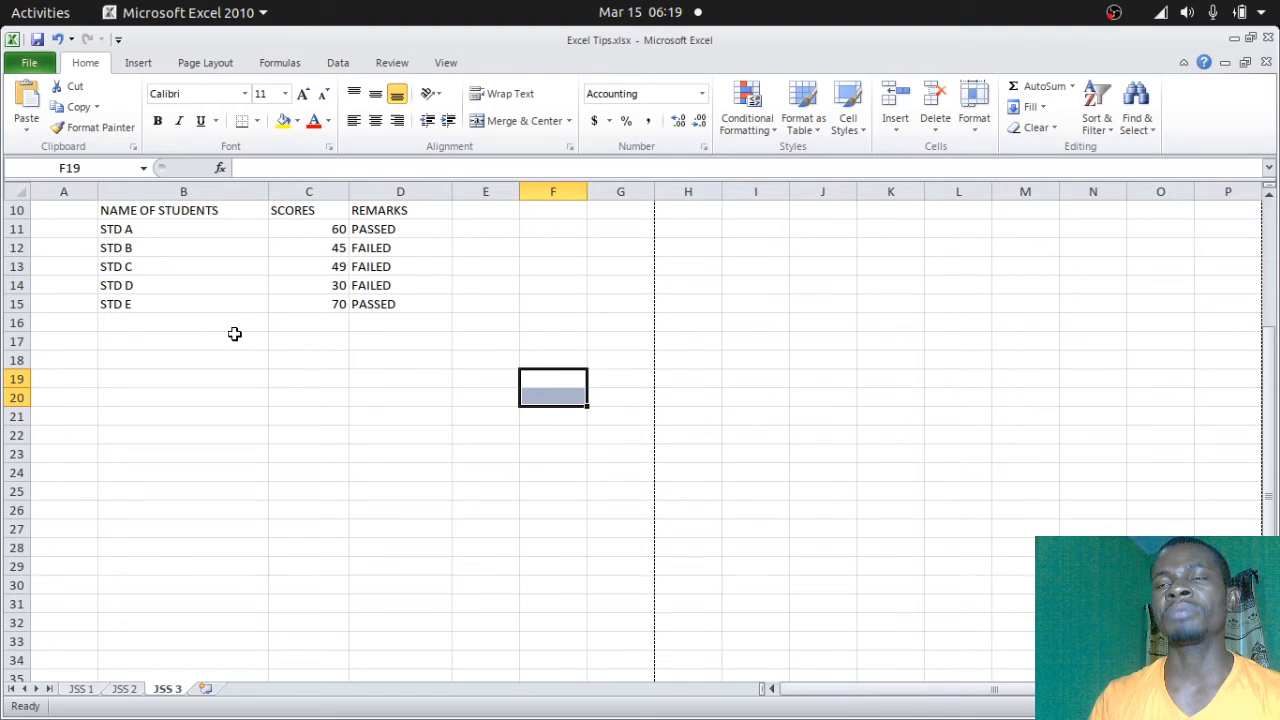
mouse_move(111, 221)
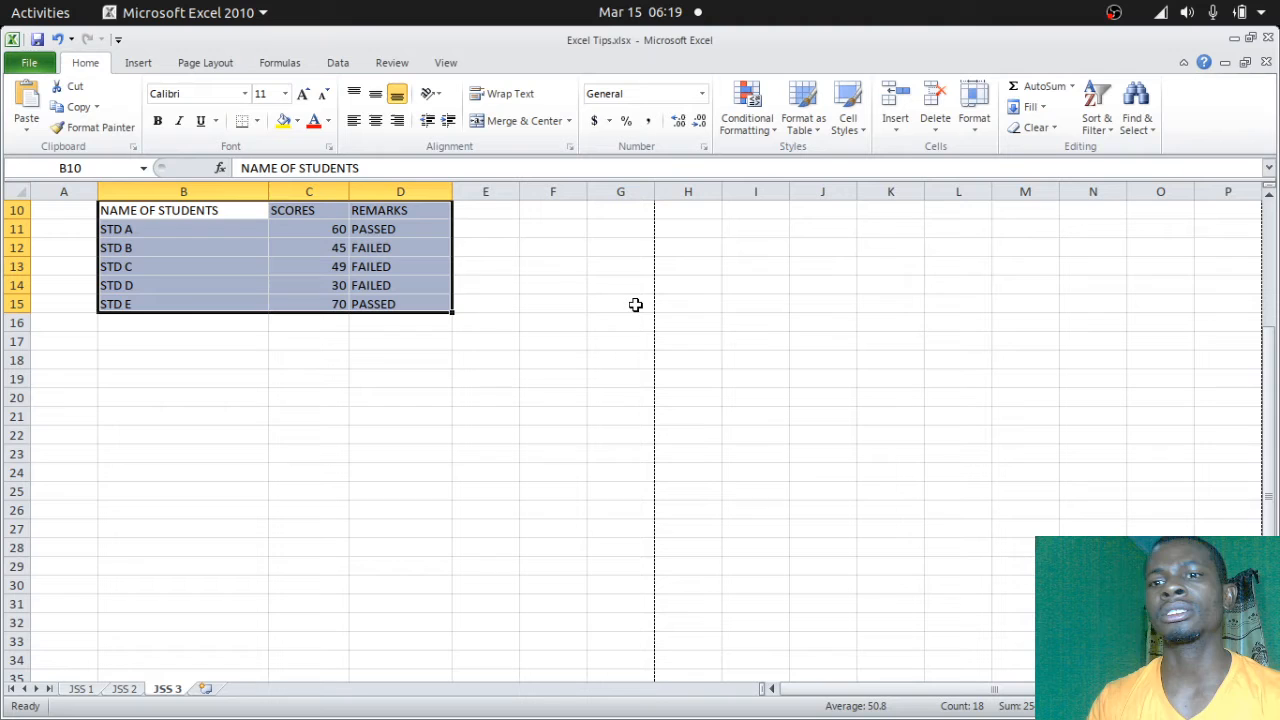
mouse_move(635, 312)
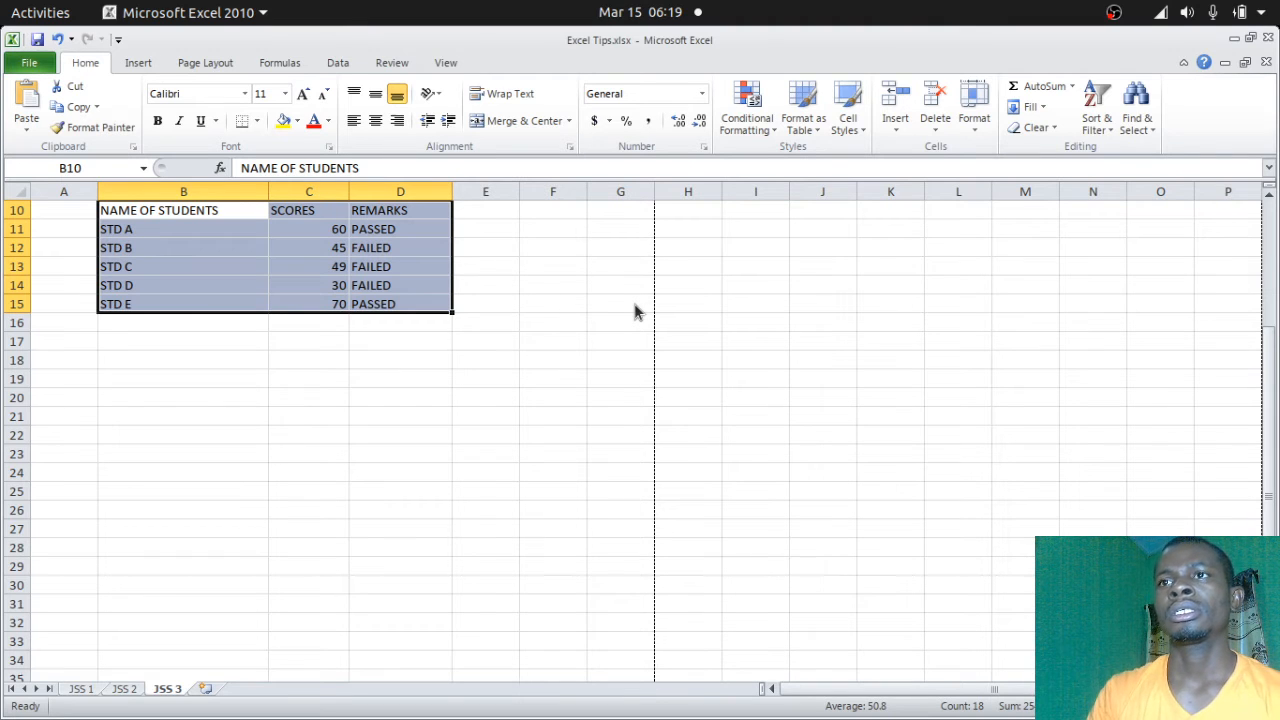
mouse_move(189, 248)
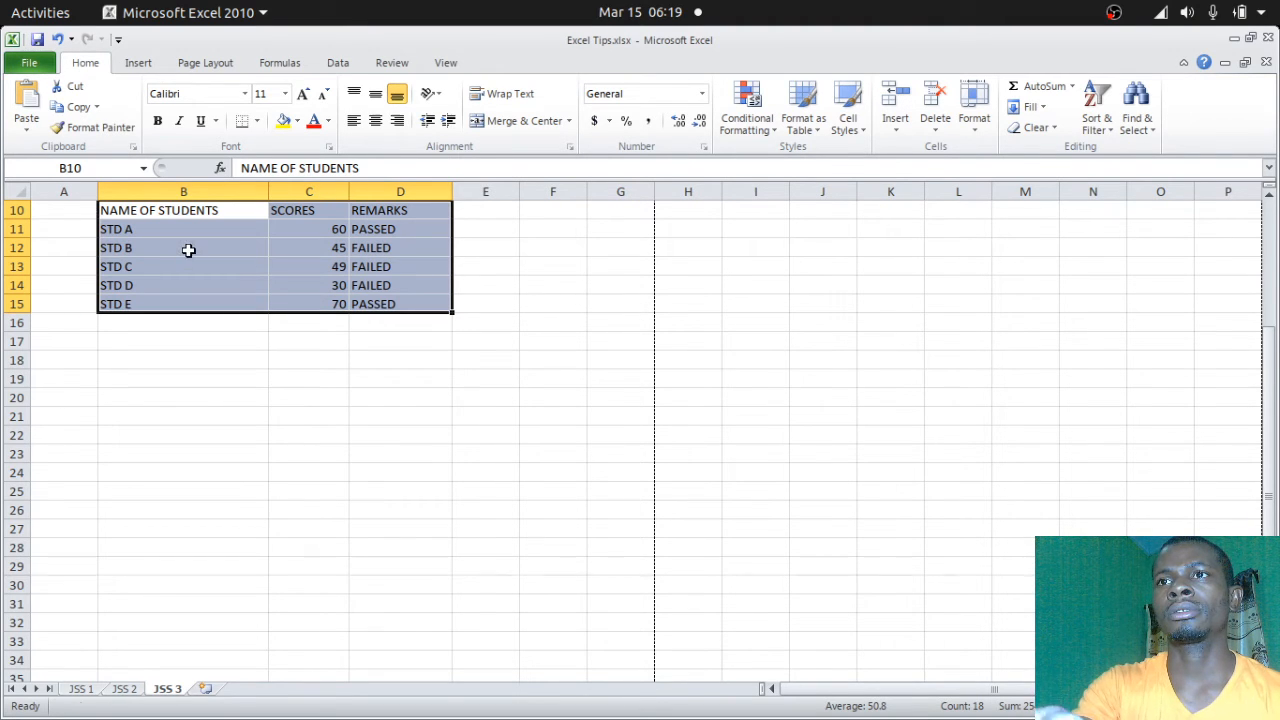
click(183, 378)
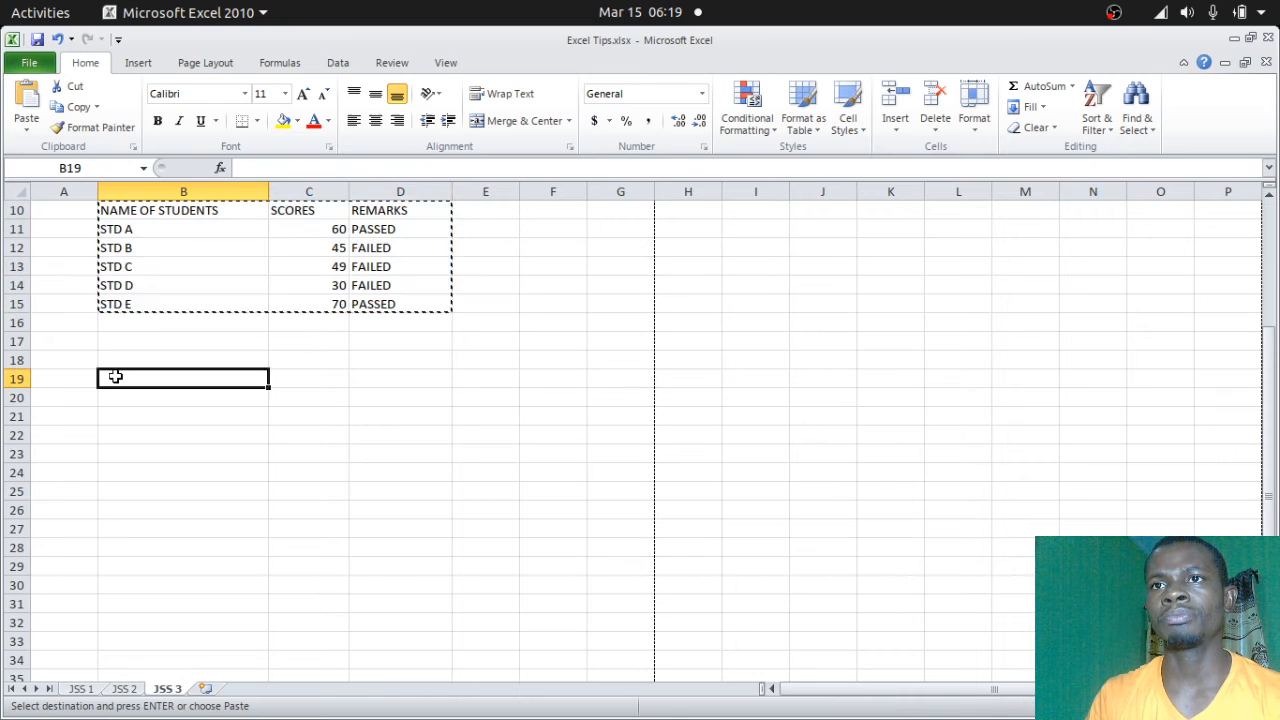
key(ctrl+v)
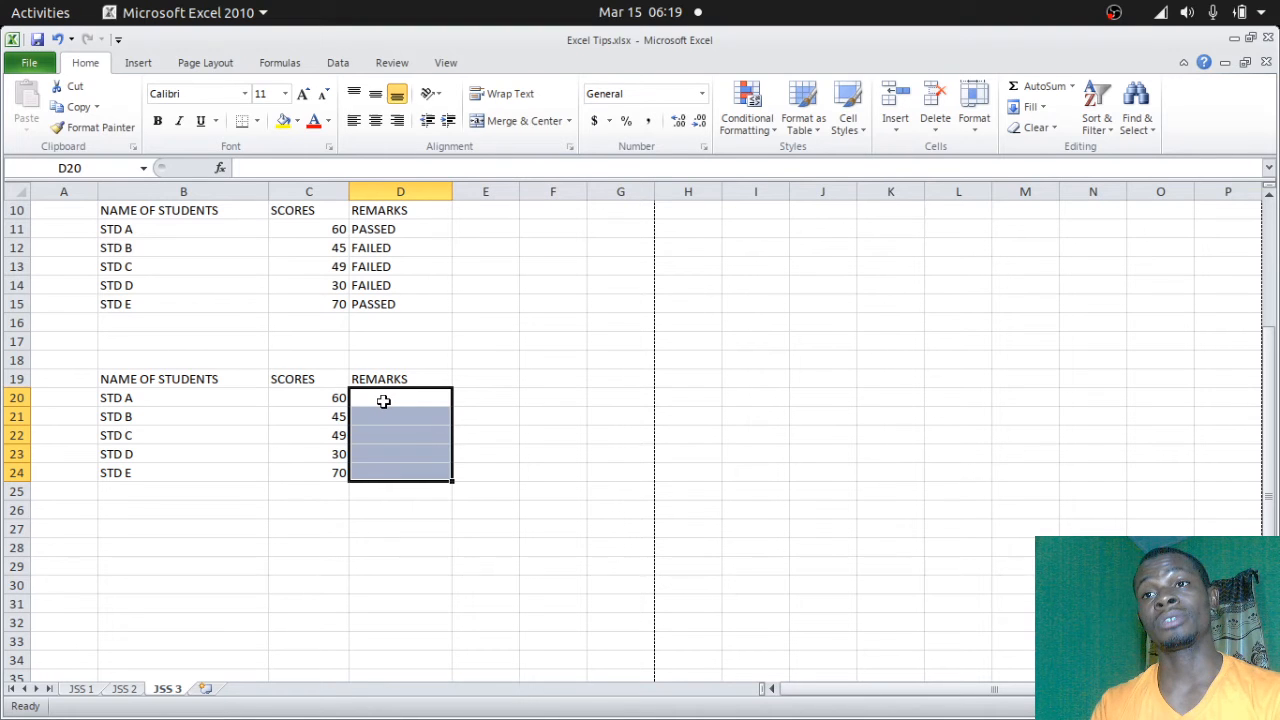
click(400, 397)
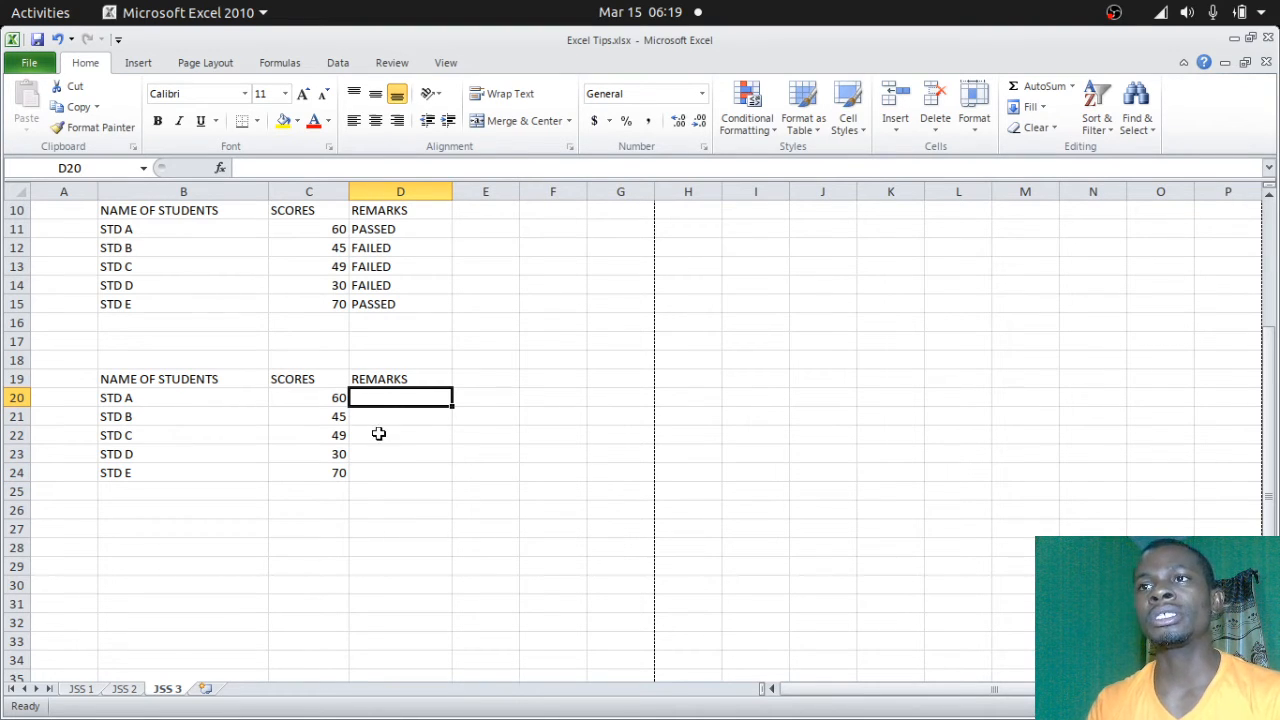
mouse_move(370, 463)
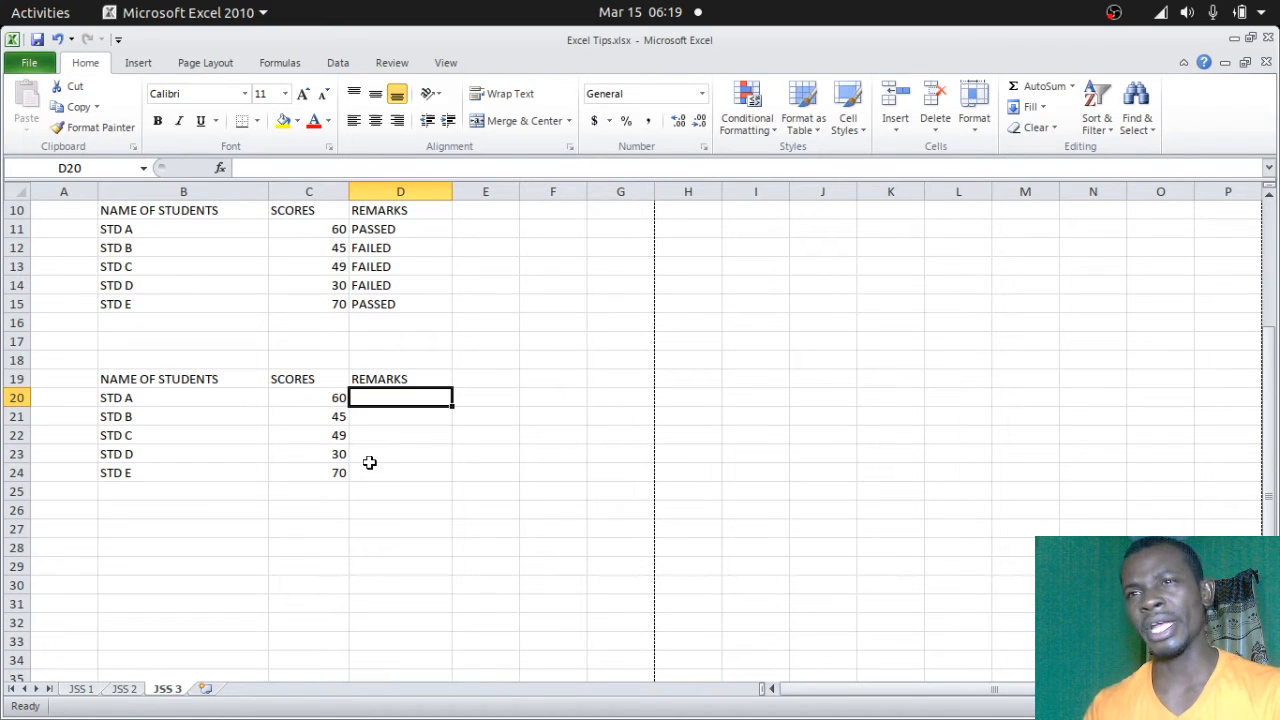
mouse_move(357, 463)
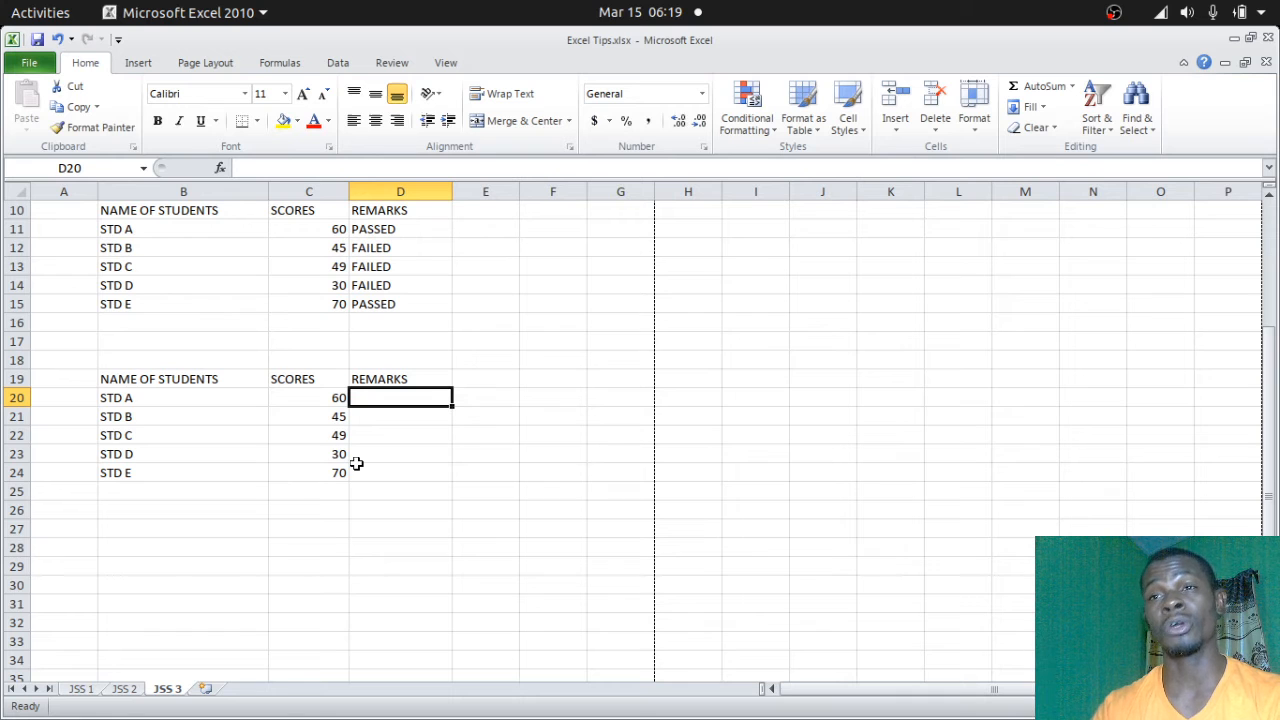
mouse_move(333, 530)
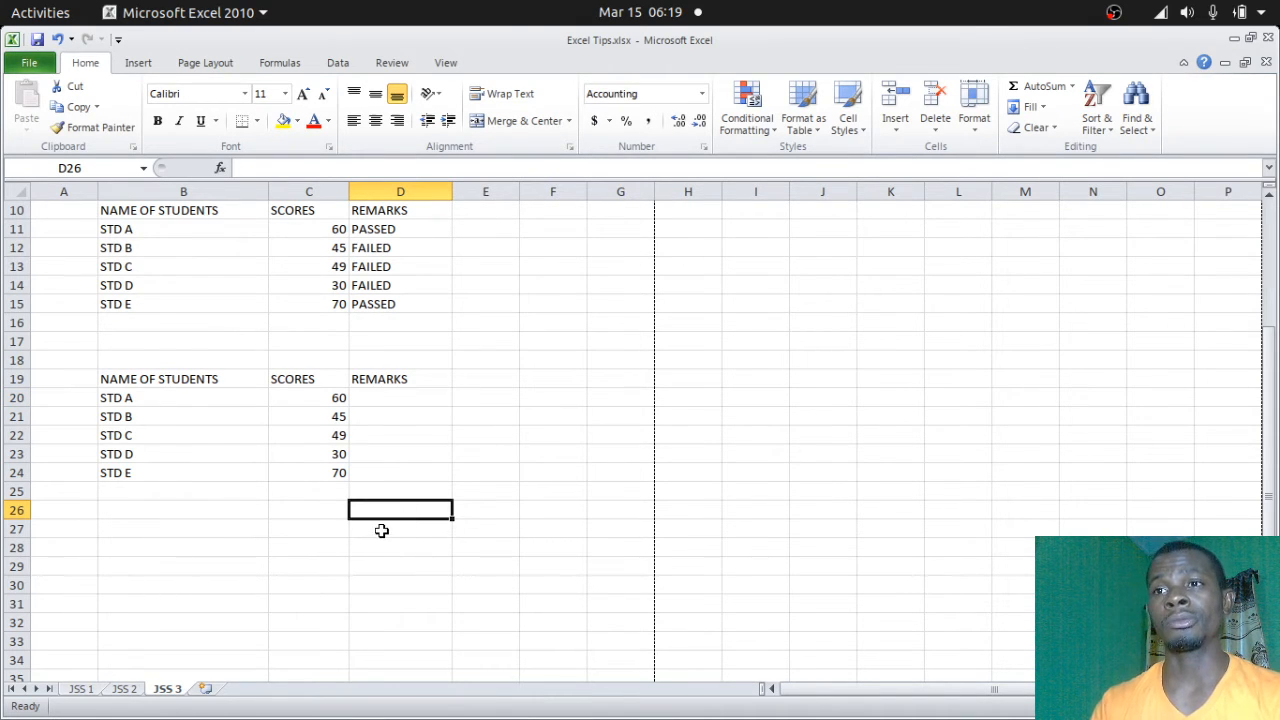
Step: Type the label 'Grading' into D26
text(grading)
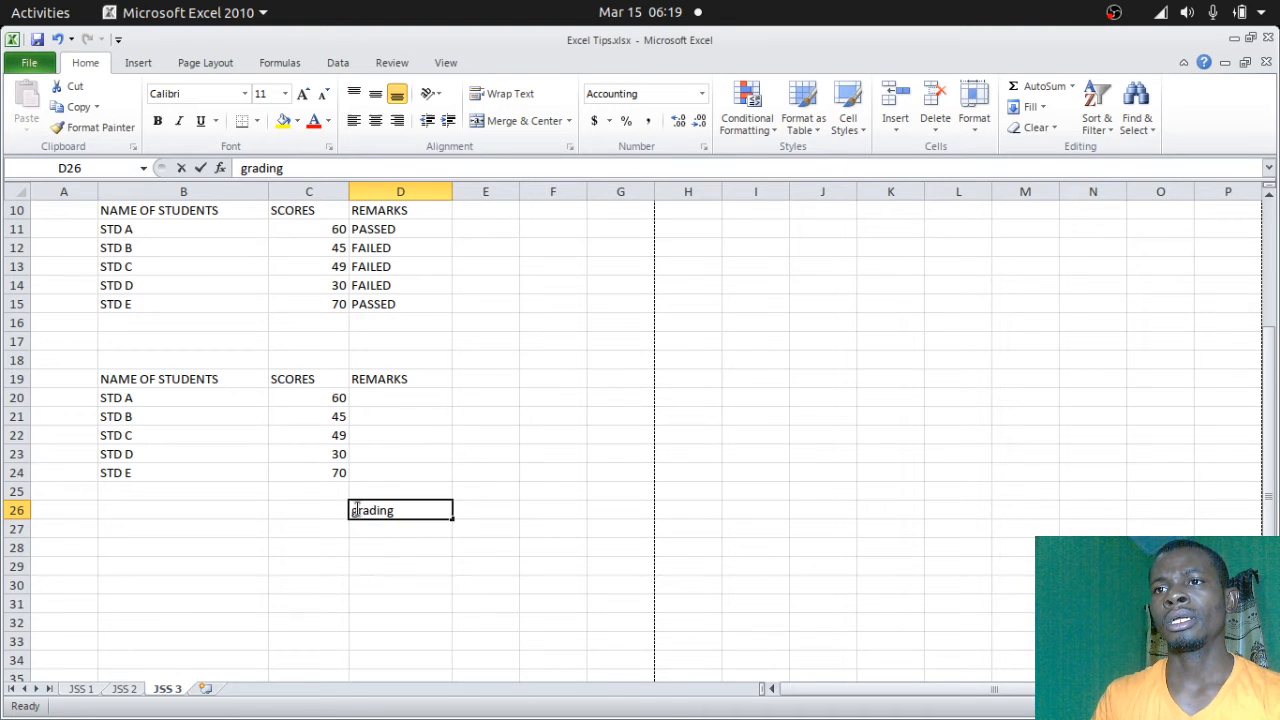
key(BackSpace)
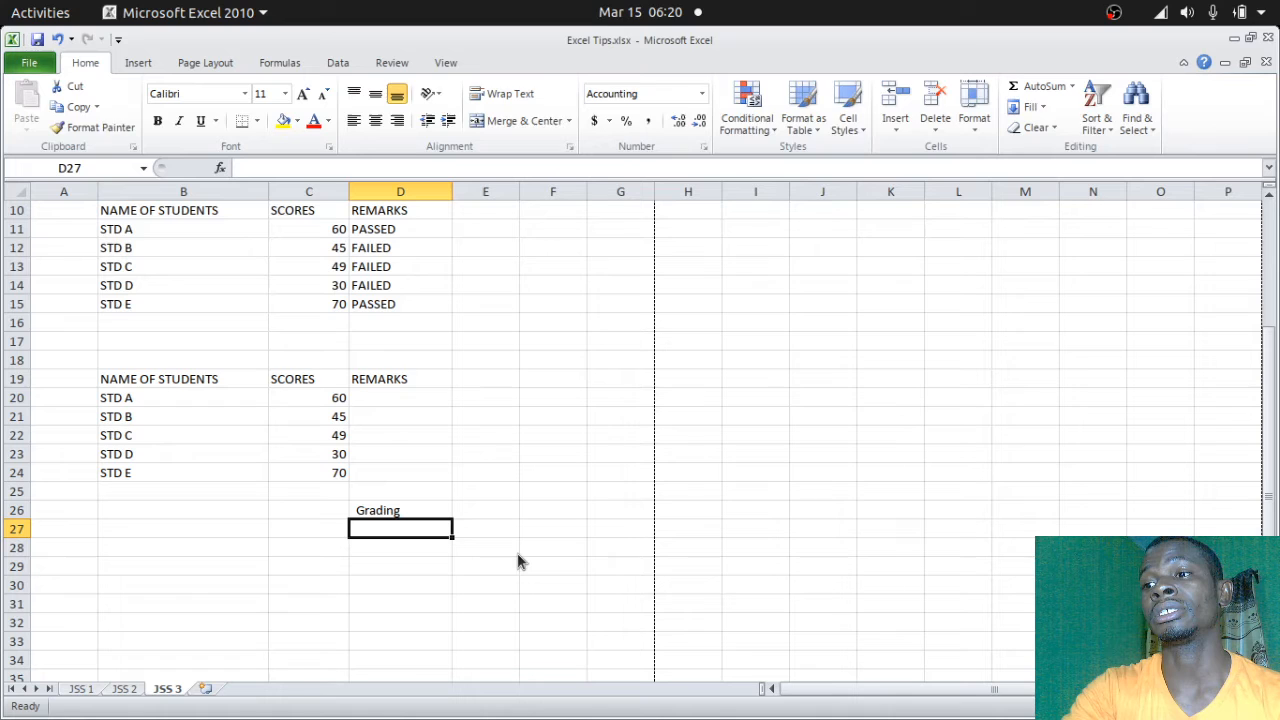
Step: Enter the grading key 70-100 A, 60-69 B, 50-59 C, 0-49 F in D27:E30
text(70-100)
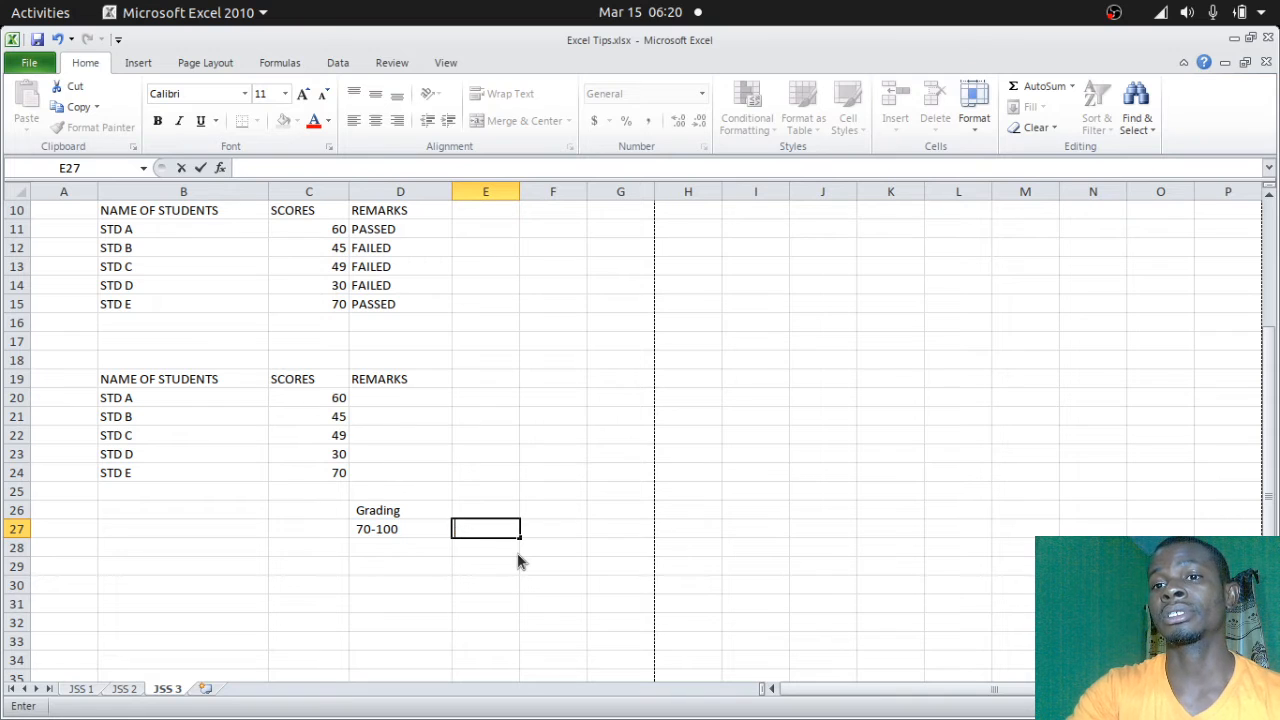
text(A)
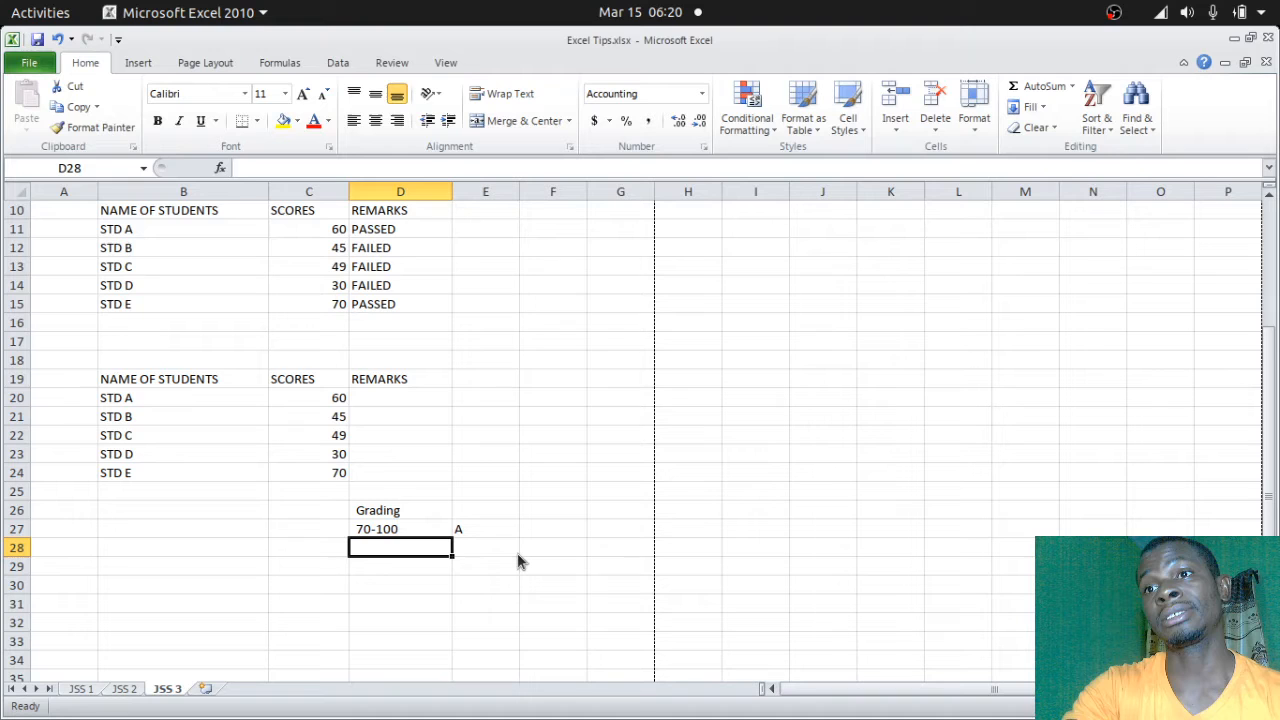
text(60-69)
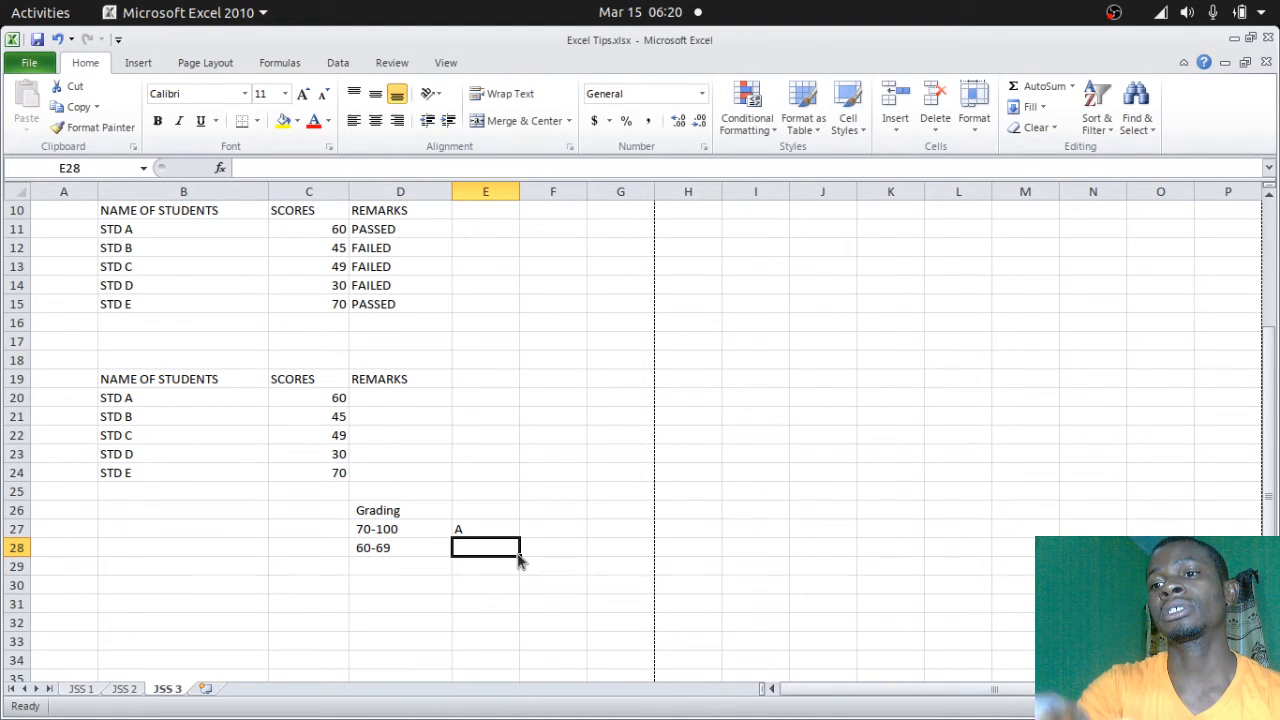
text(B)
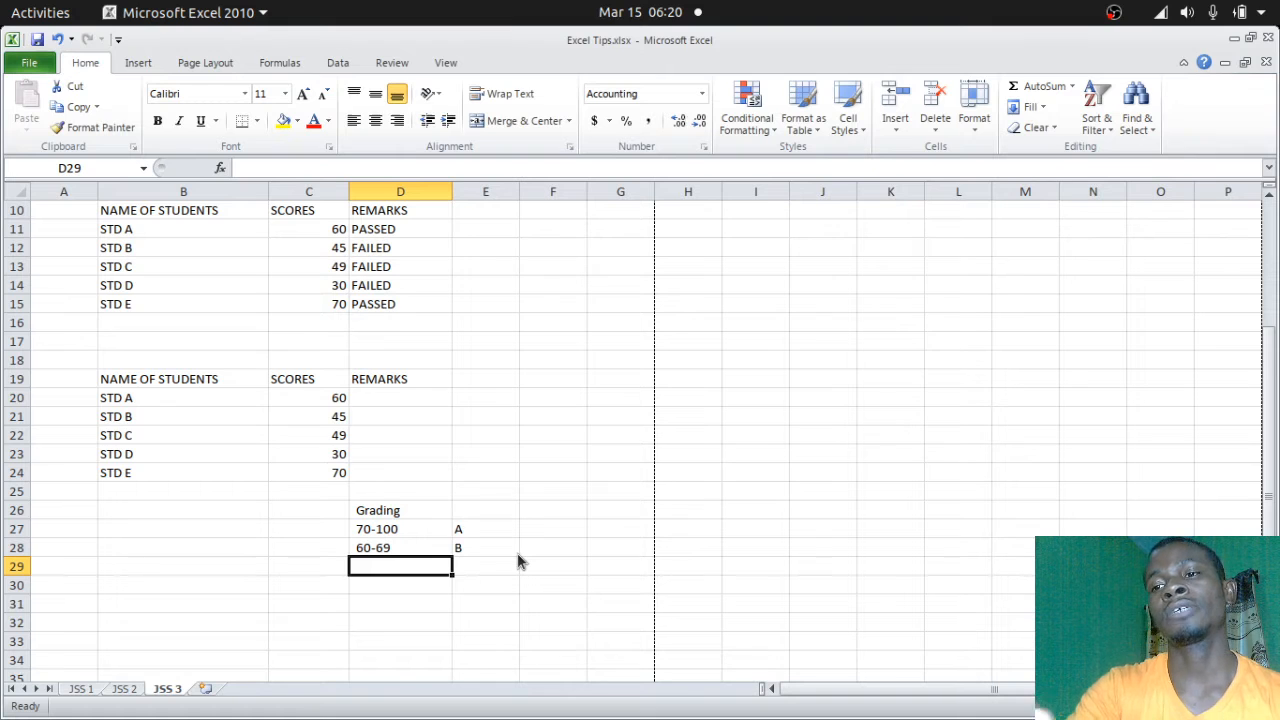
text(50-59)
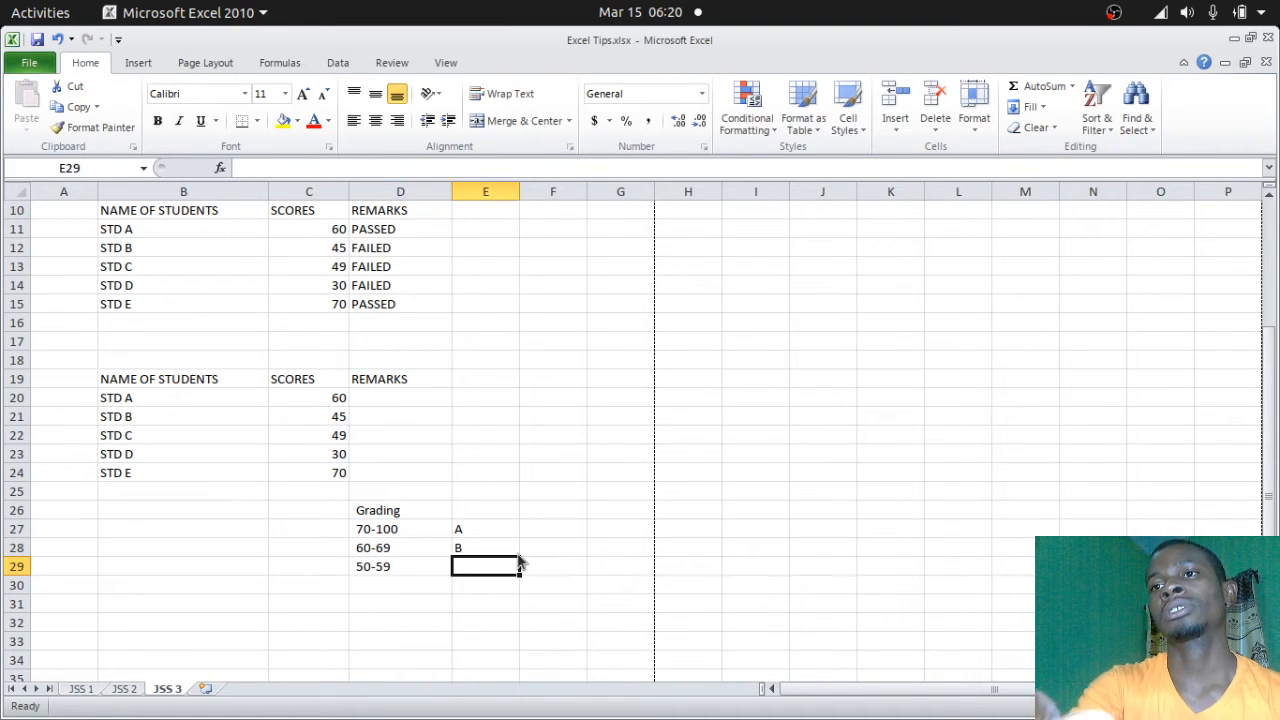
text(C)
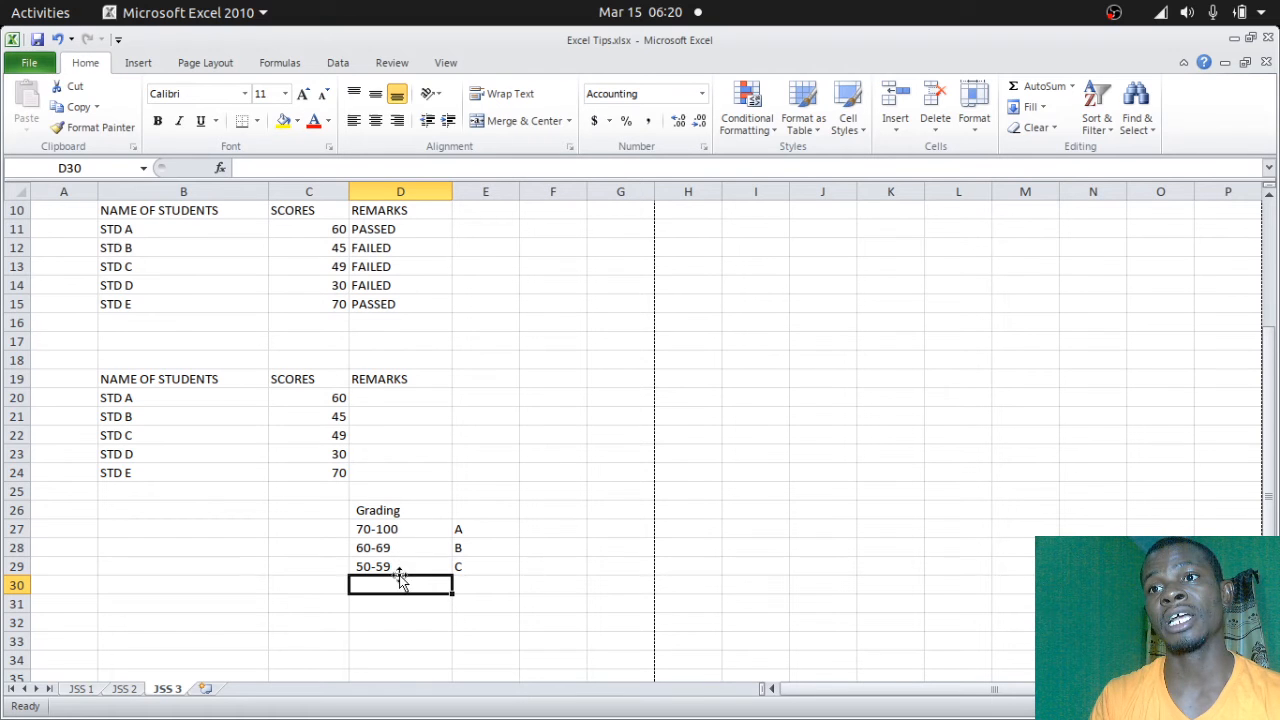
mouse_move(492, 446)
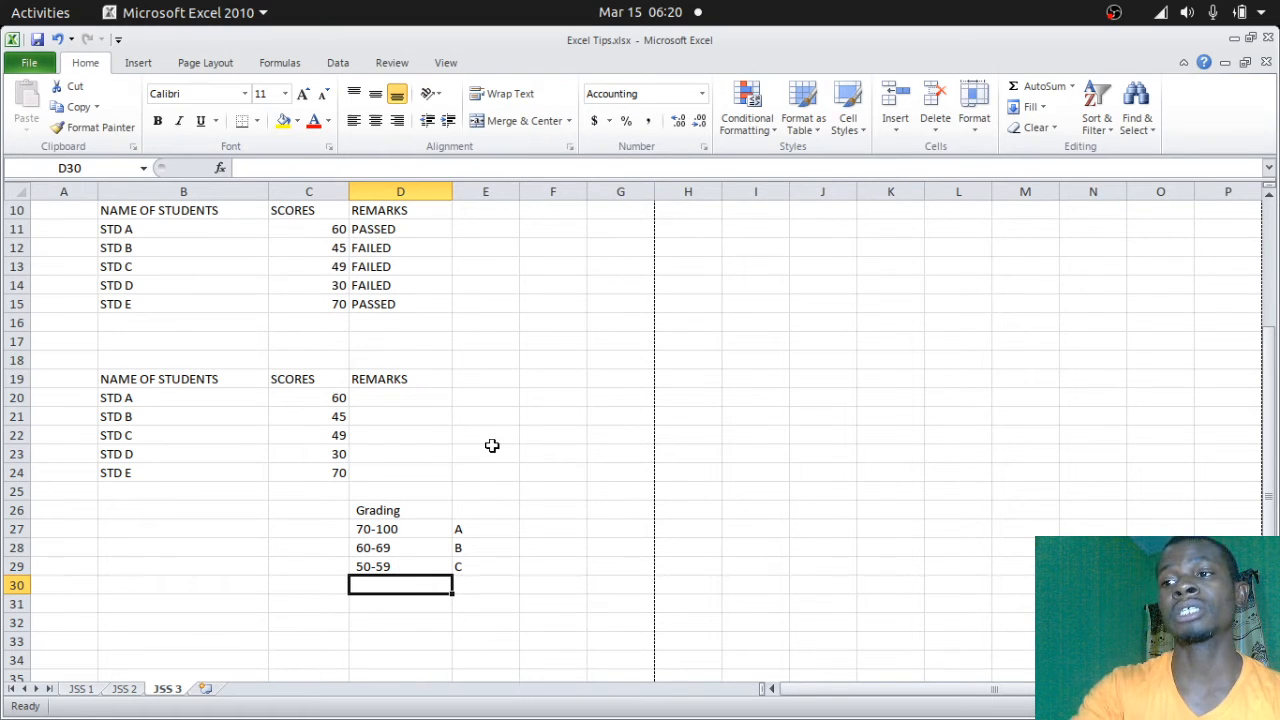
text(0-49)
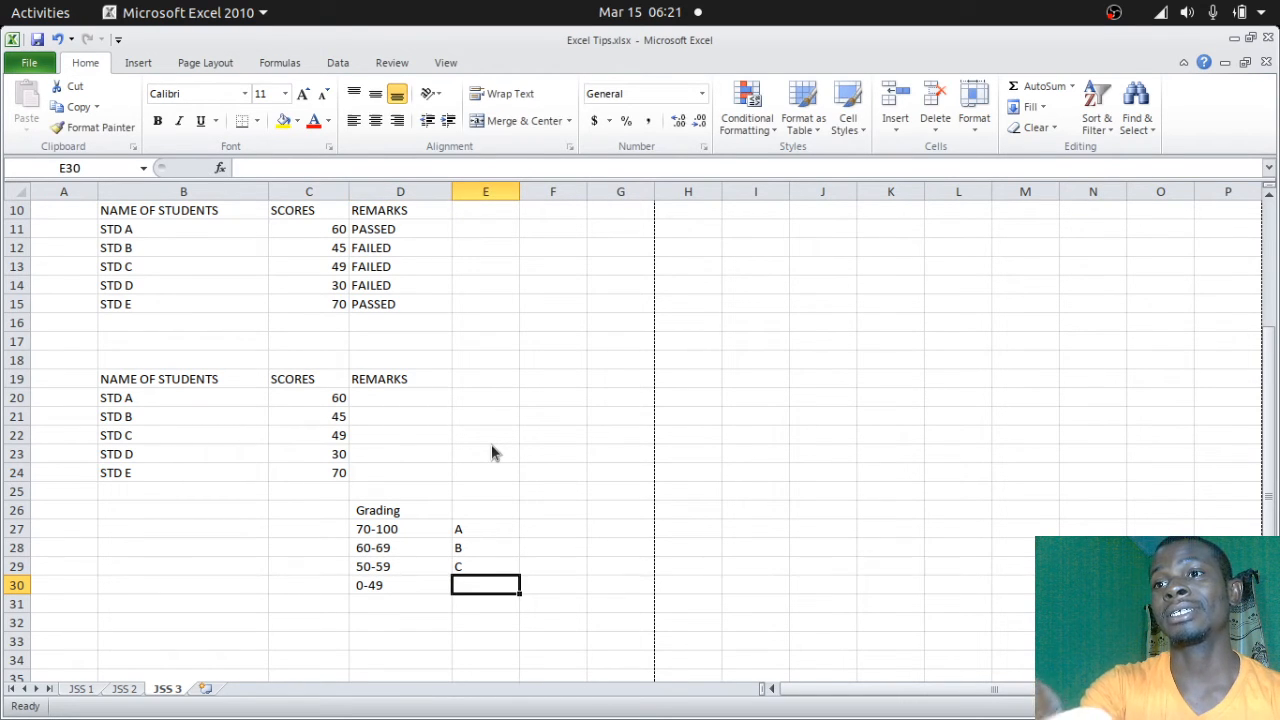
text(F)
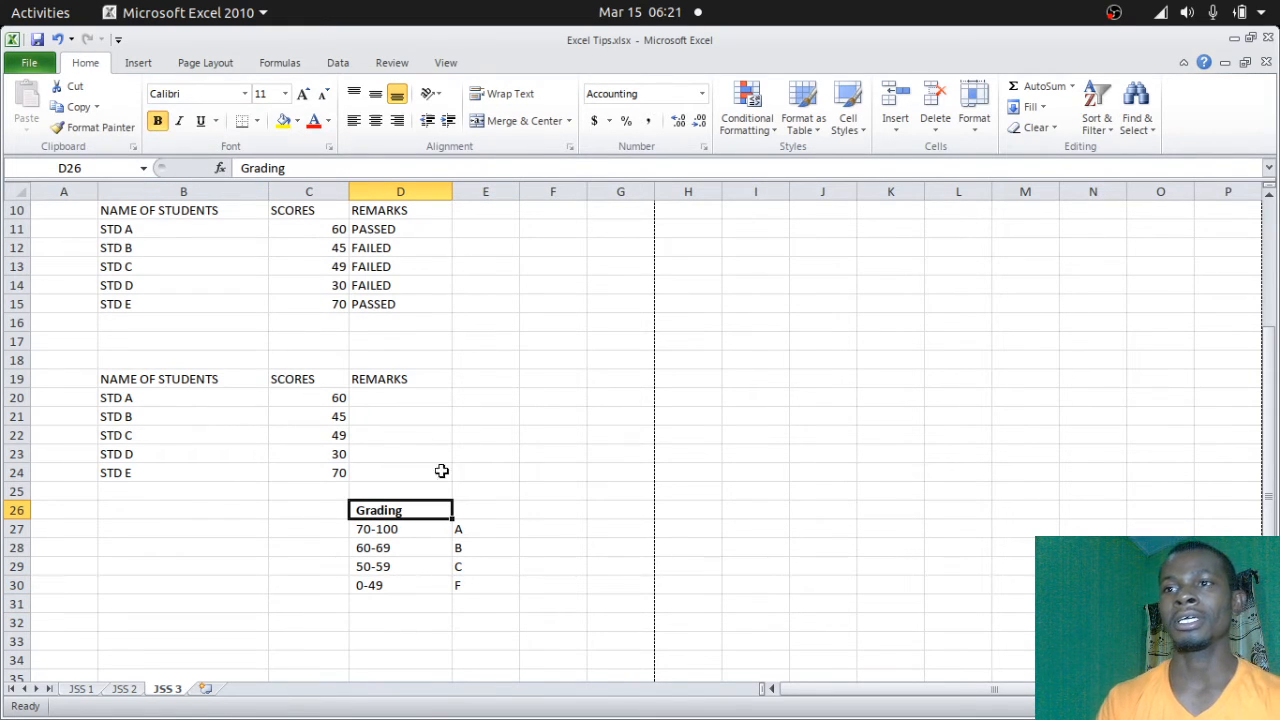
mouse_move(398, 599)
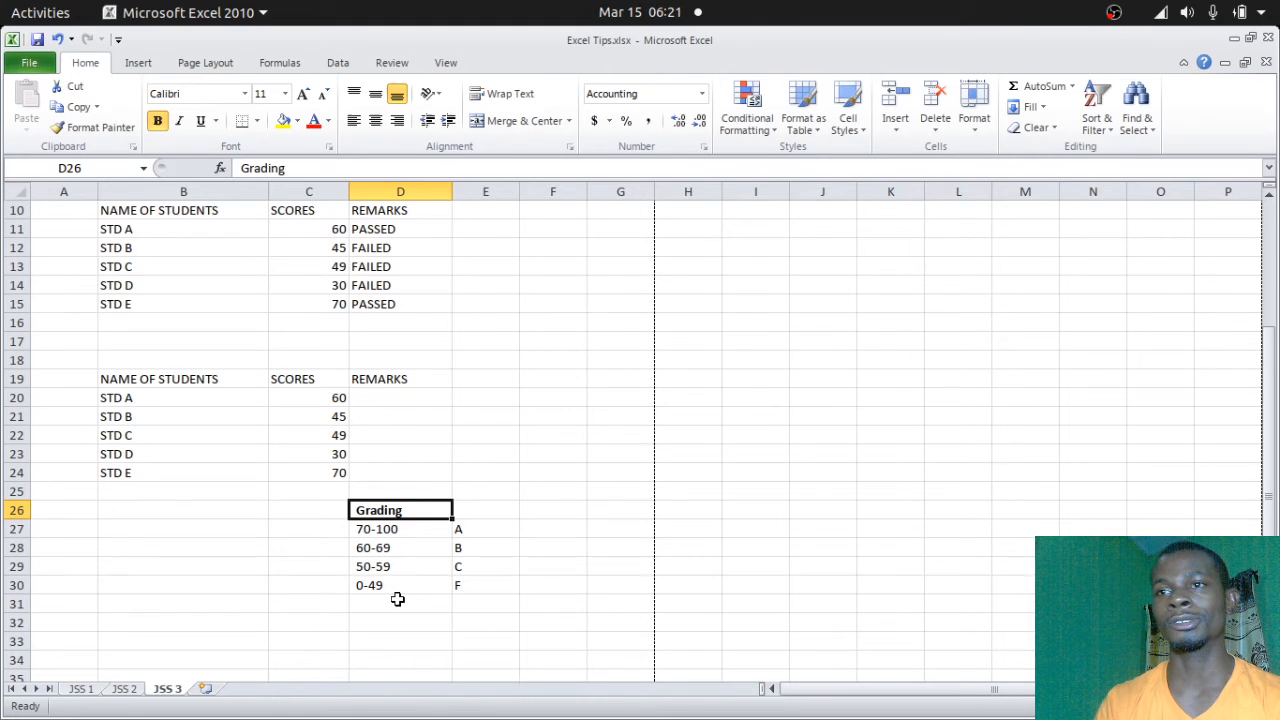
mouse_move(388, 536)
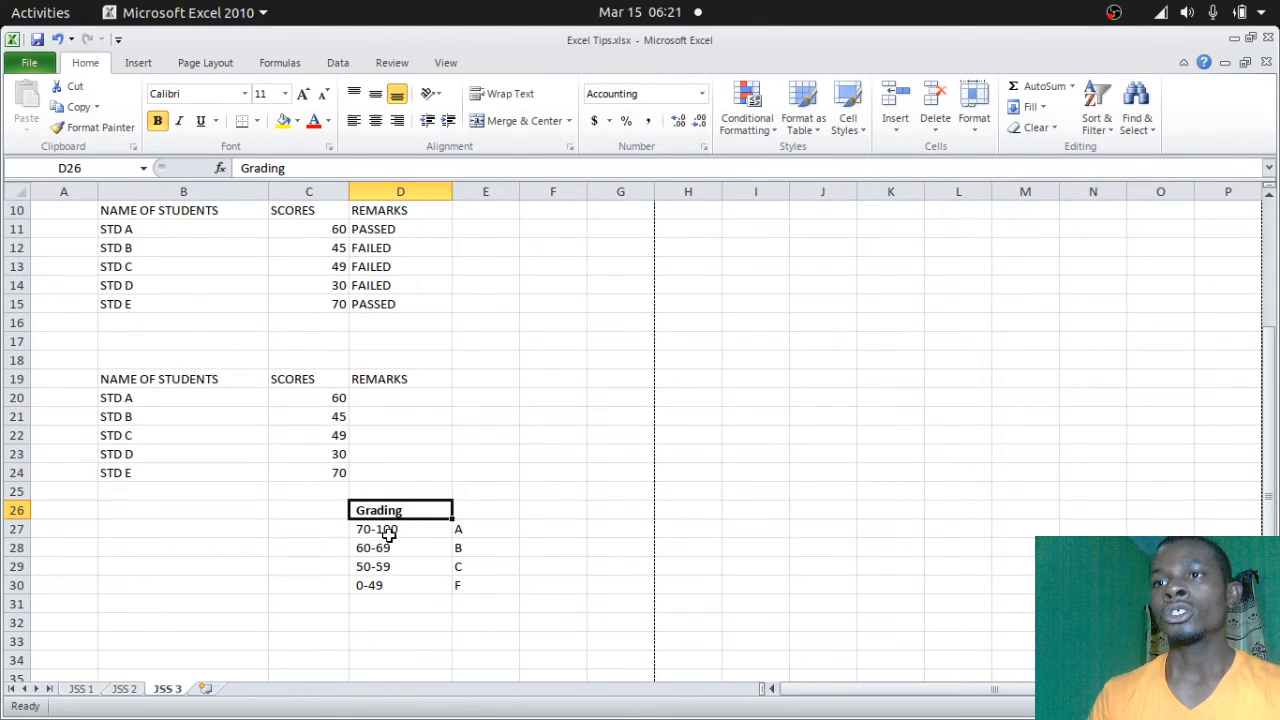
click(552, 528)
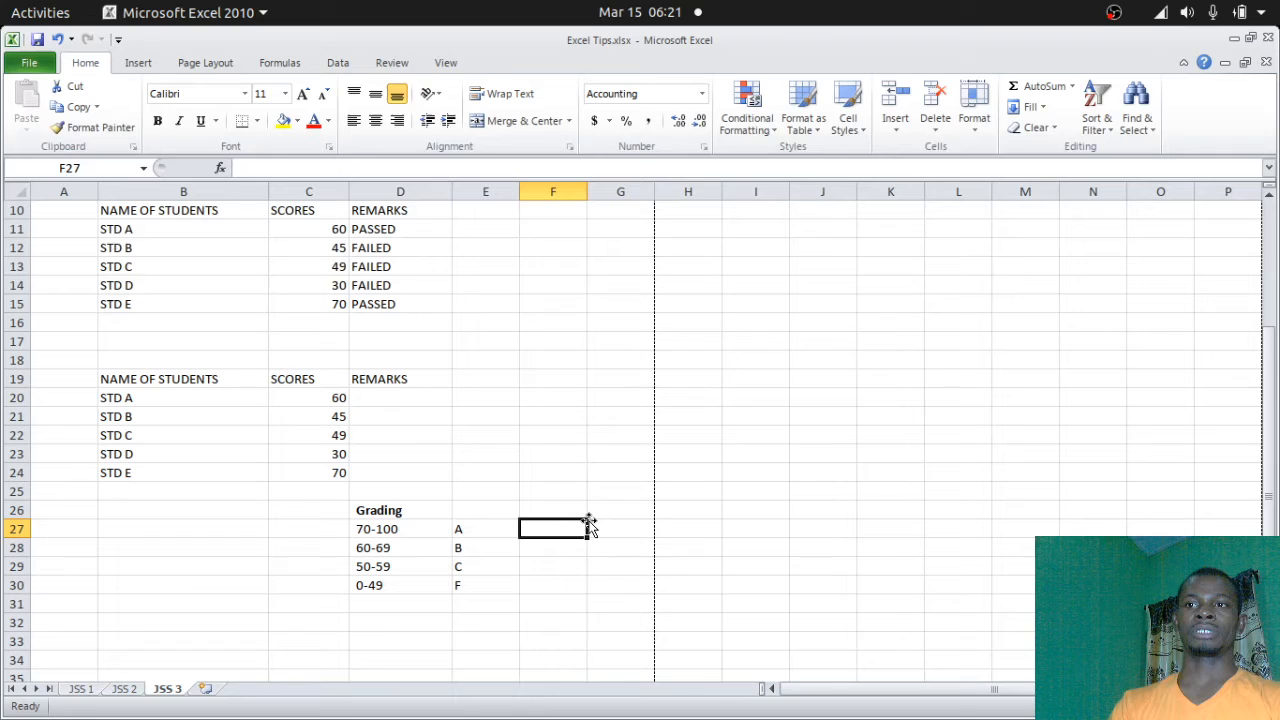
mouse_move(565, 503)
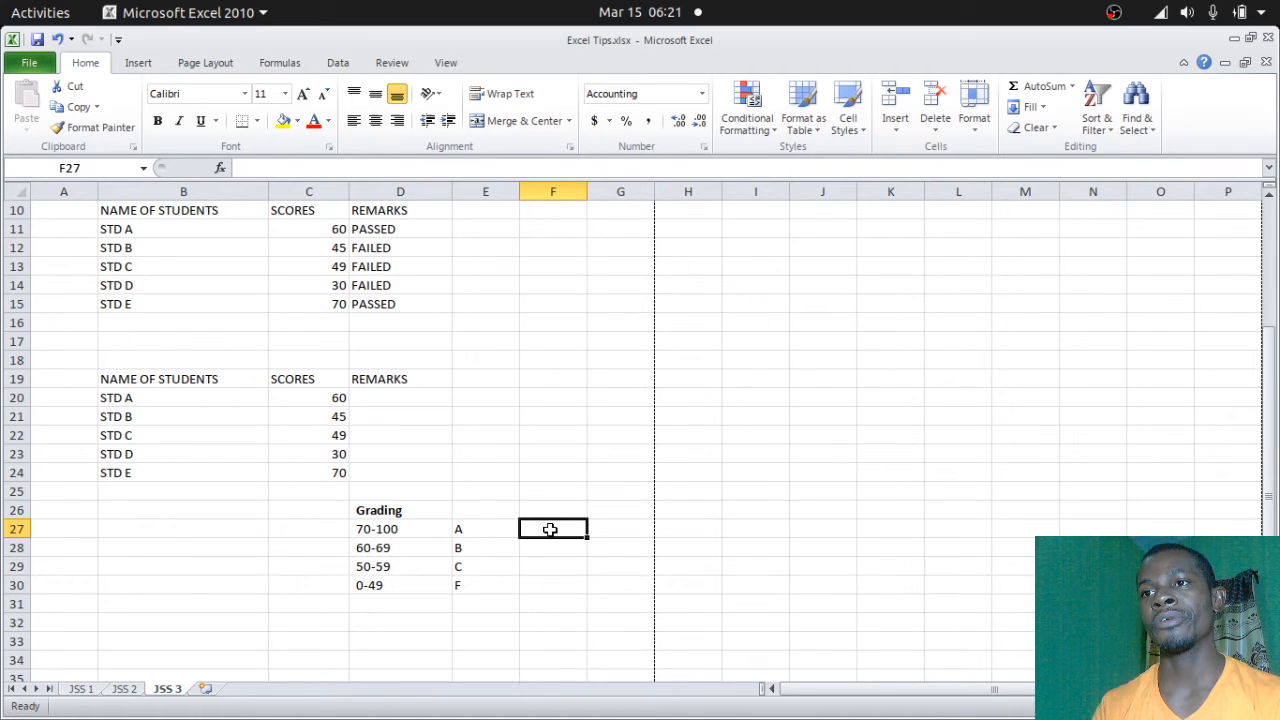
mouse_move(539, 378)
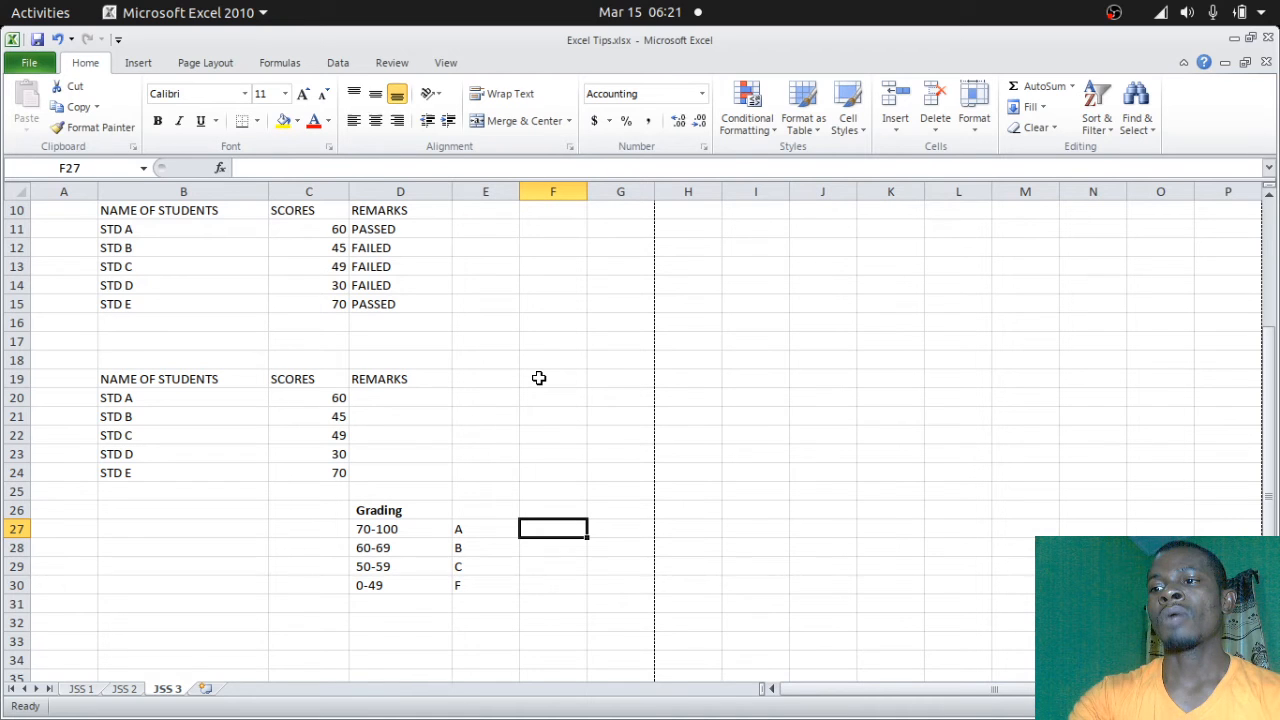
text(=)
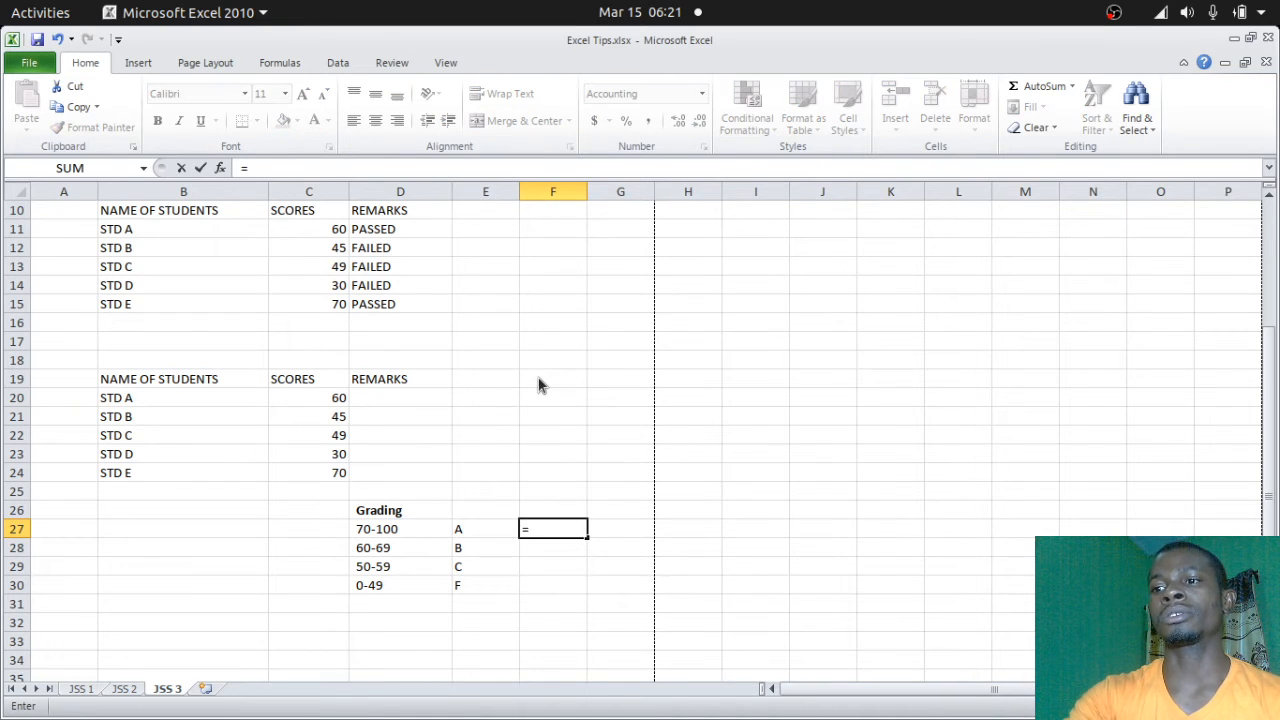
text(IF)
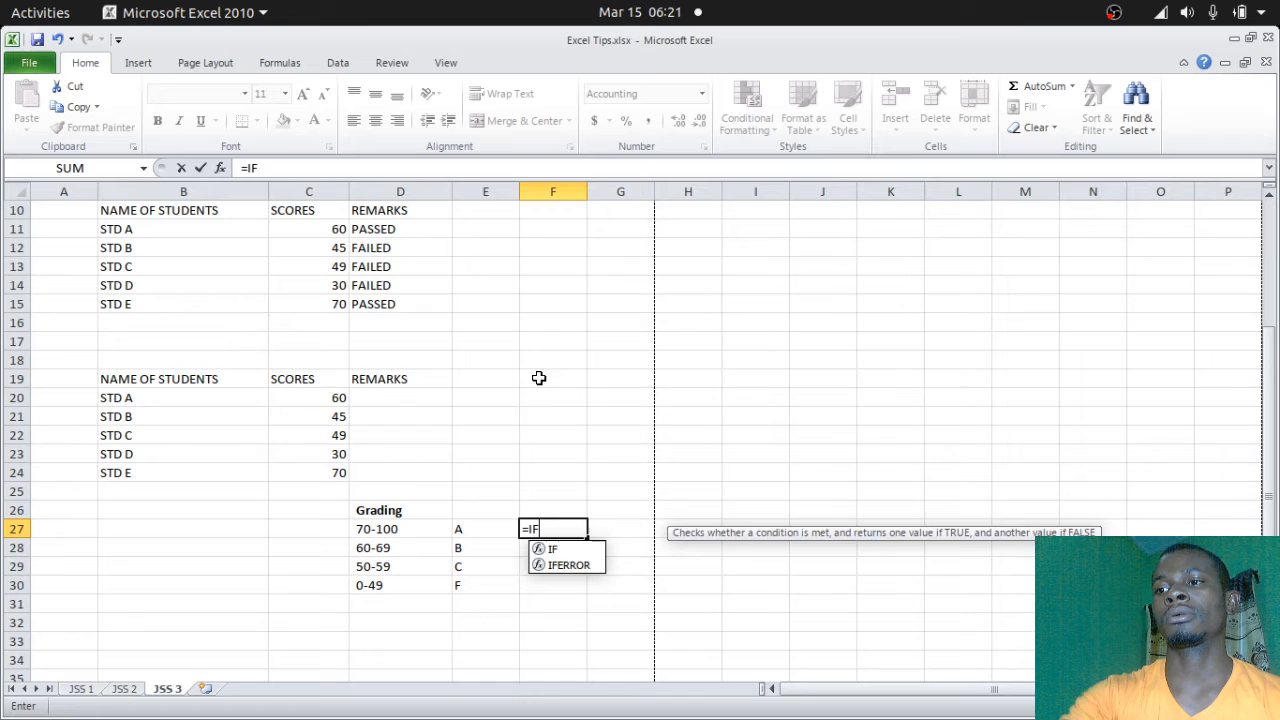
text(()
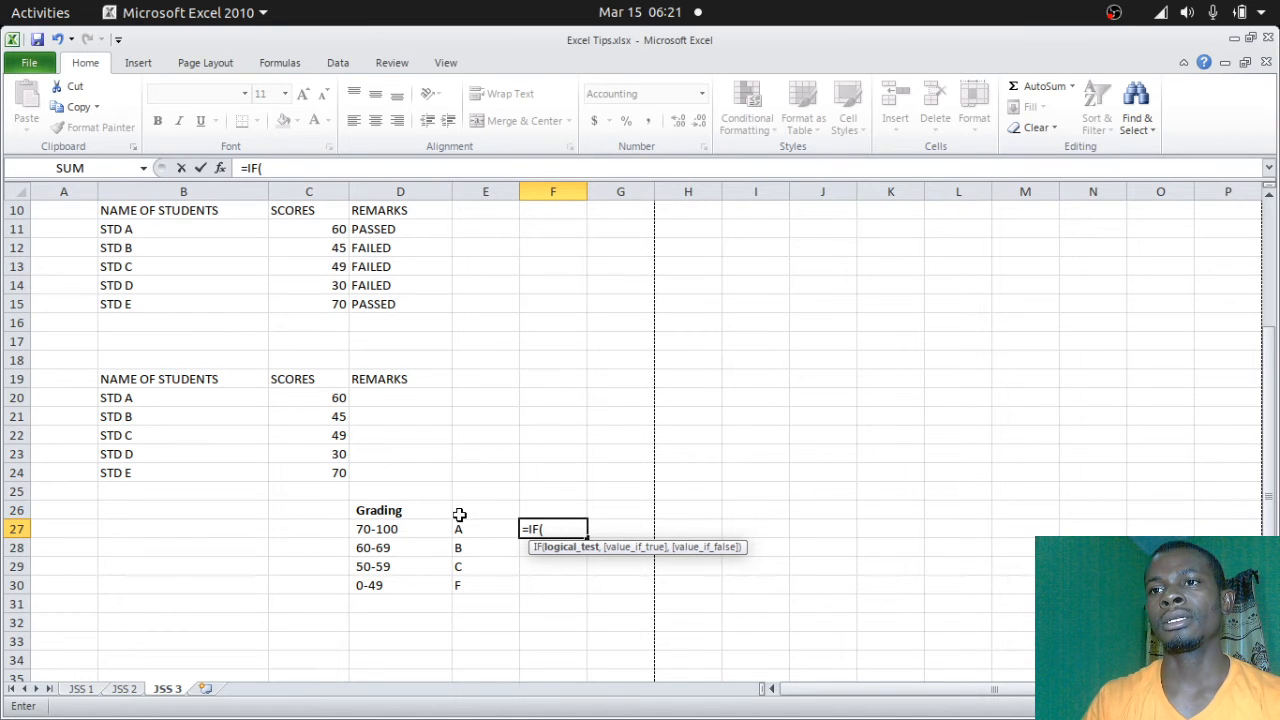
key(BackSpace)
text(I)
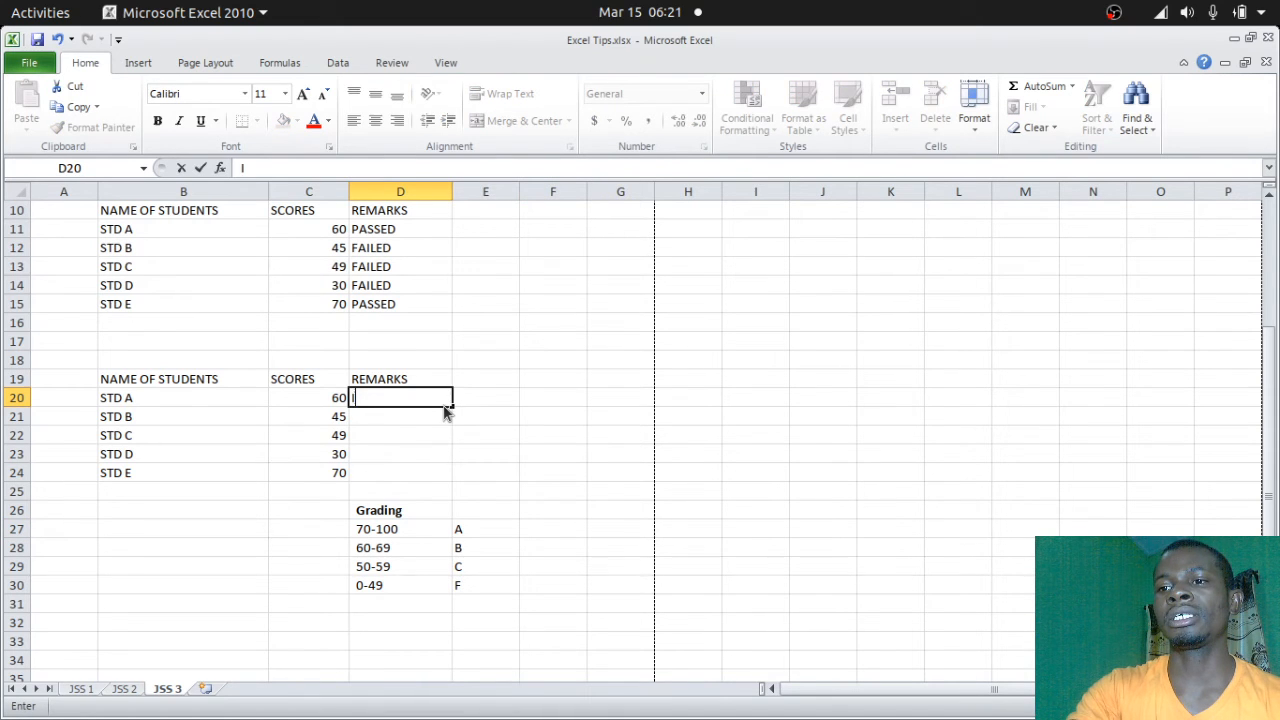
Step: Begin D20's formula as =IF( referencing STD A's score in C20
text(=)
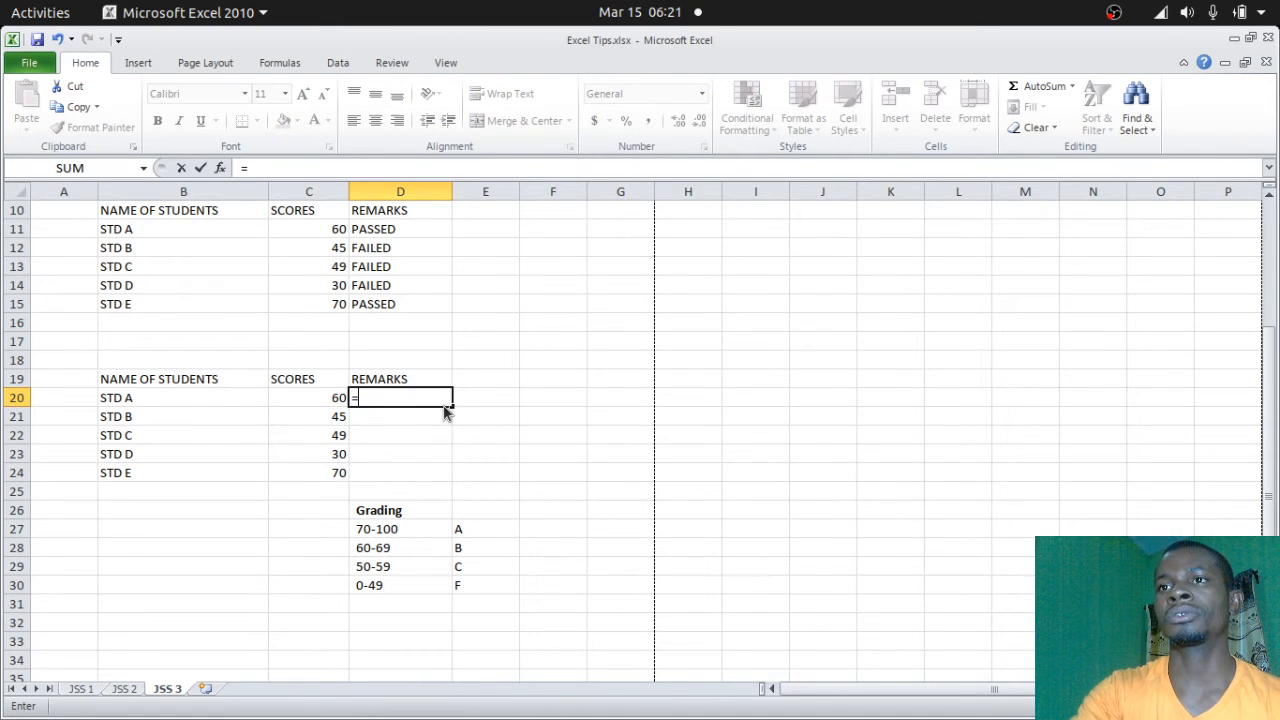
text(IF()
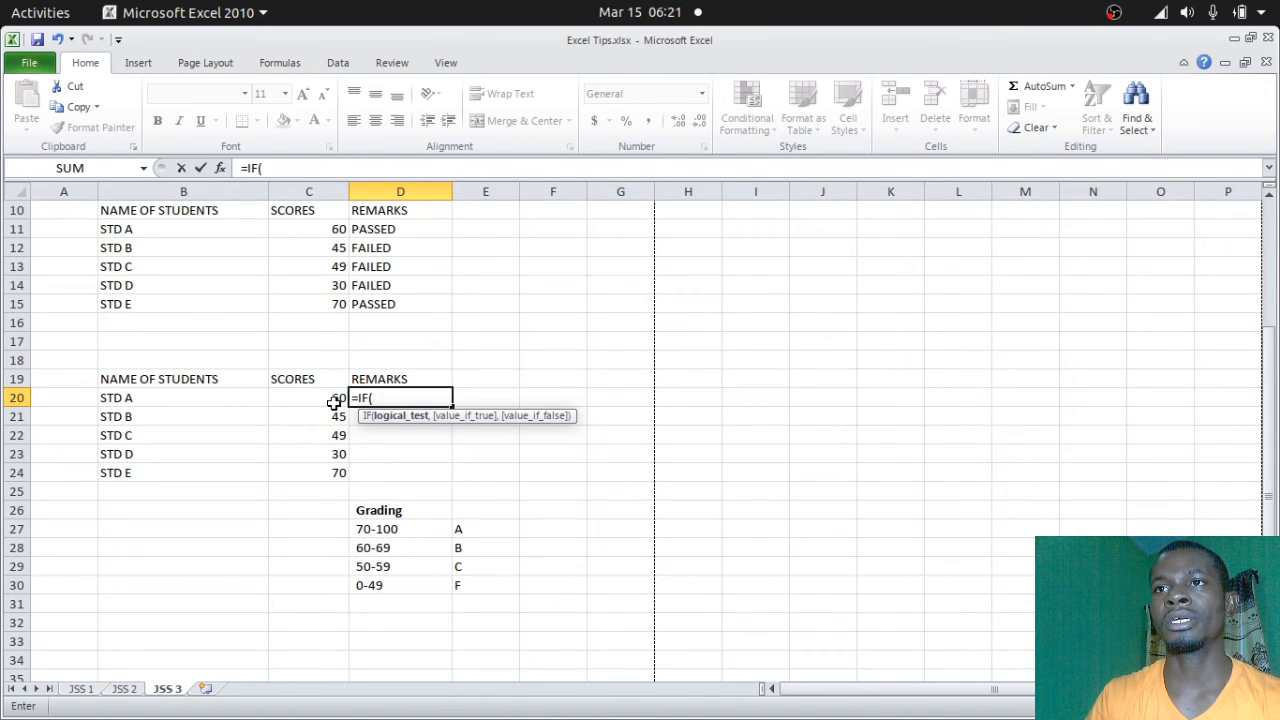
click(308, 397)
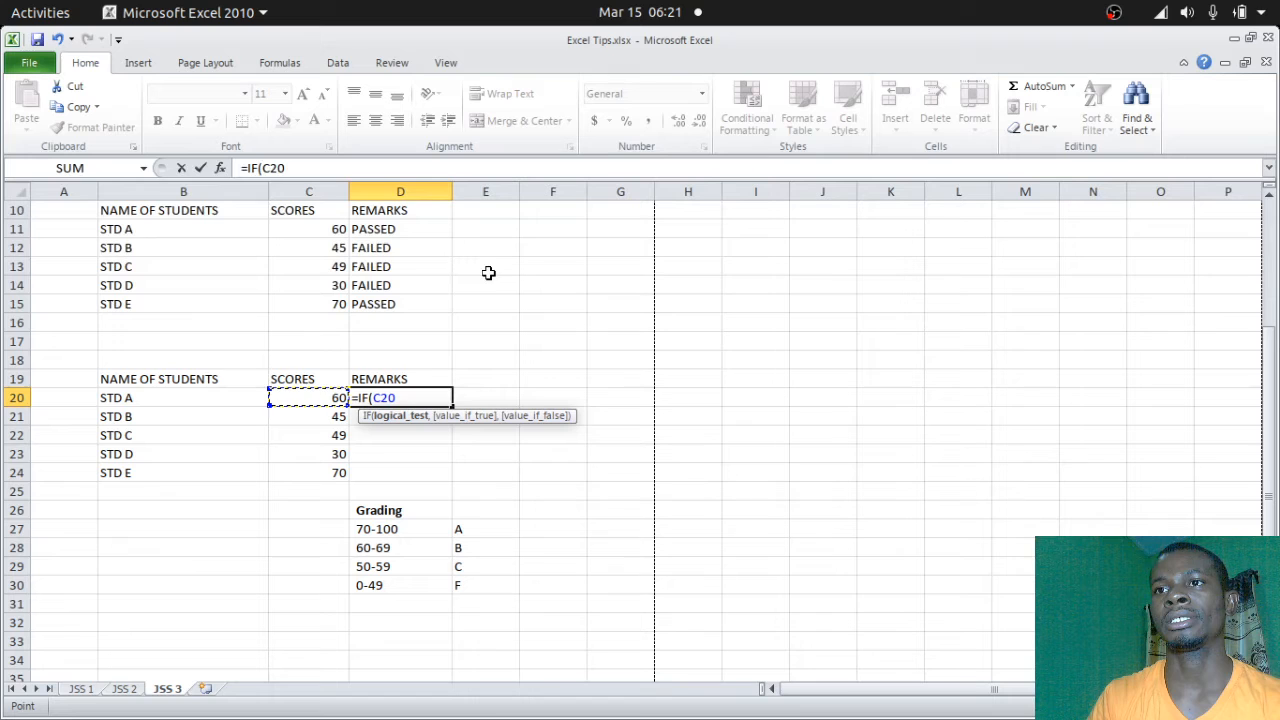
mouse_move(490, 280)
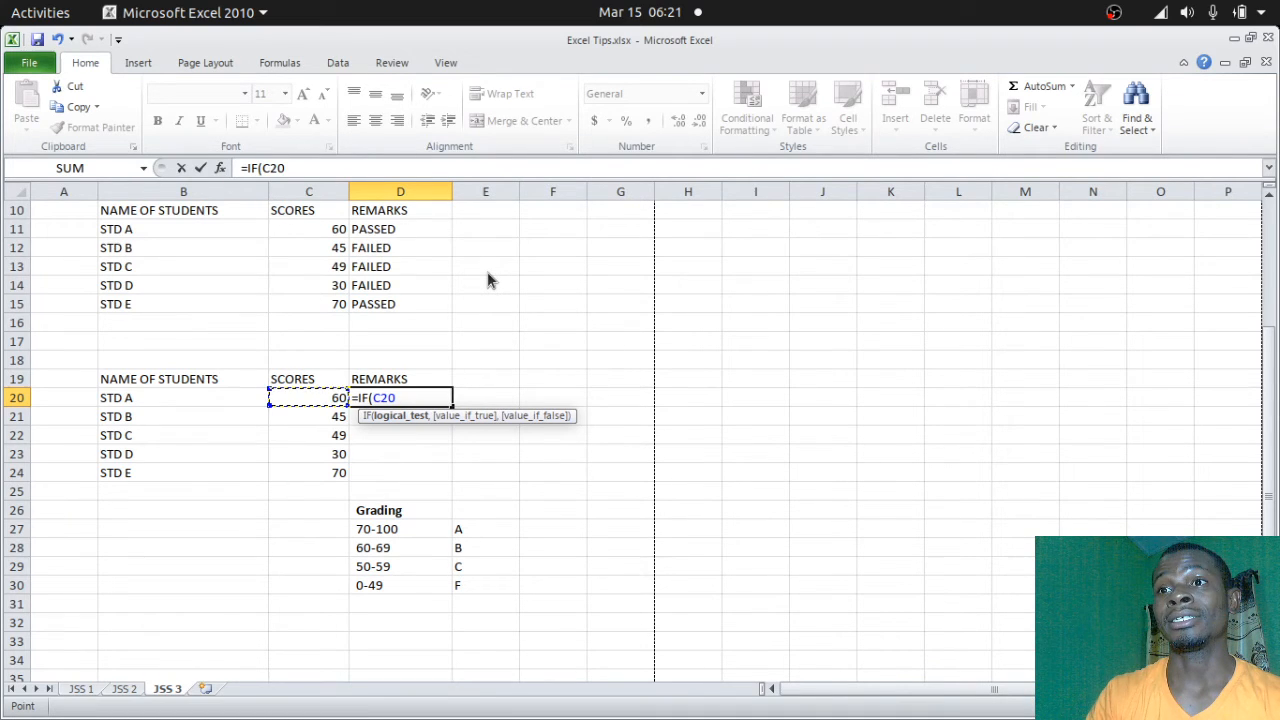
mouse_move(378, 558)
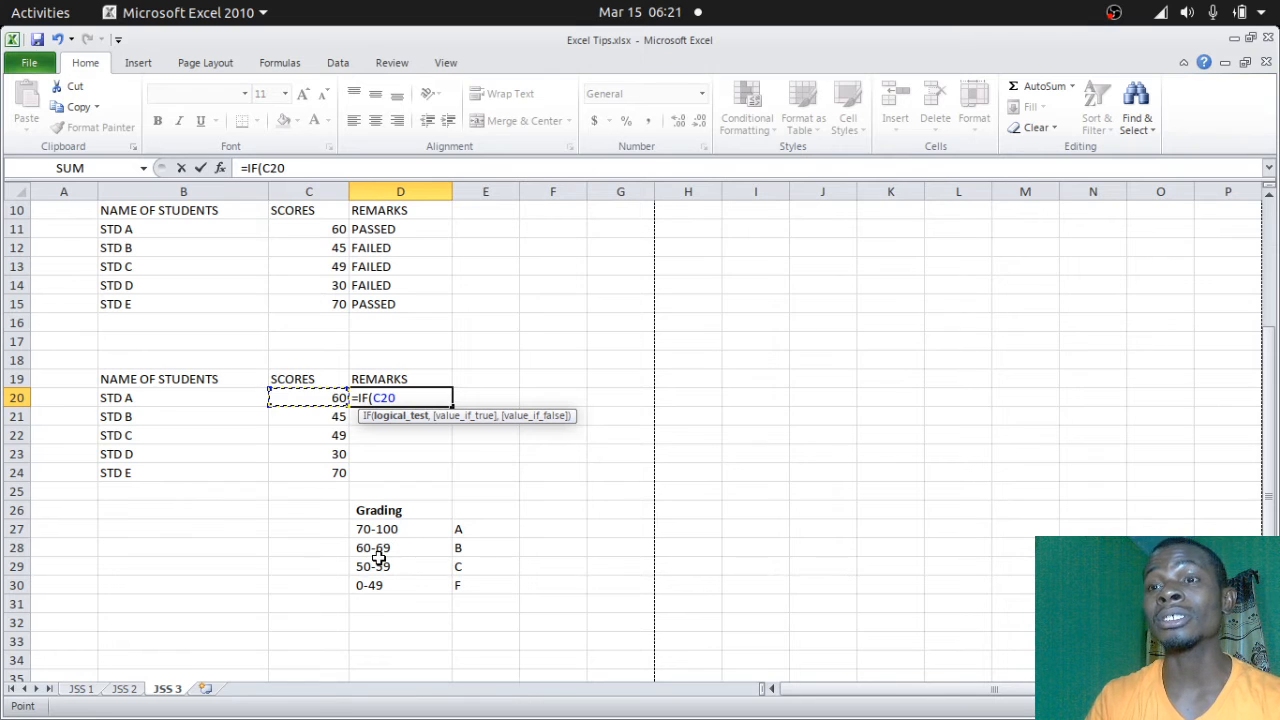
mouse_move(365, 535)
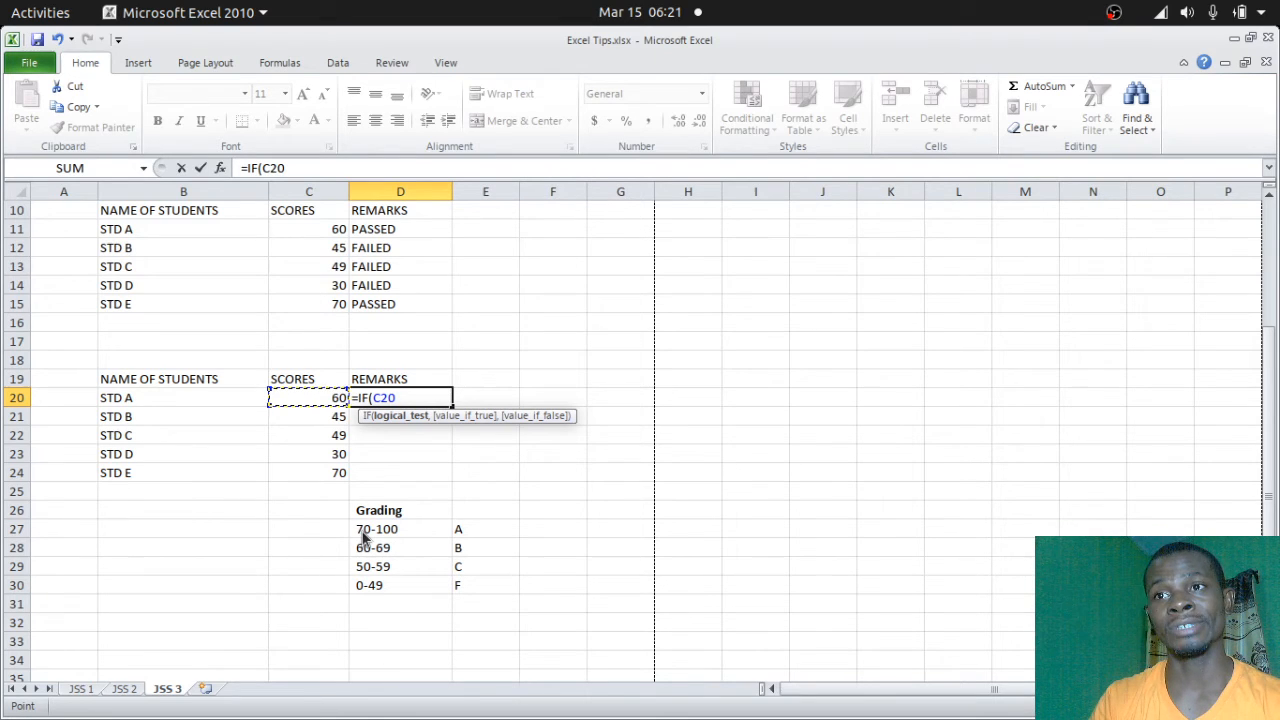
mouse_move(362, 528)
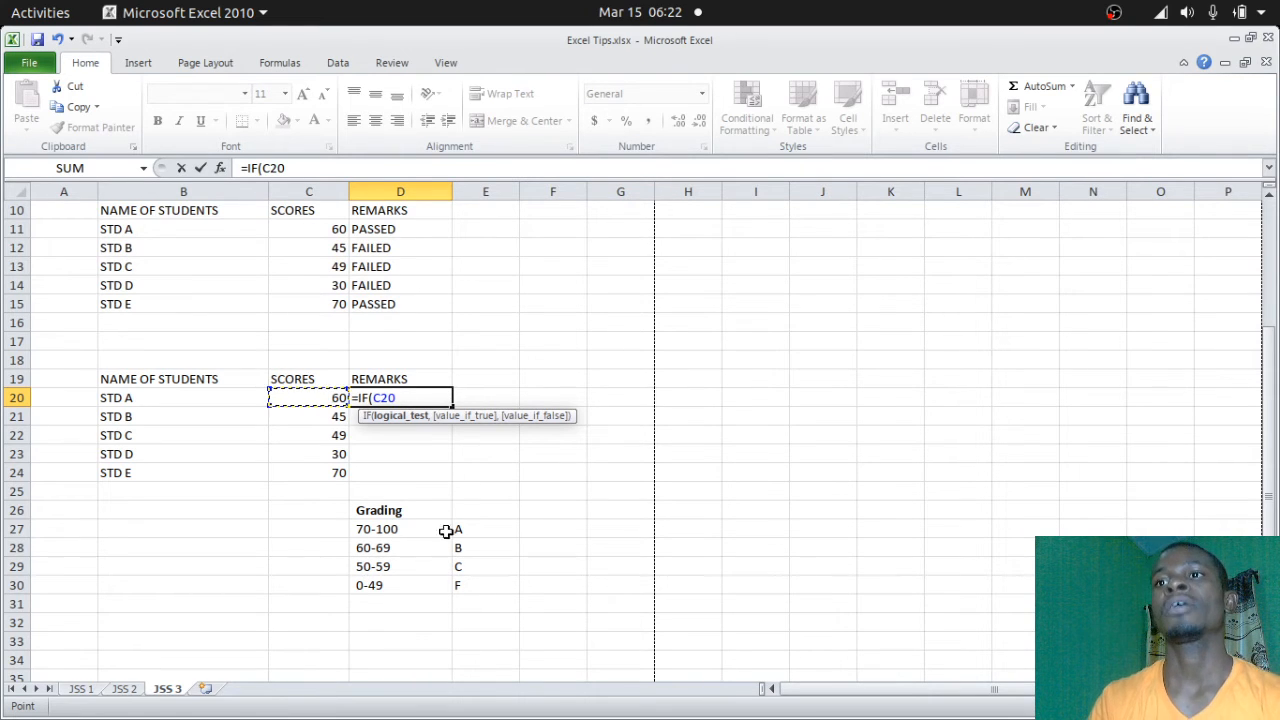
mouse_move(541, 485)
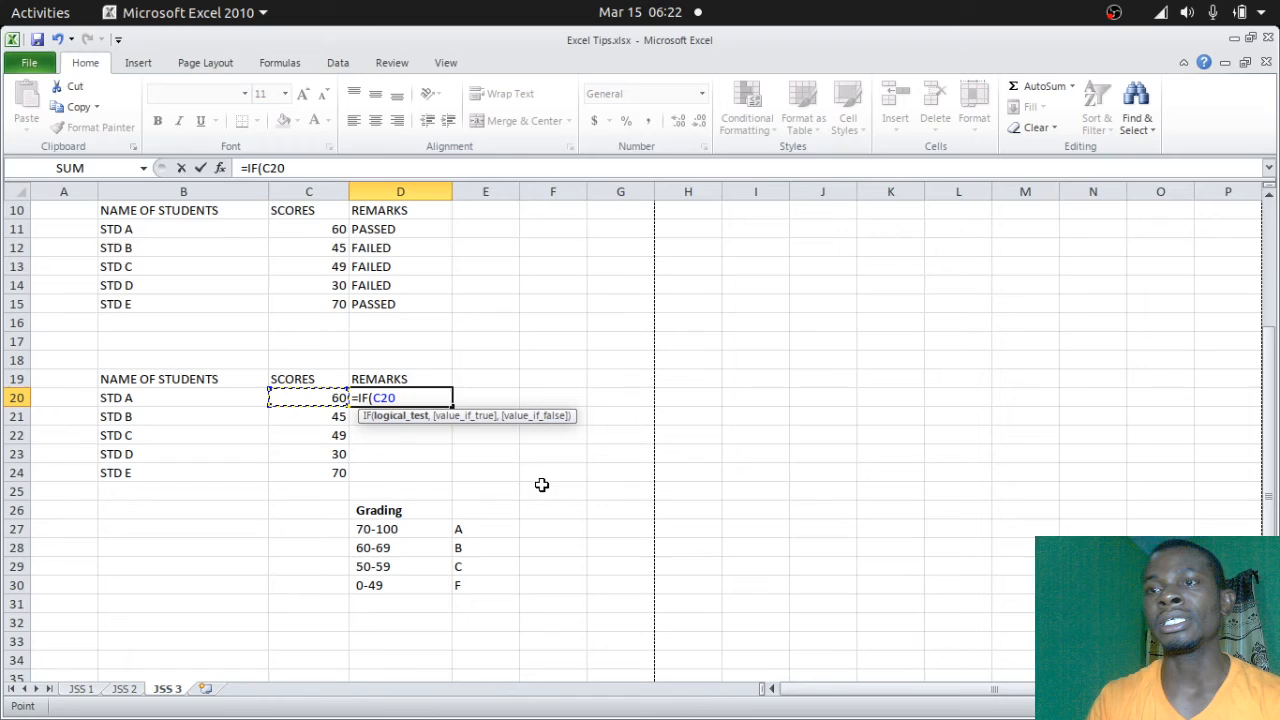
mouse_move(545, 491)
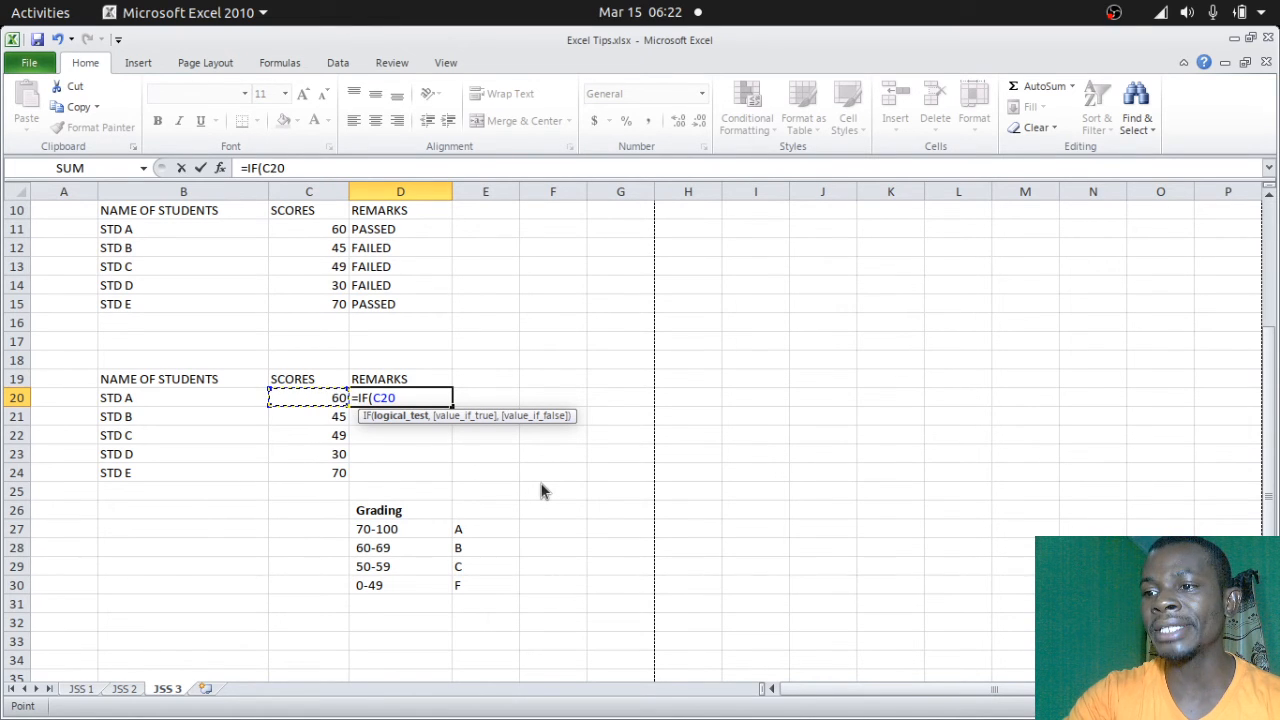
Step: Add the condition >=70 returning "A" to the D20 formula
text(>=)
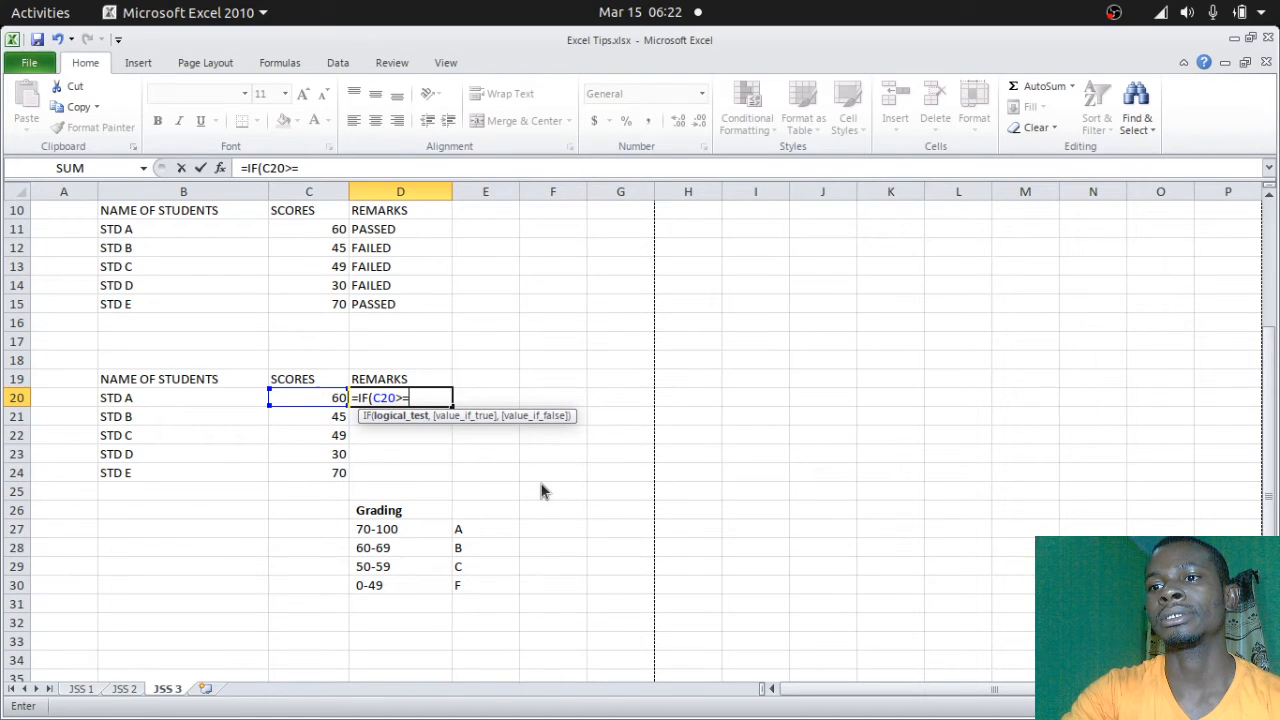
text(70)
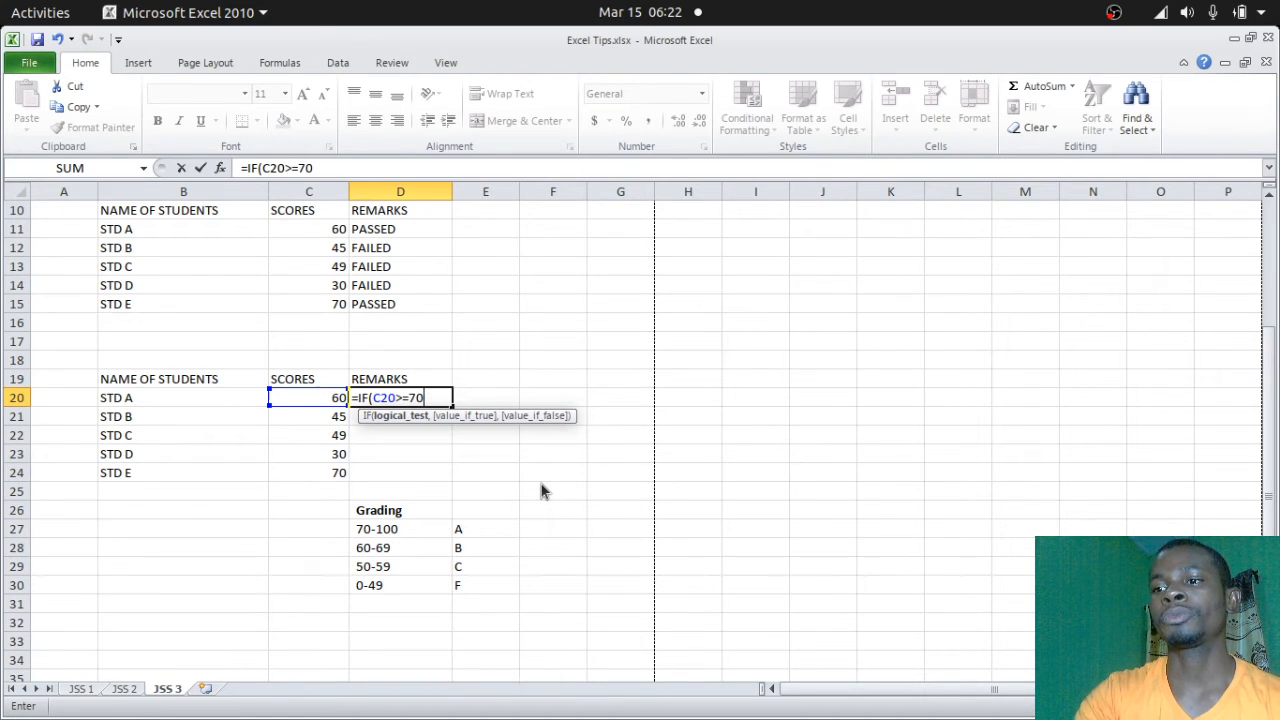
text(,)
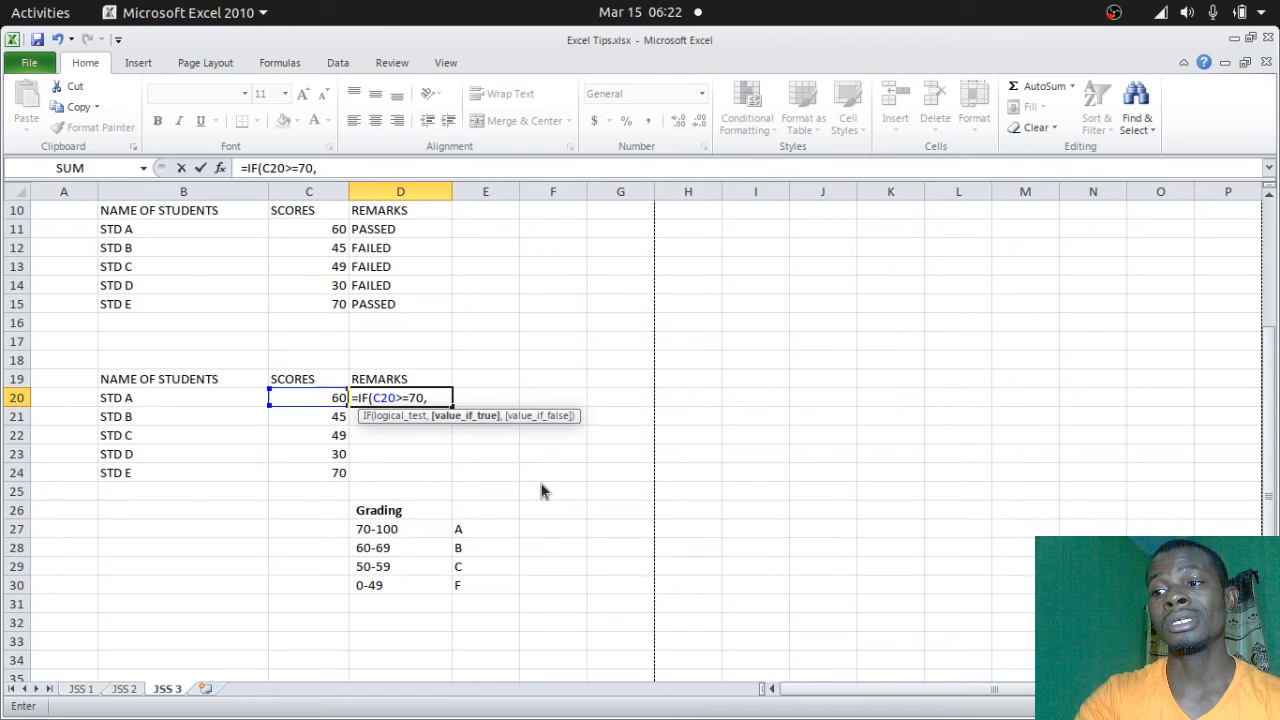
text(")
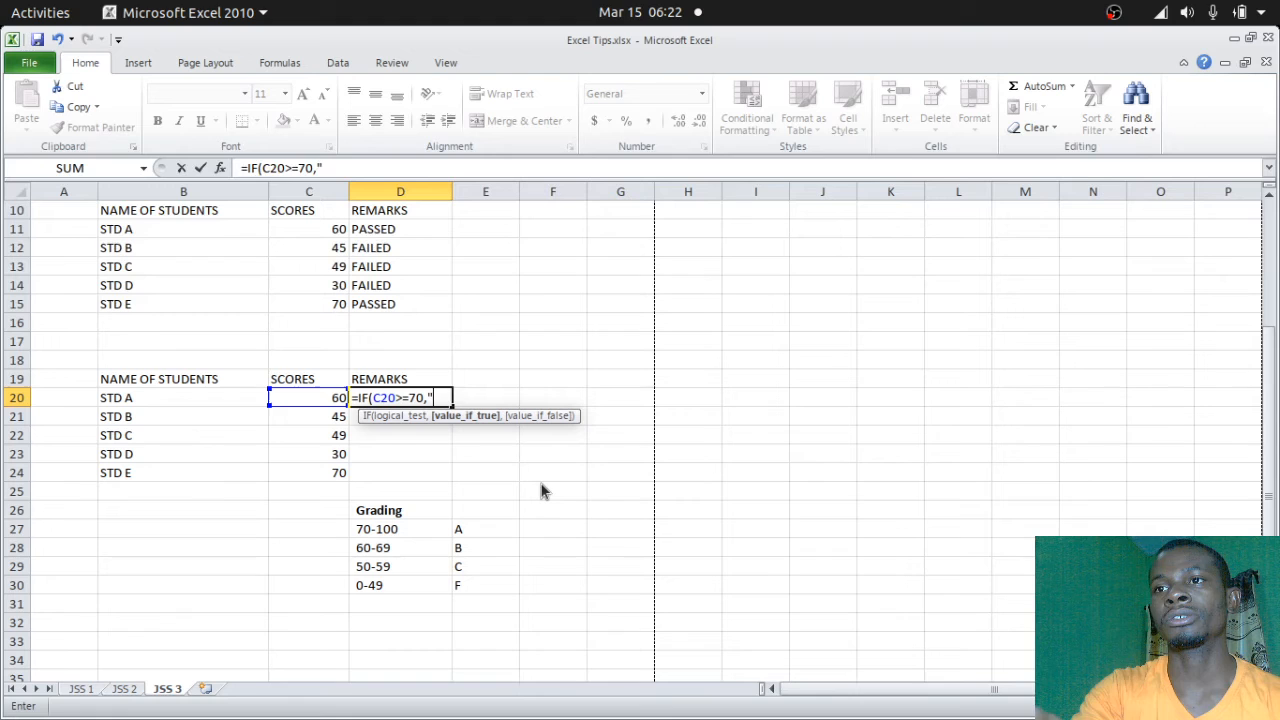
text(A)
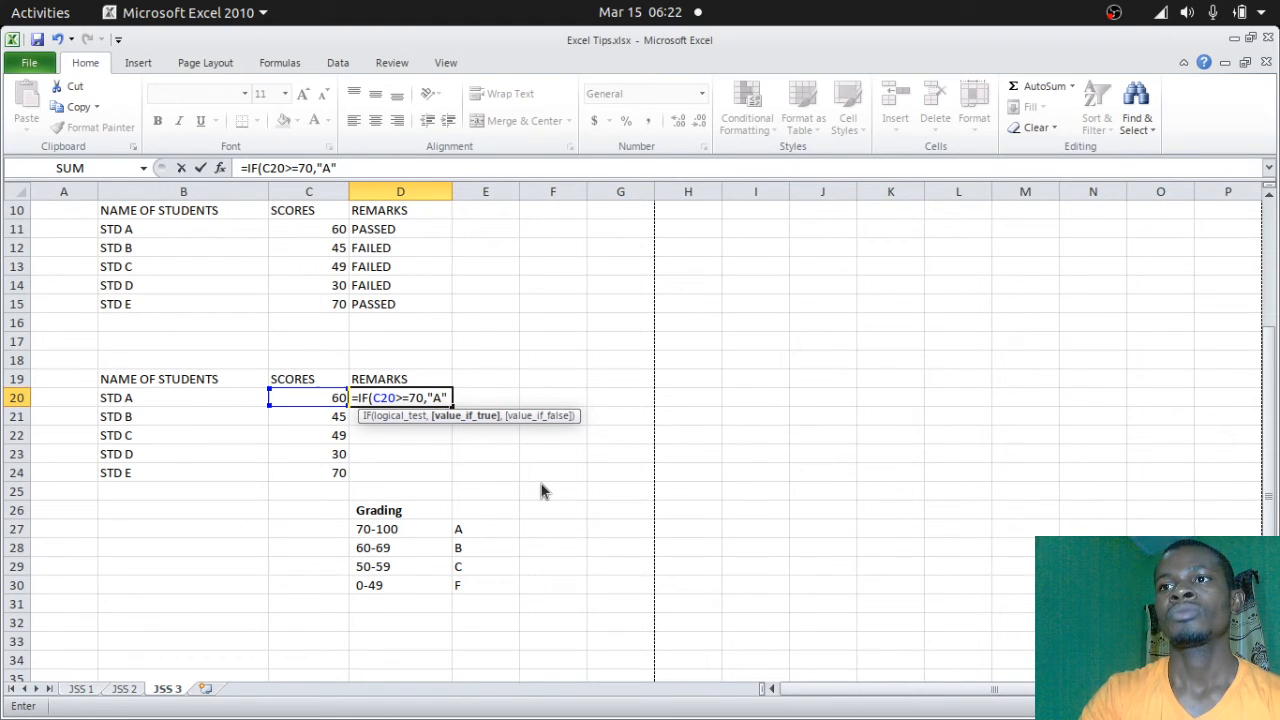
text(,)
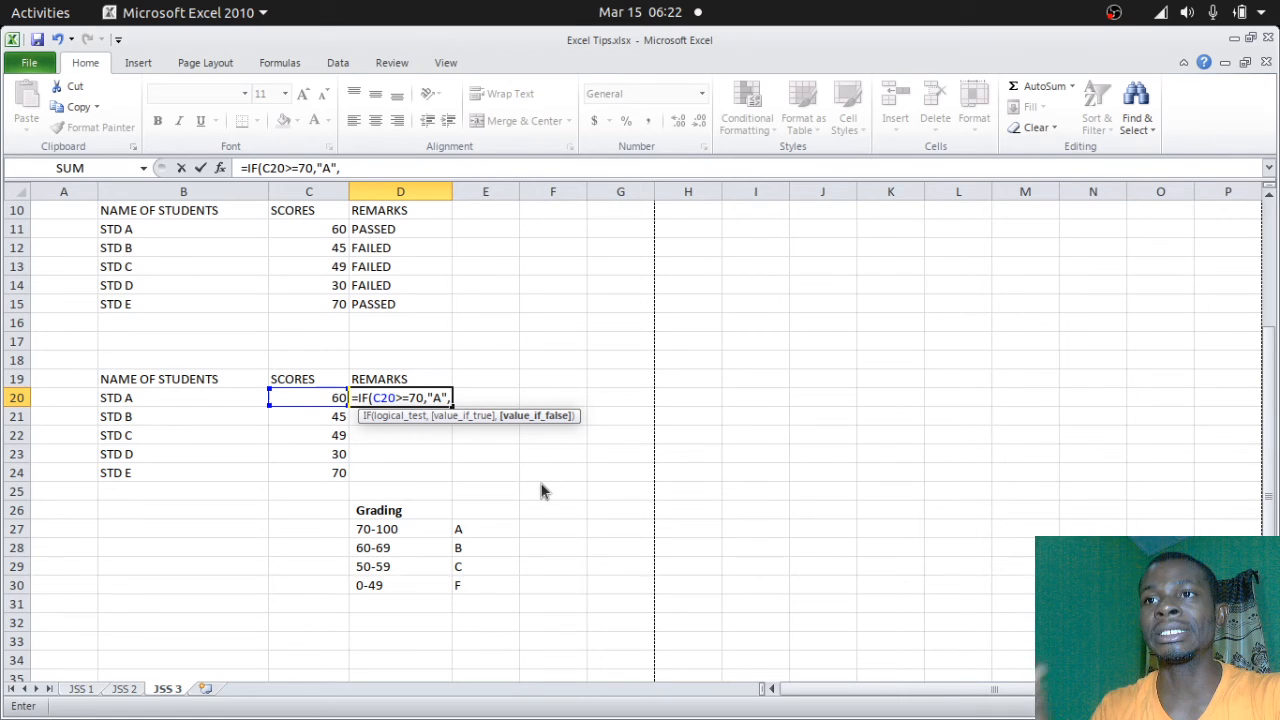
mouse_move(447, 446)
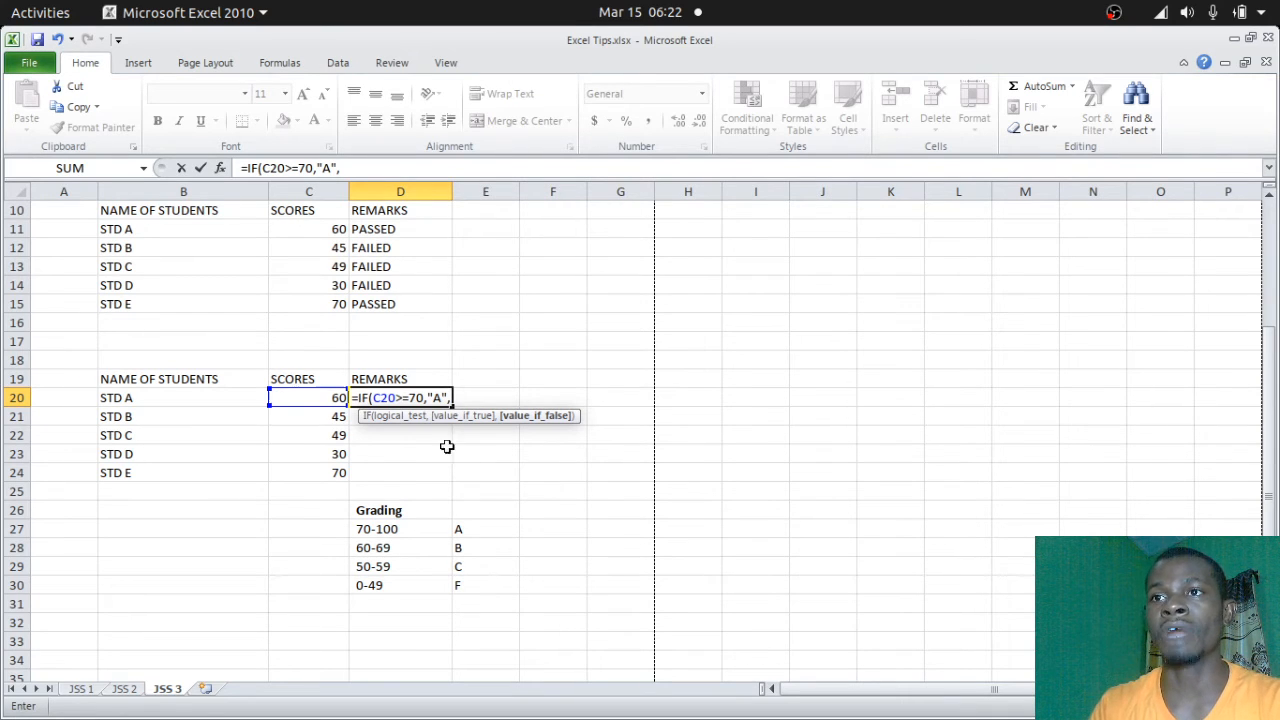
mouse_move(513, 449)
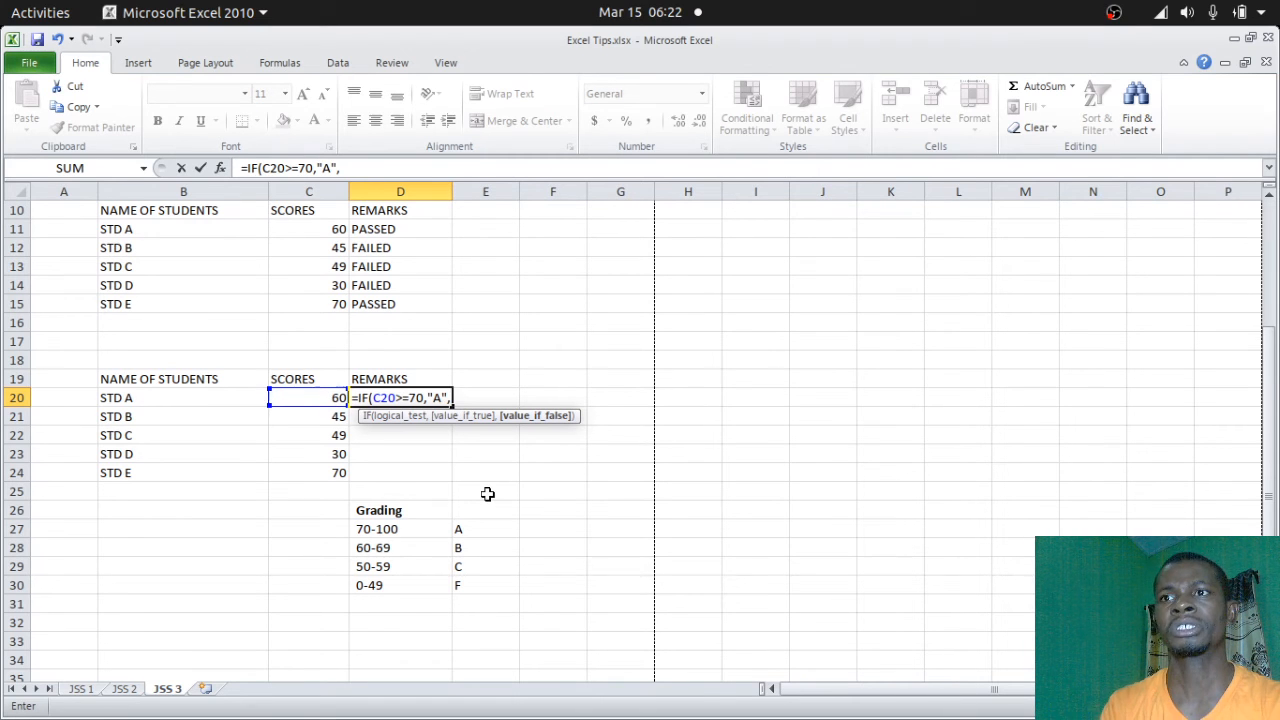
Step: Append the nested branch IF(C20>=60,"B", to the D20 formula
text(IF)
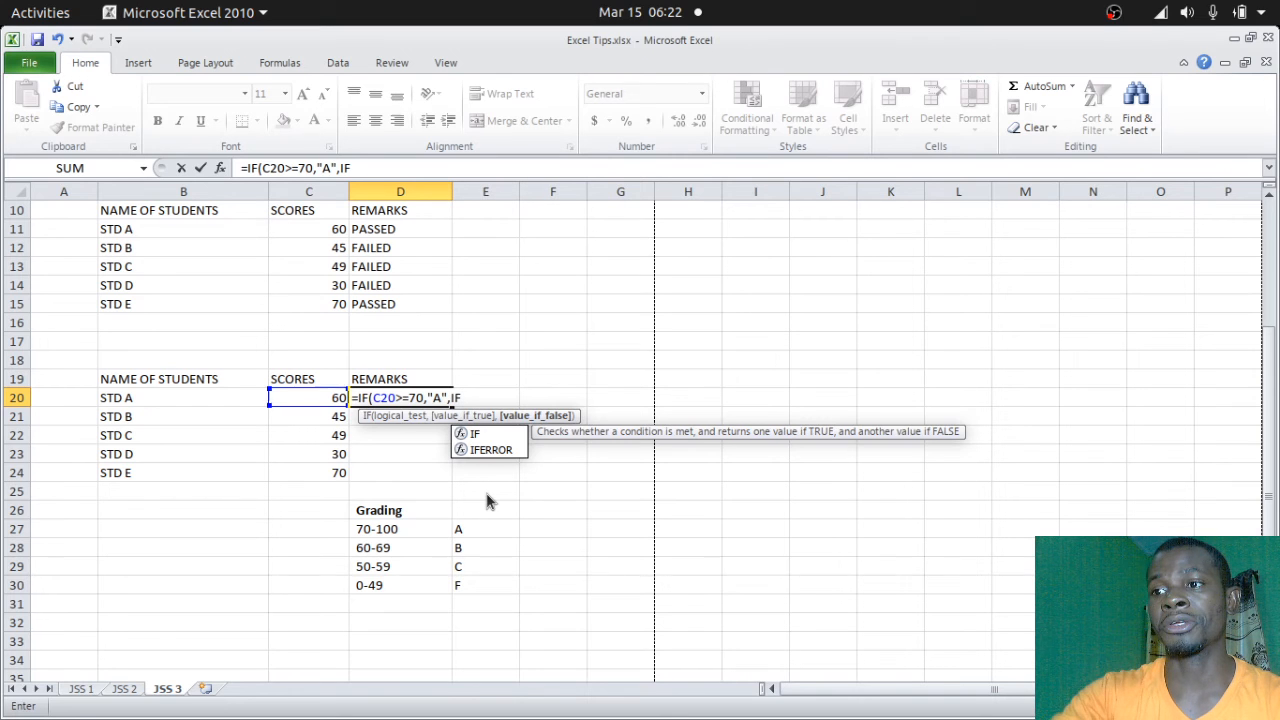
text((C20)
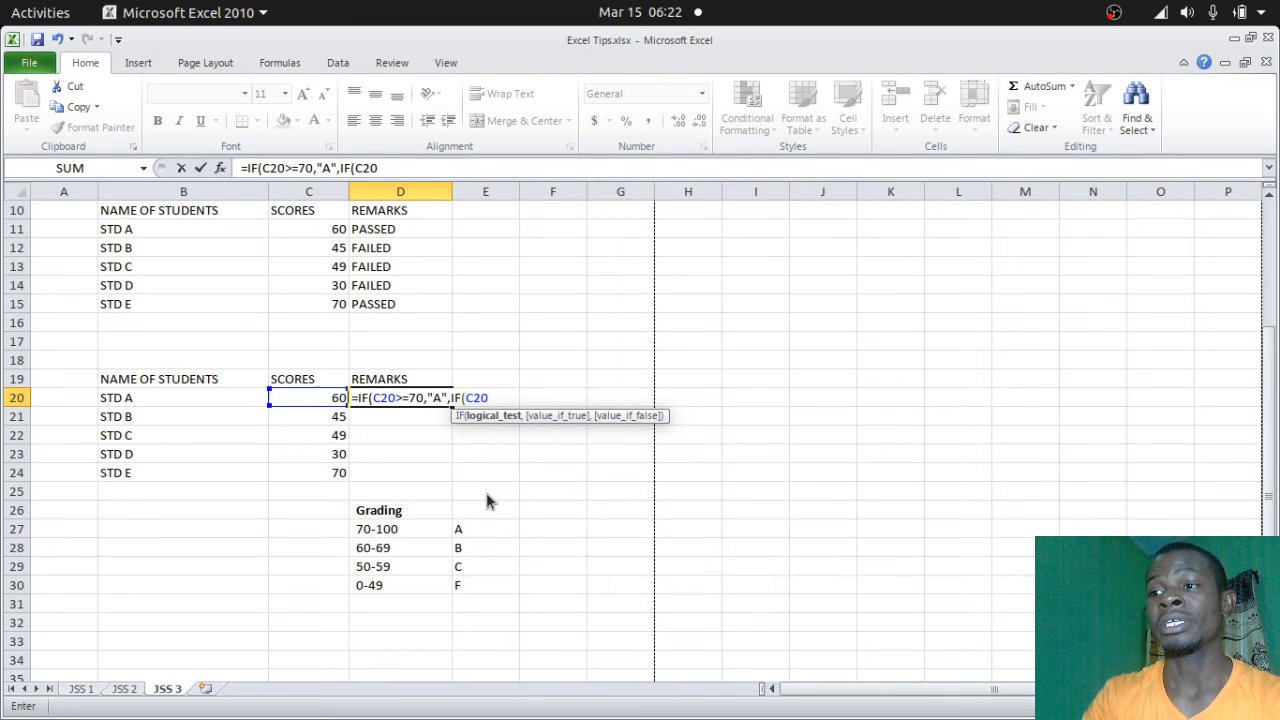
text(>)
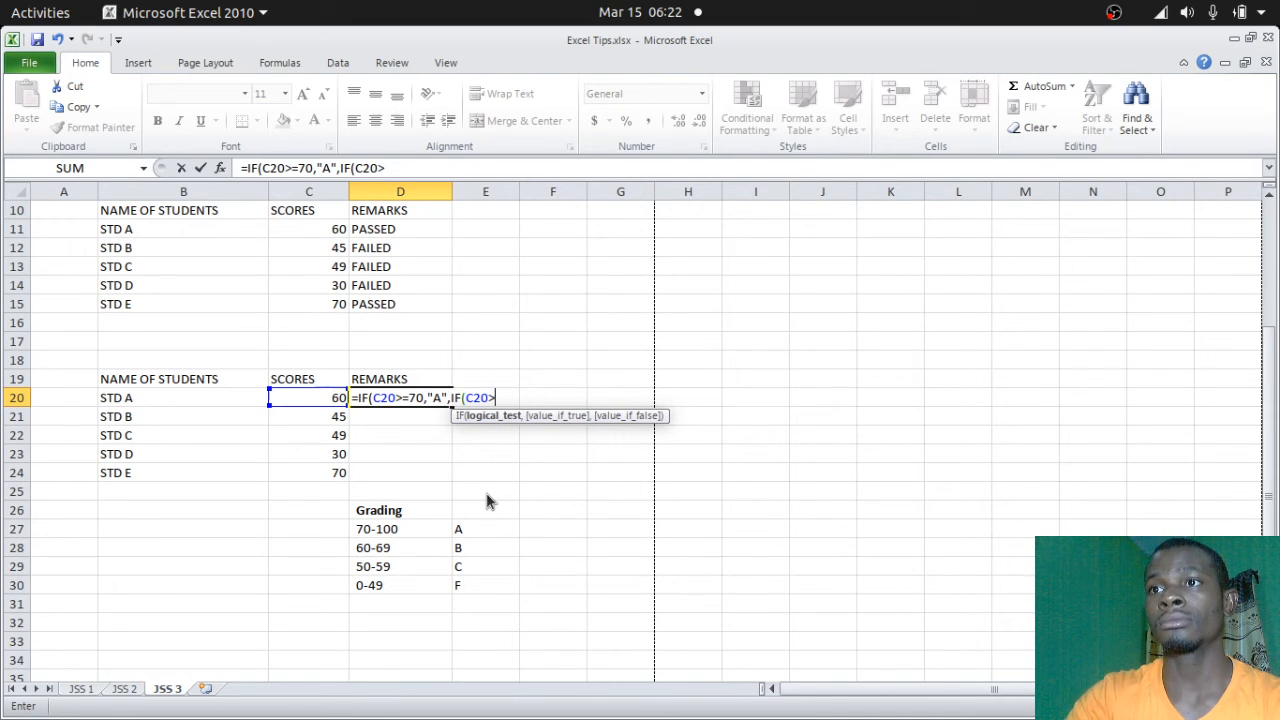
text(=)
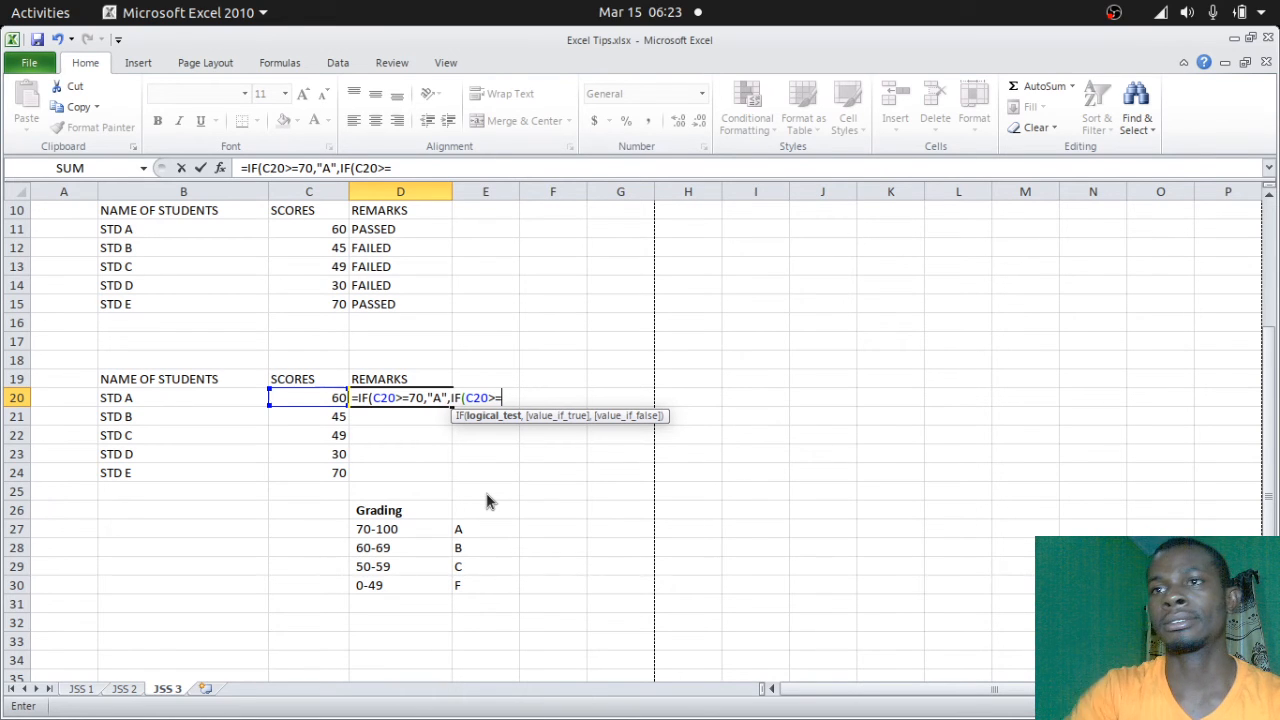
mouse_move(365, 558)
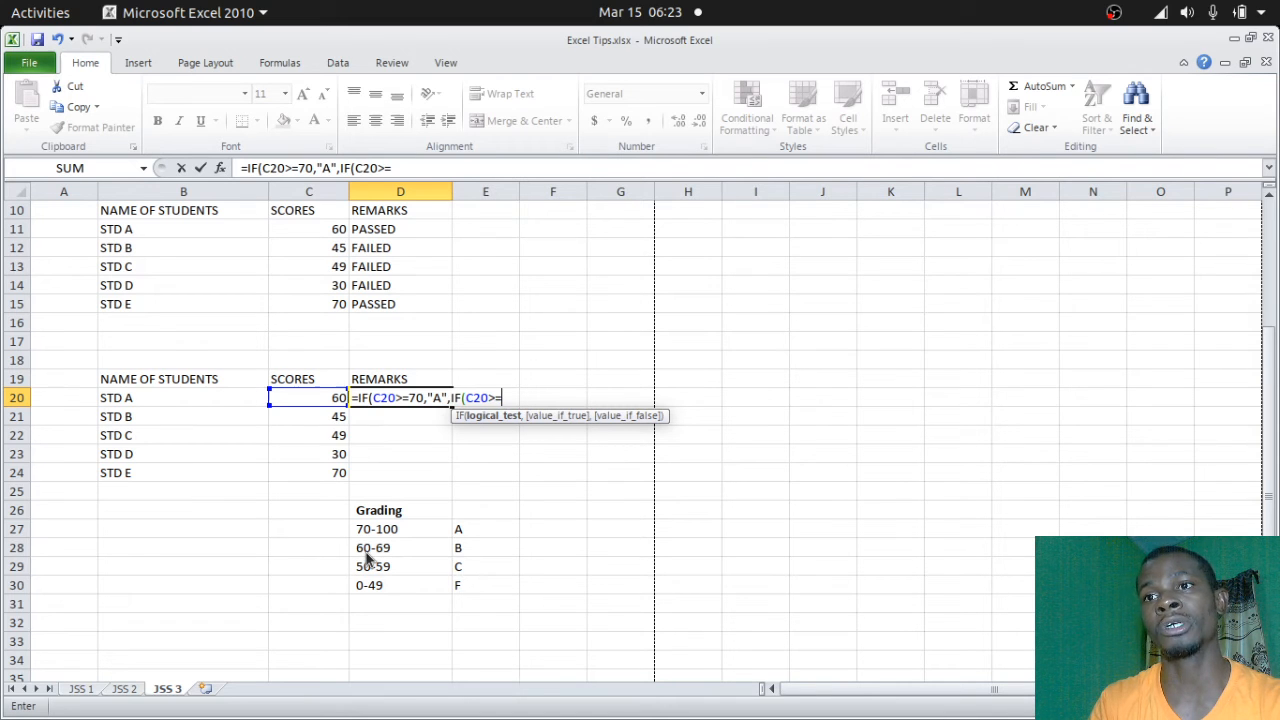
mouse_move(562, 553)
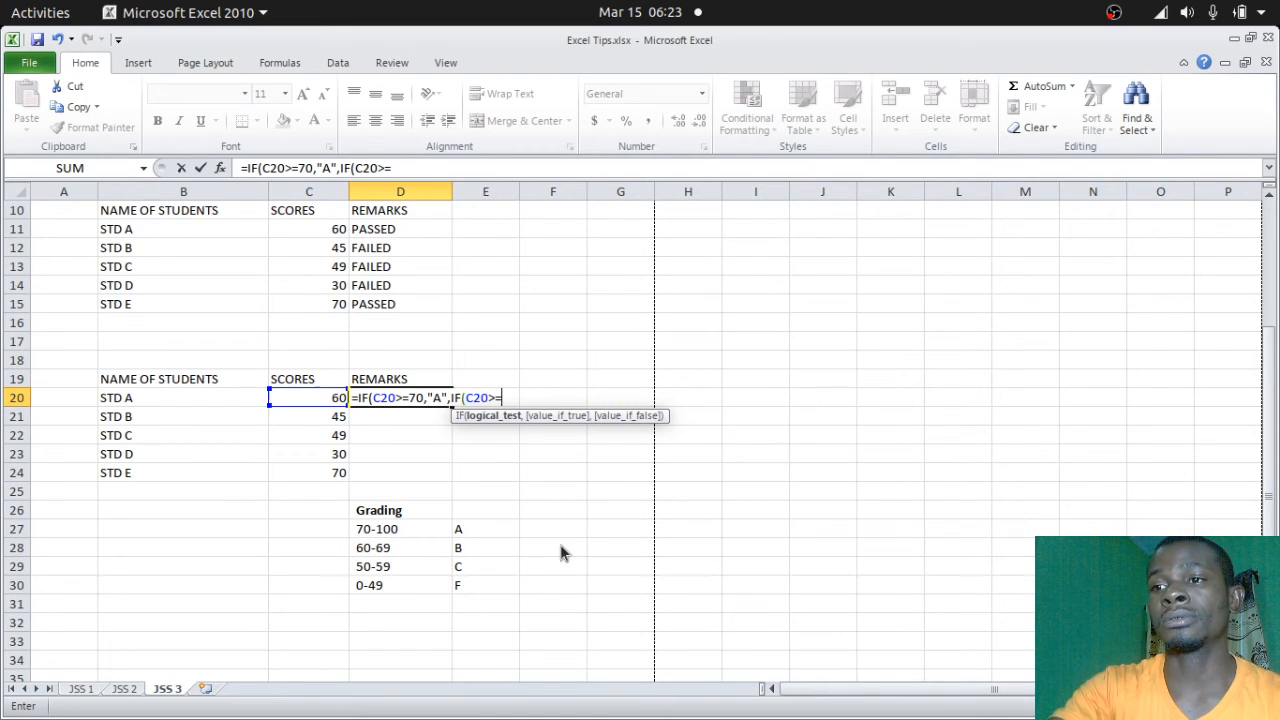
text(60)
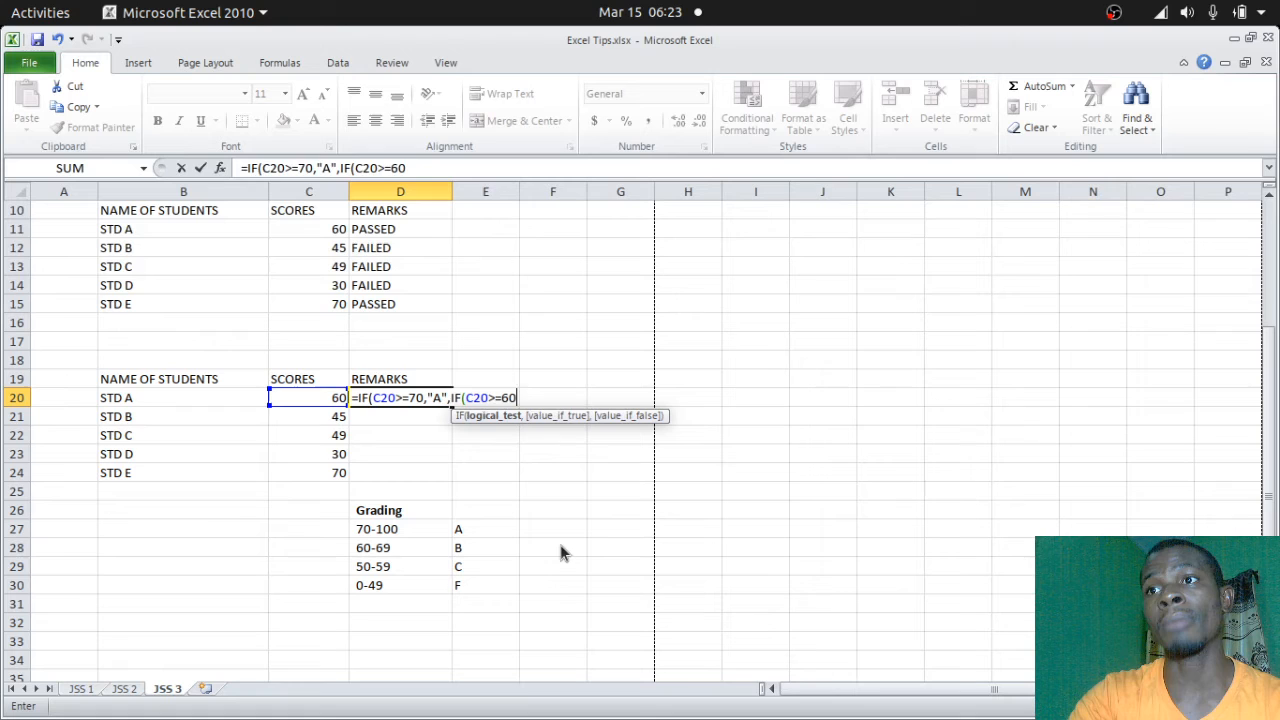
text(,")
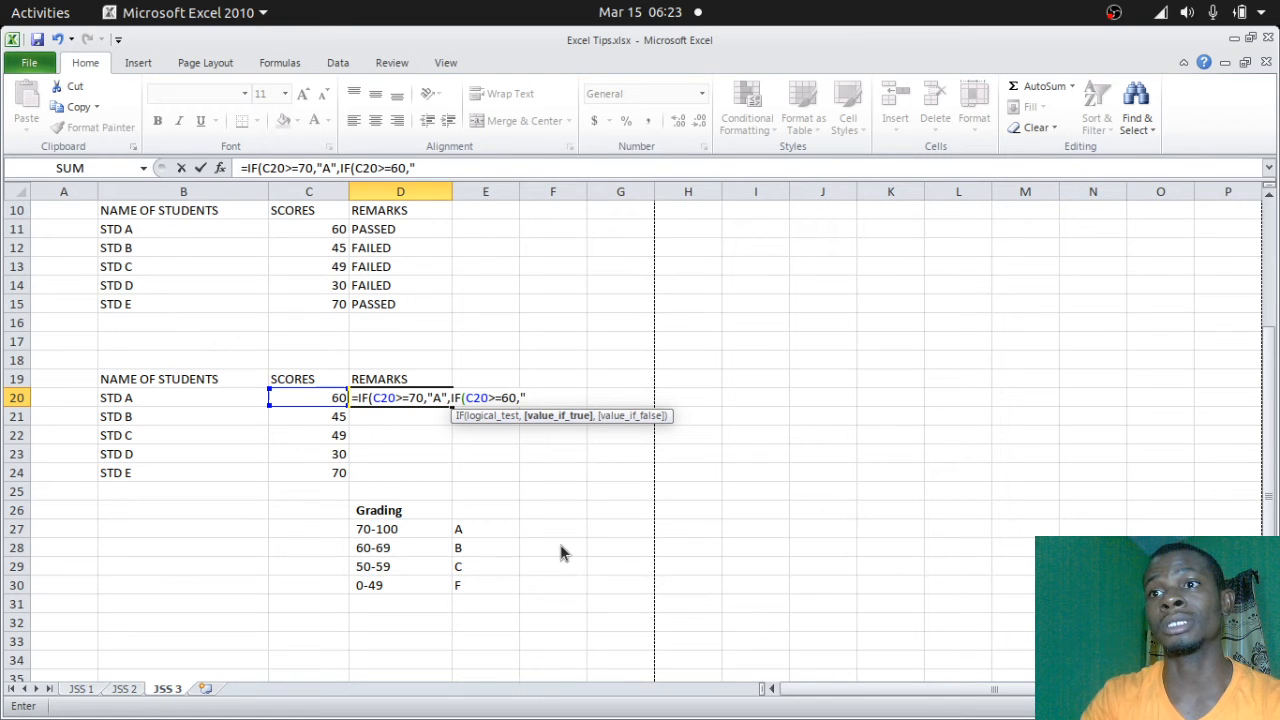
text(B)
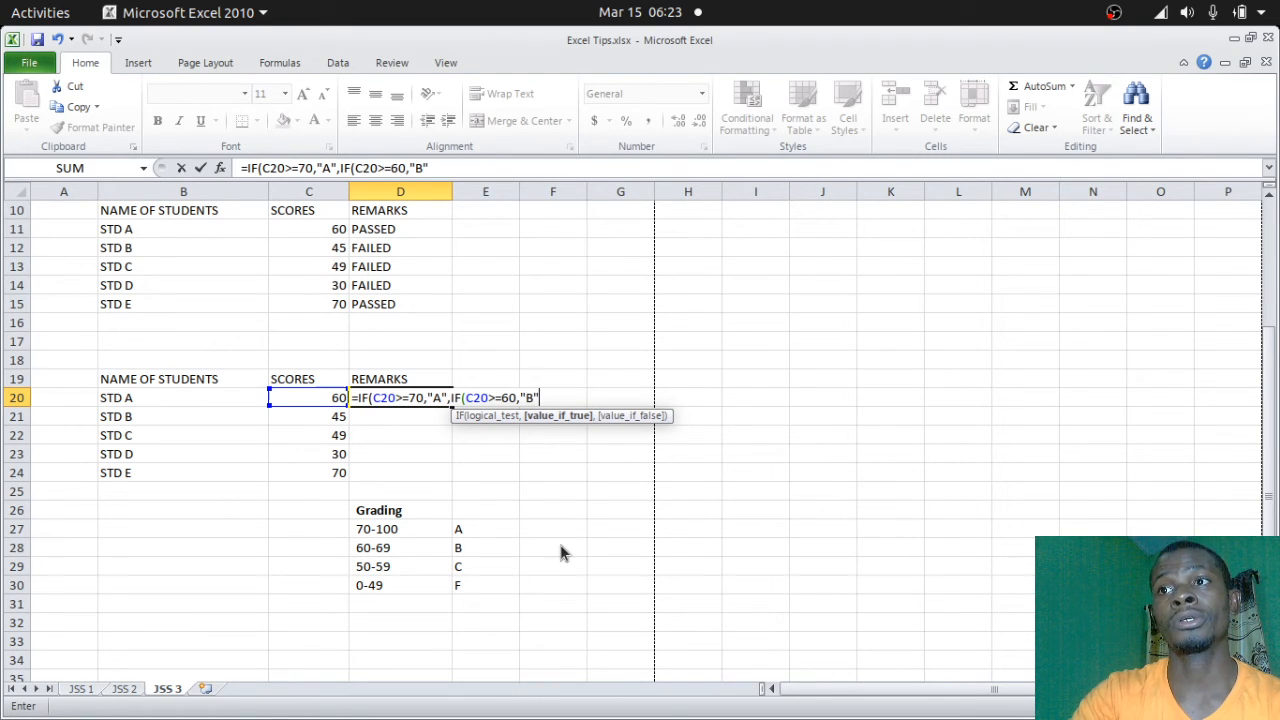
text(,)
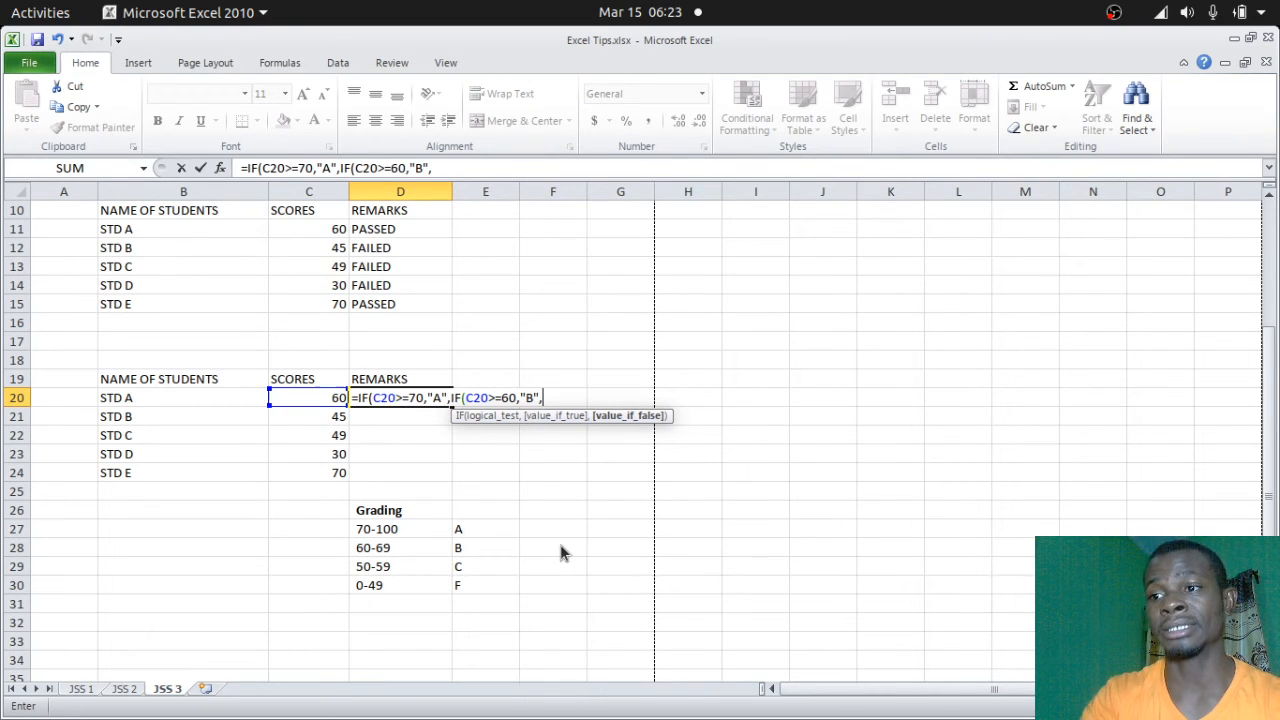
Step: Append the nested branch IF(C20>=50,"C", after the B branch
text(IF()
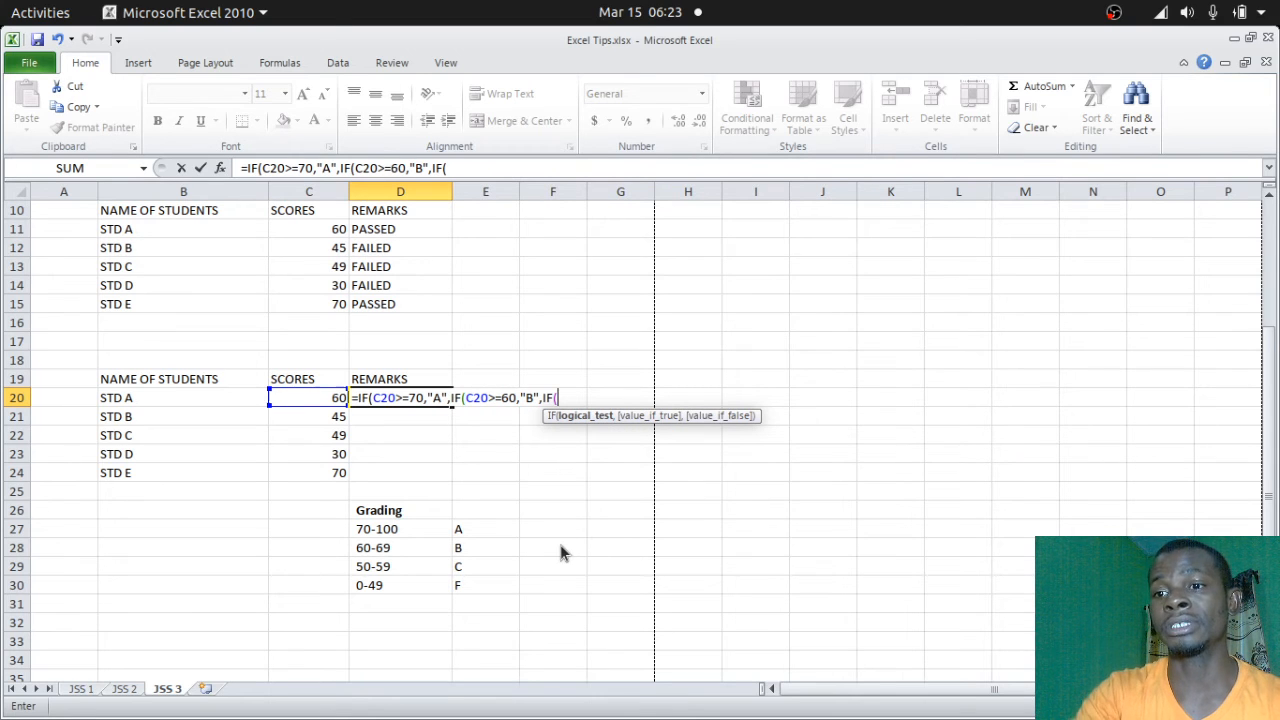
text(C20>=)
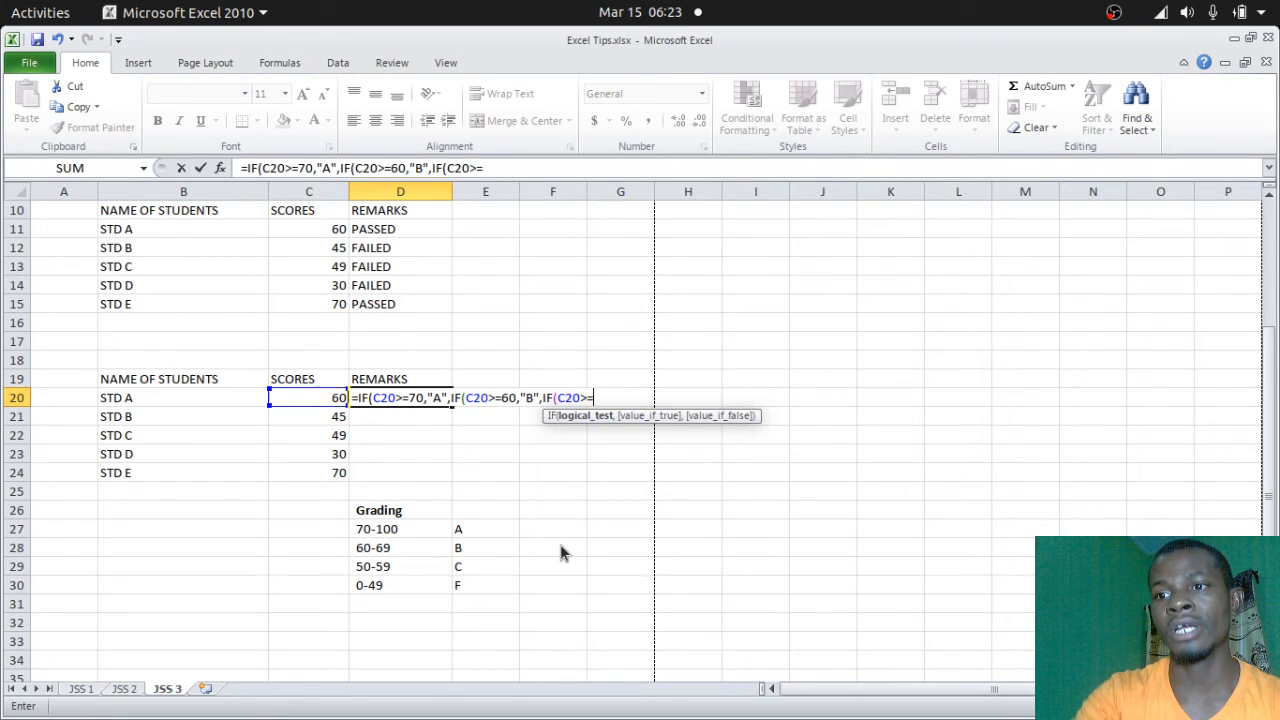
text(50)
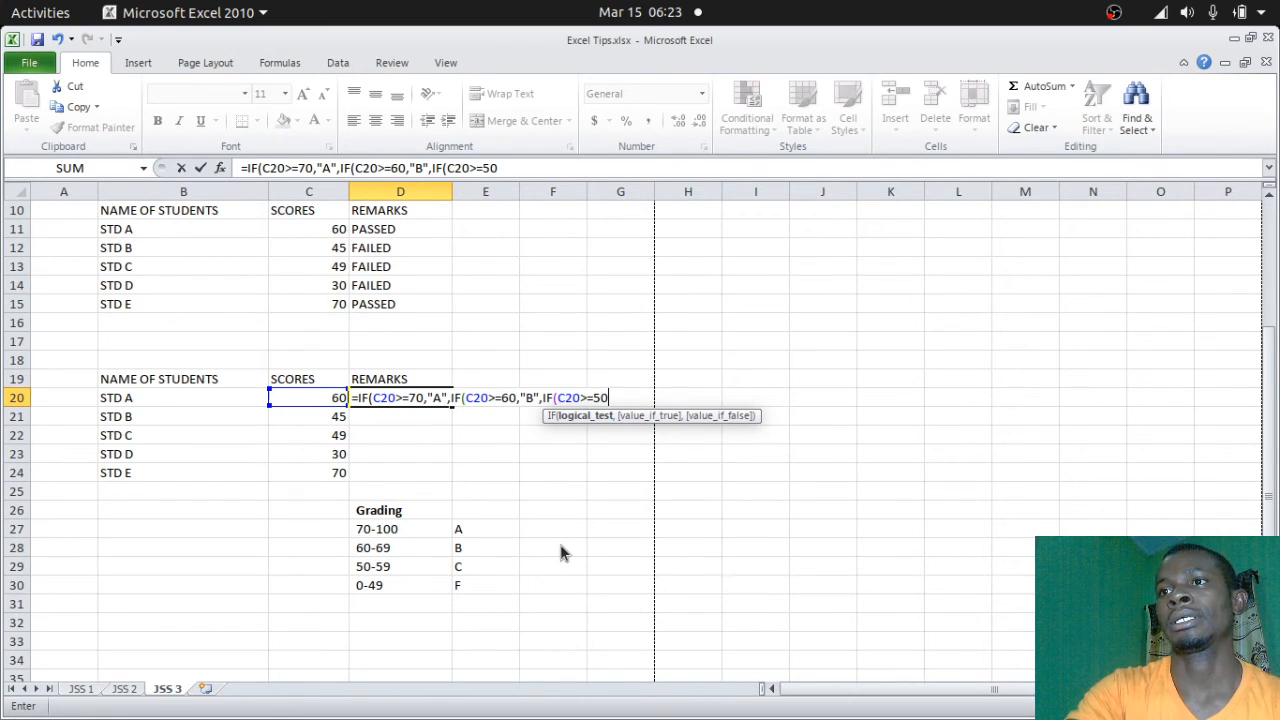
text(,)
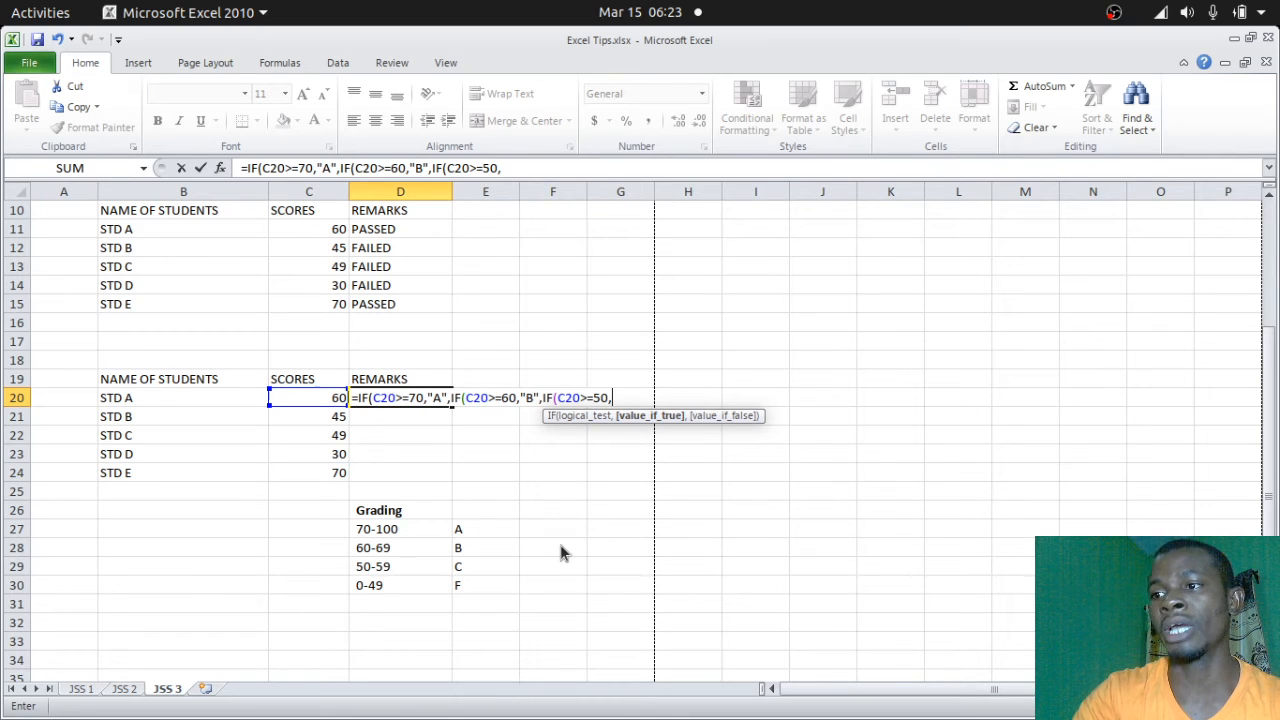
text("C")
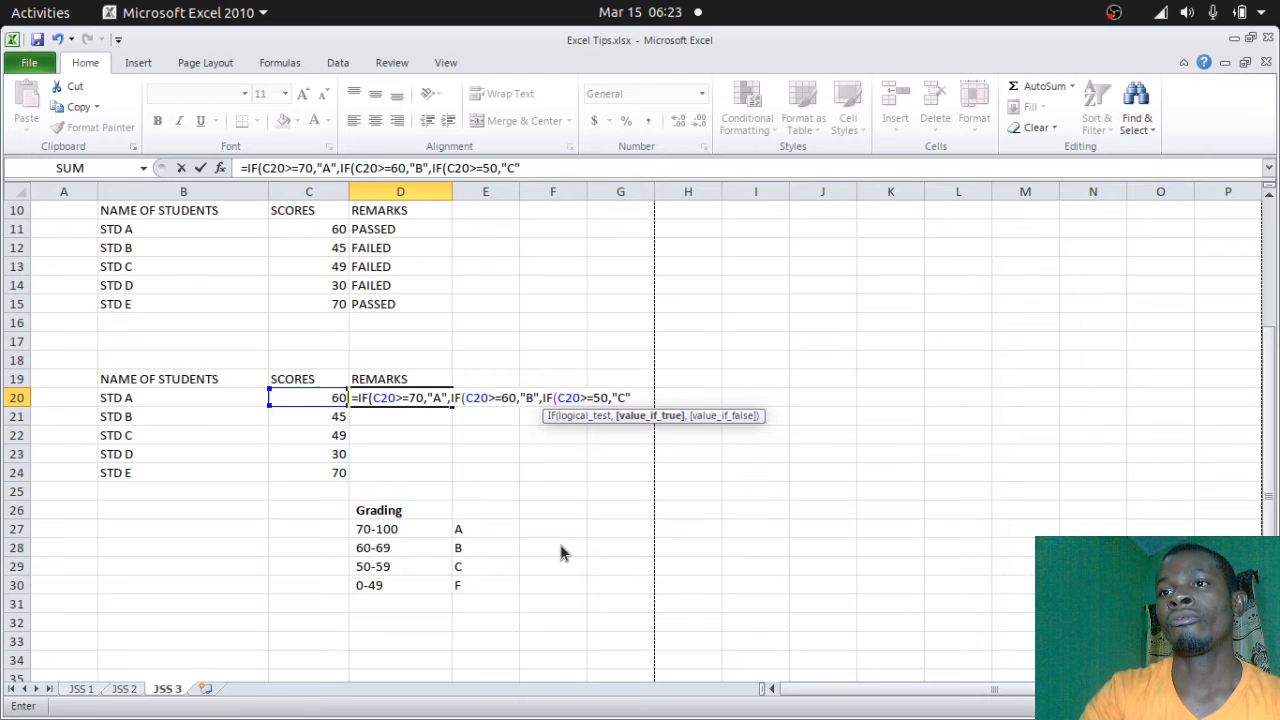
text(,)
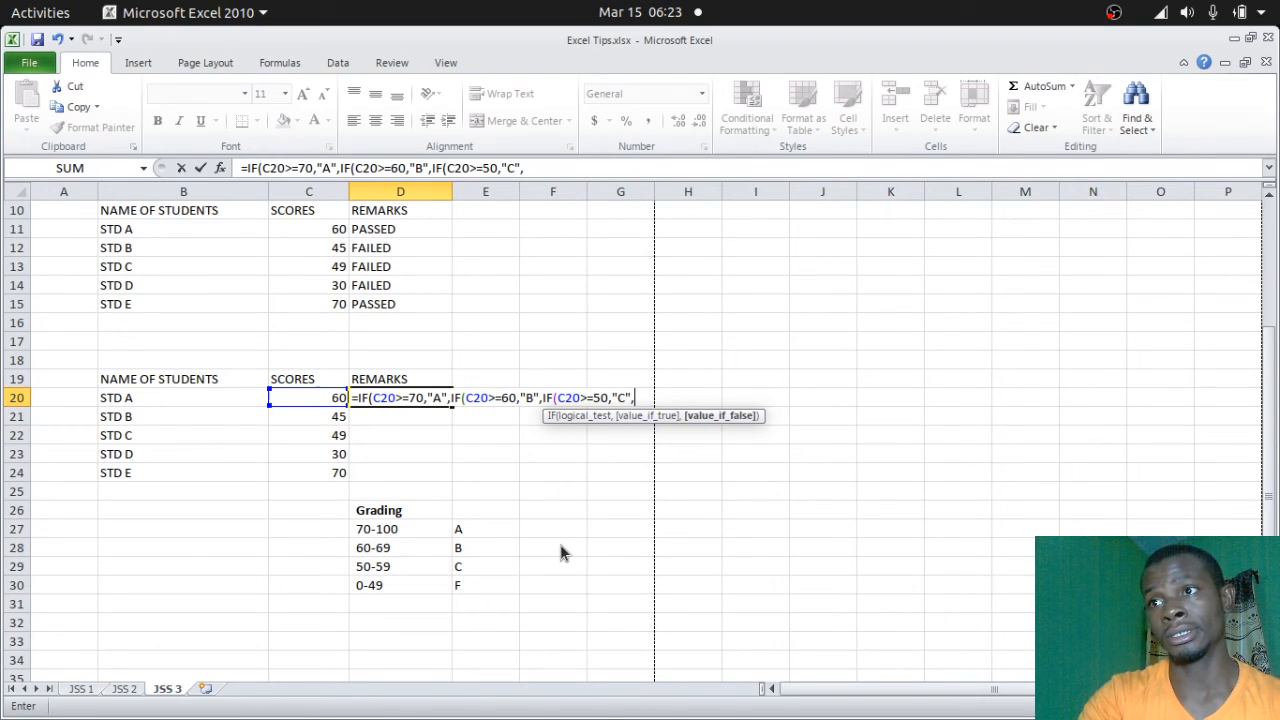
mouse_move(500, 558)
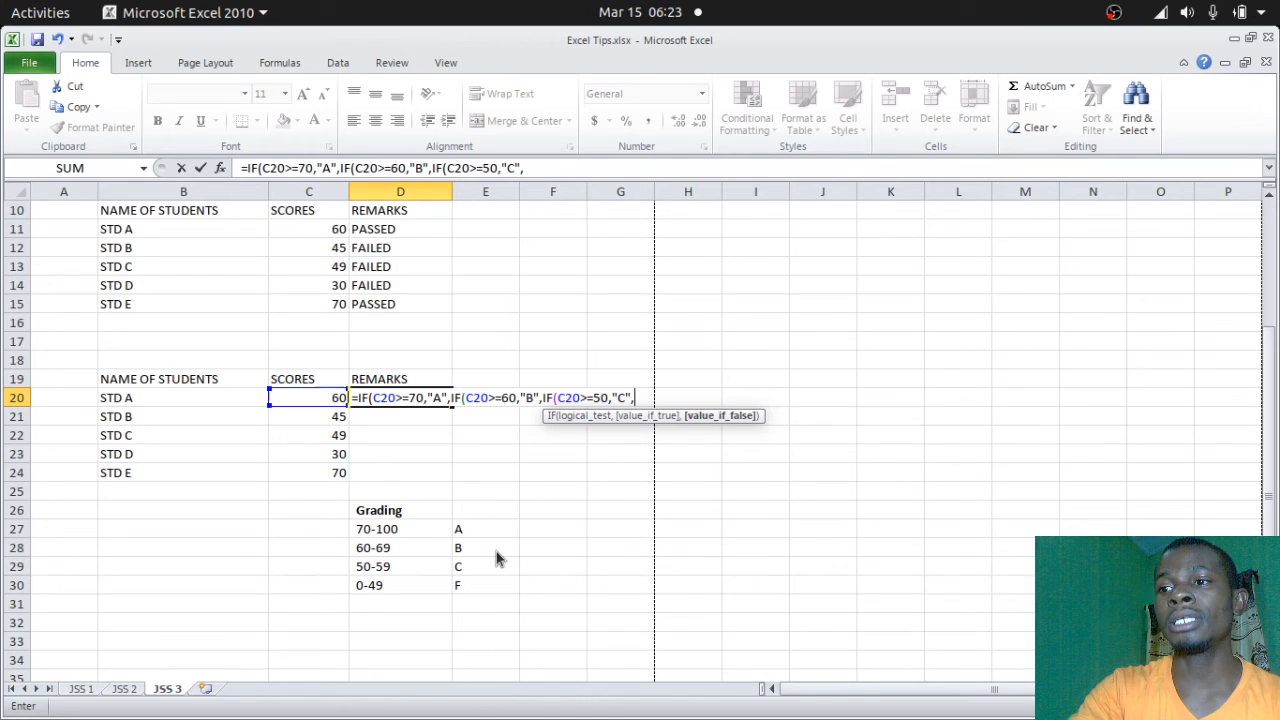
Step: Append the final nested test IF(C20>=0,"F" to the D20 formula
text(IF)
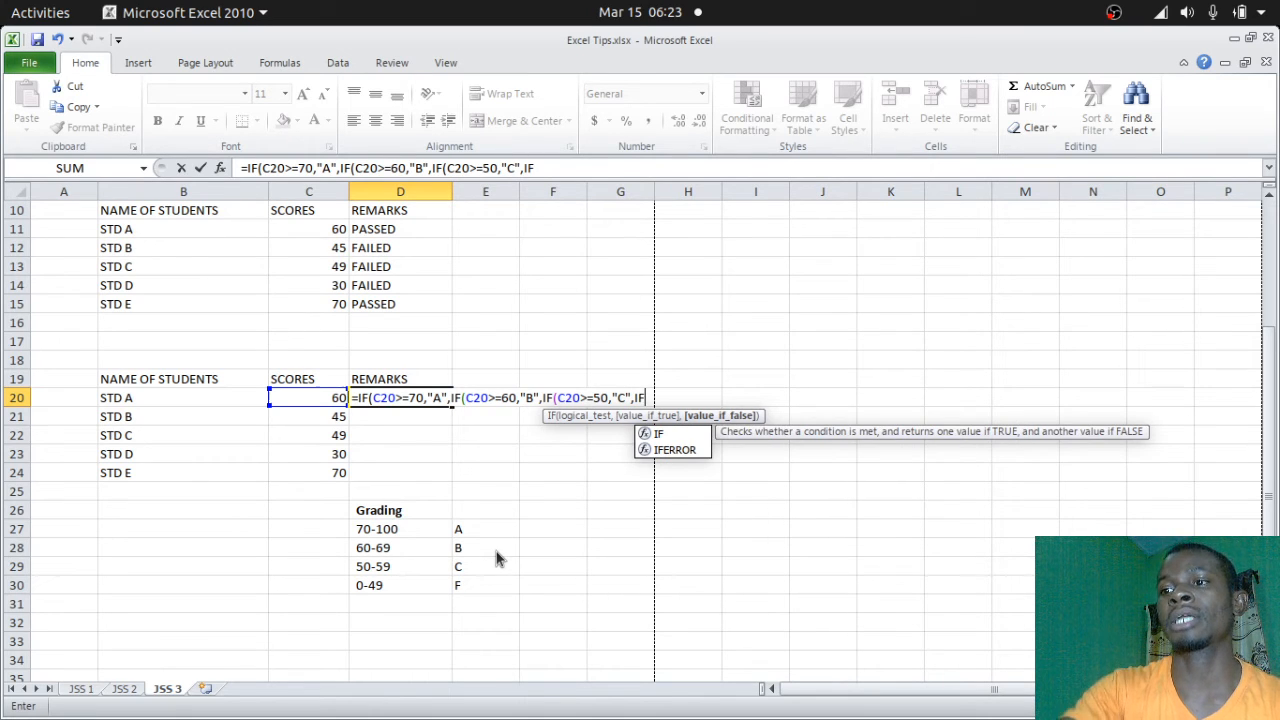
text(()
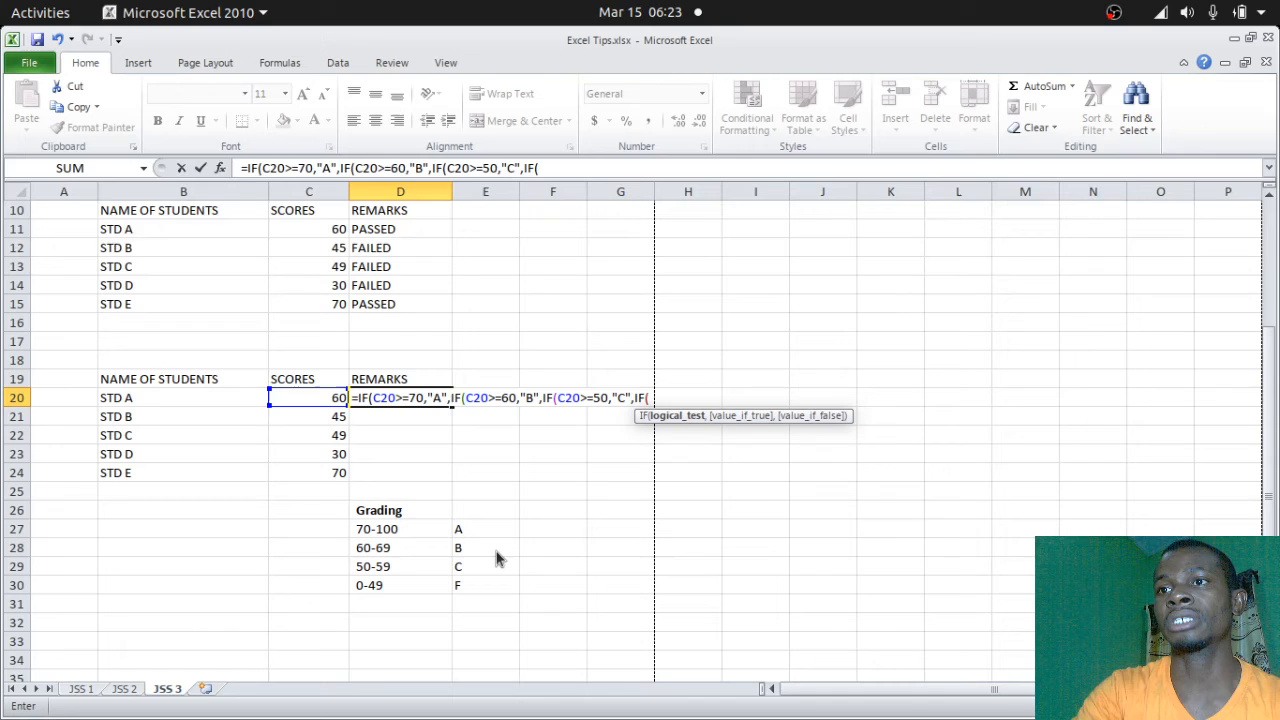
text(C20>)
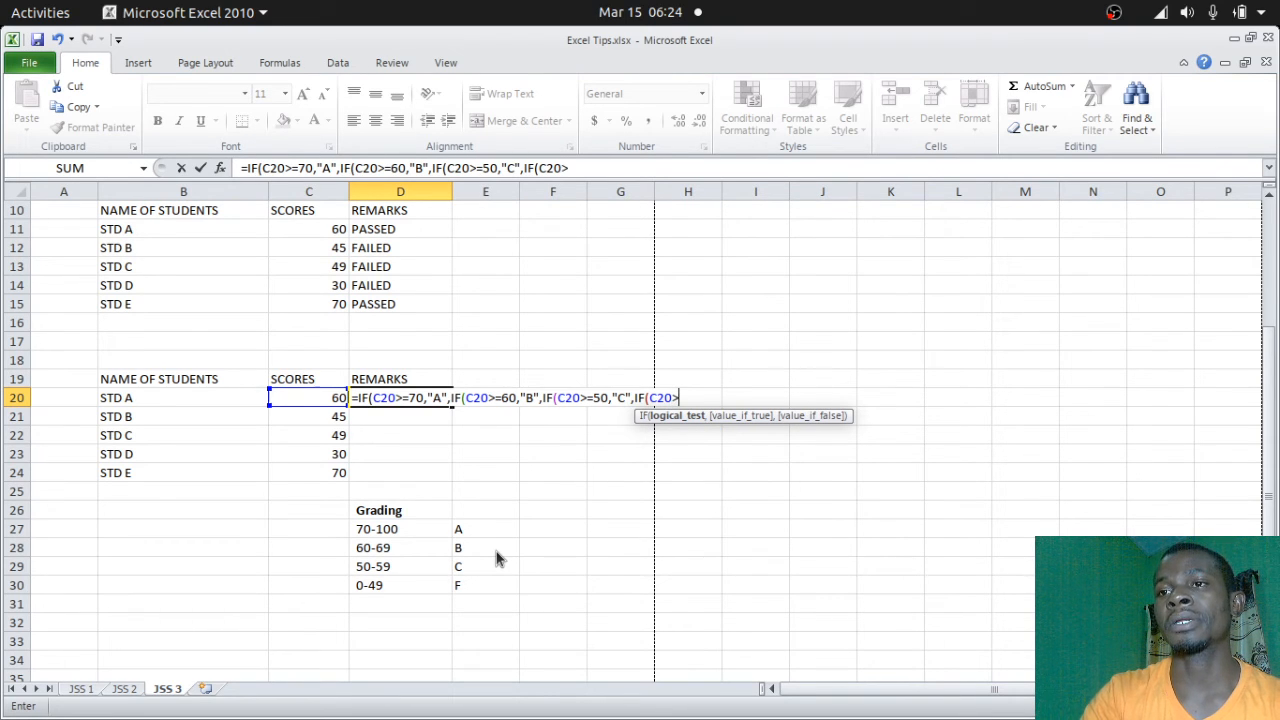
text(=)
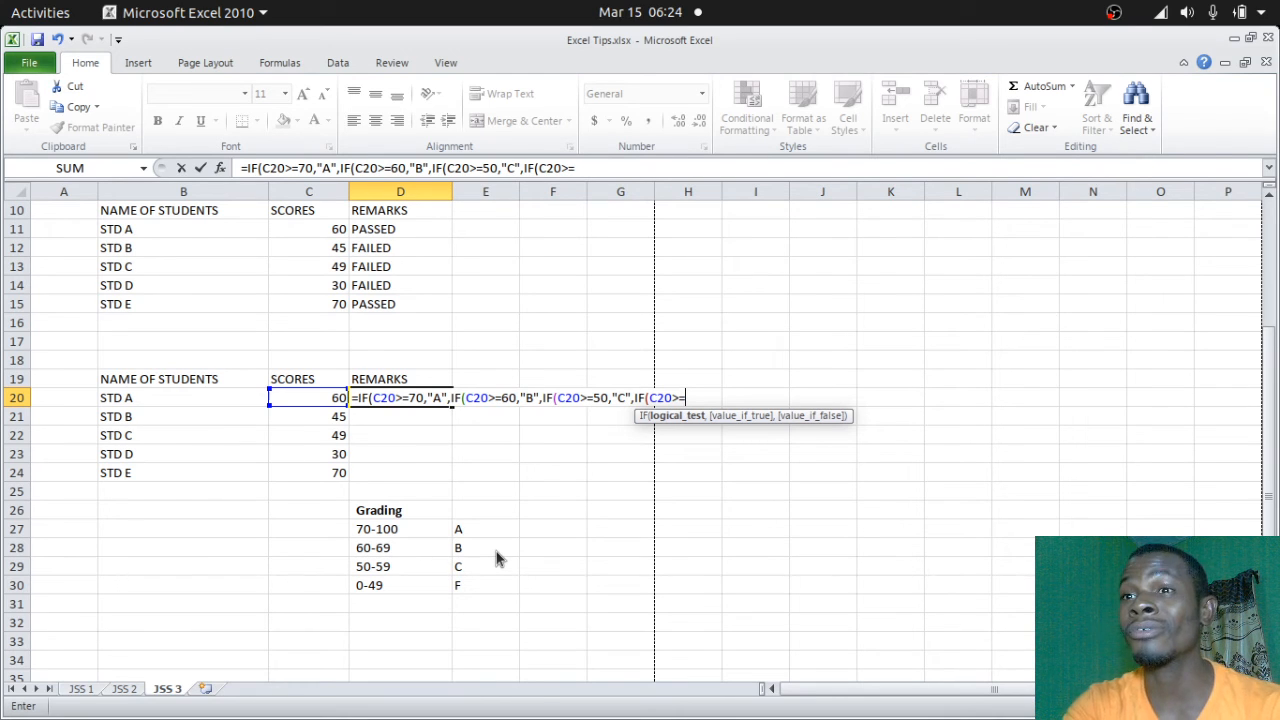
text(0)
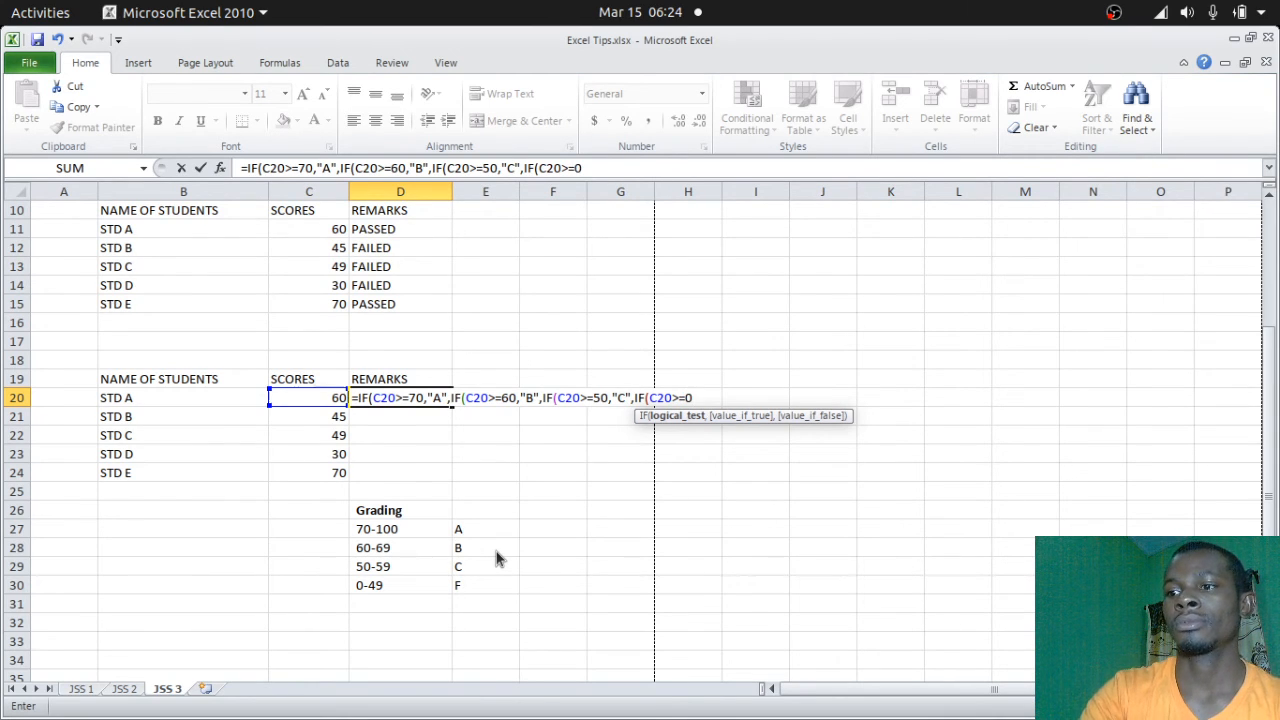
text(,"F)
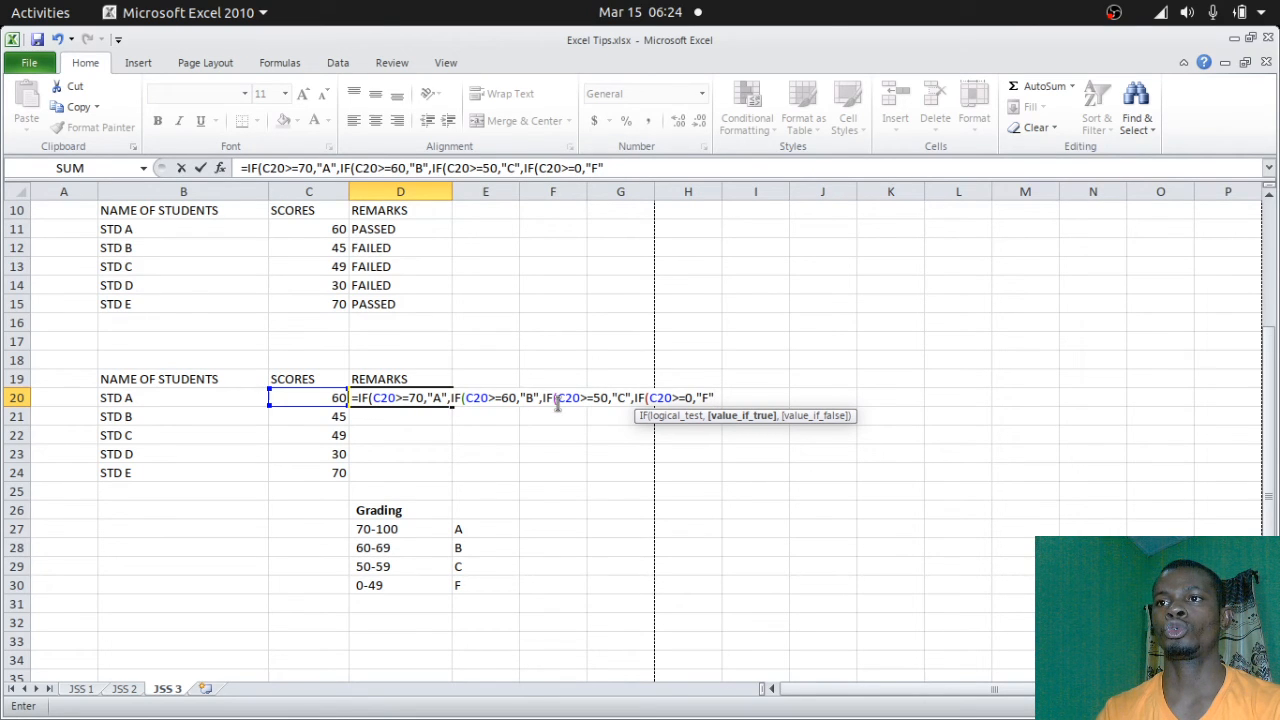
mouse_move(660, 408)
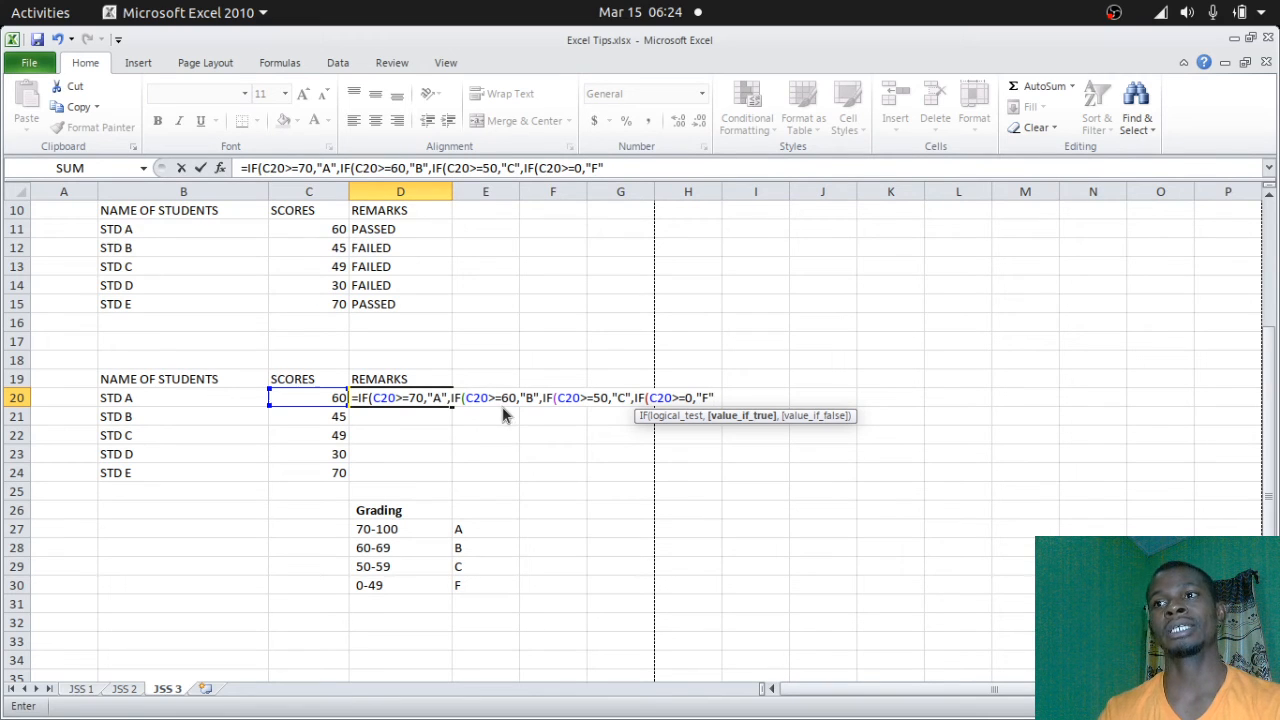
mouse_move(530, 470)
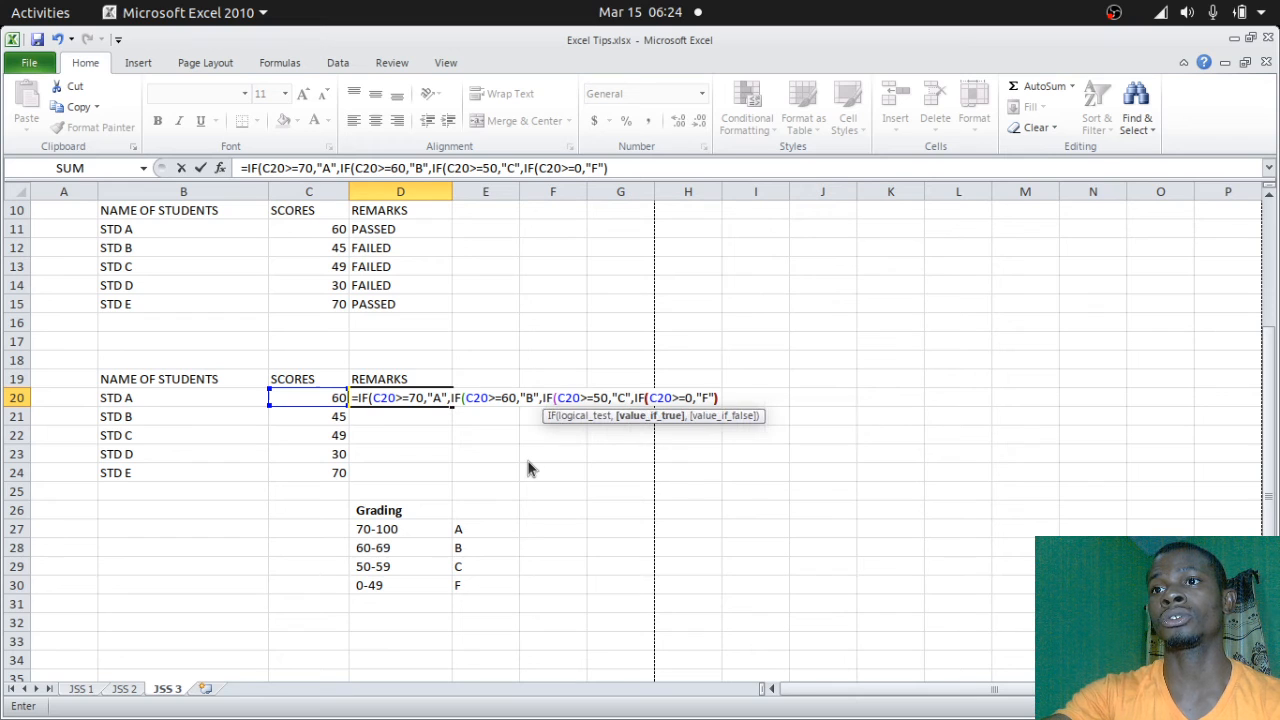
Step: Add the closing parentheses ))) to complete the nested IF grade formula in D20
text())))
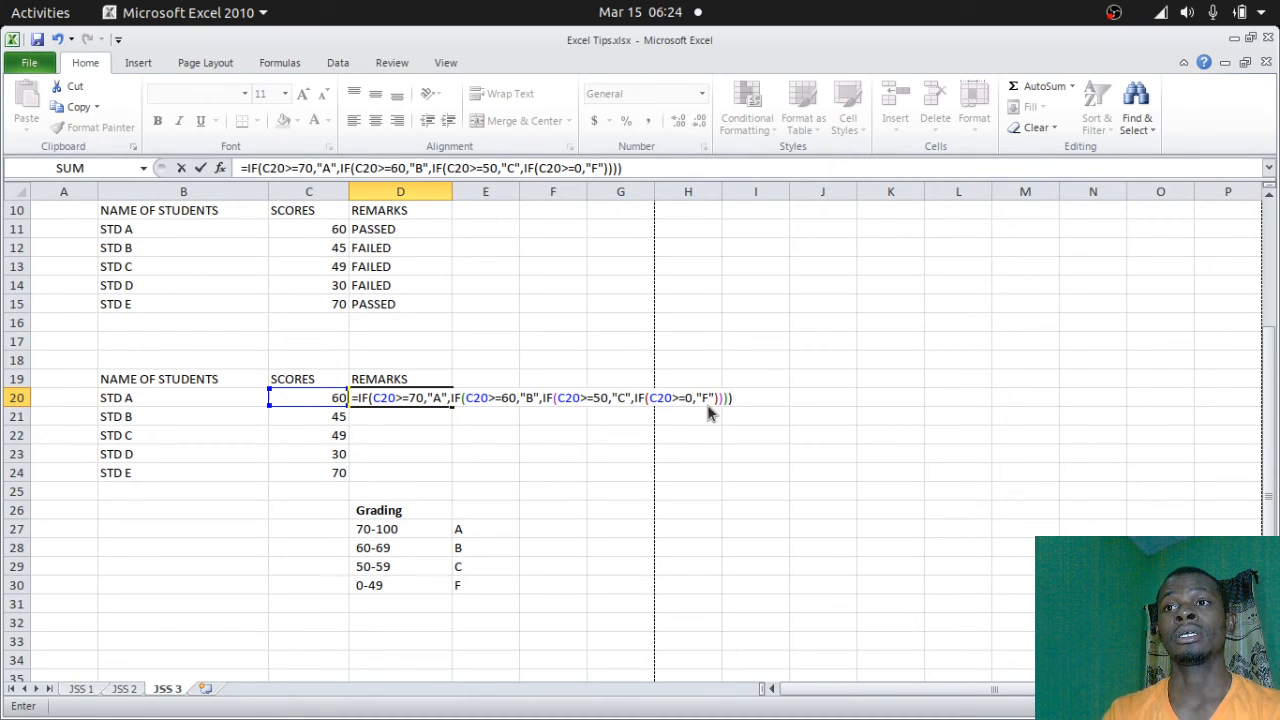
mouse_move(697, 407)
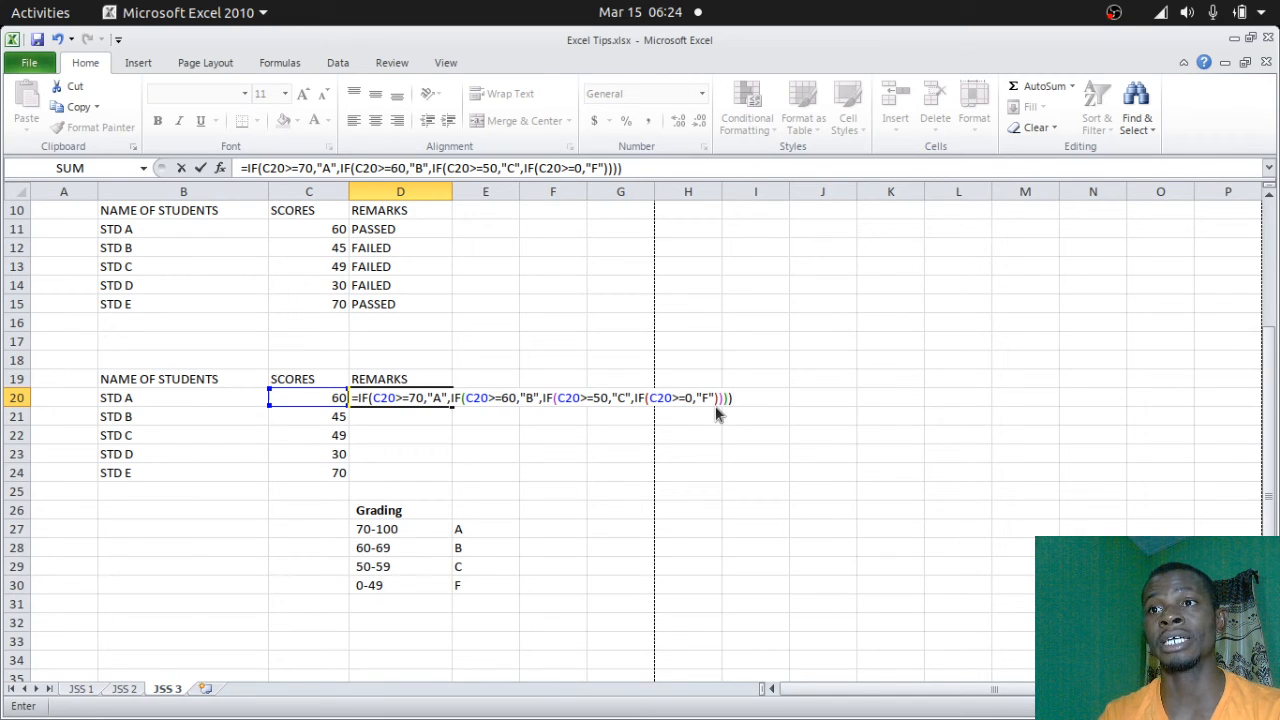
mouse_move(463, 405)
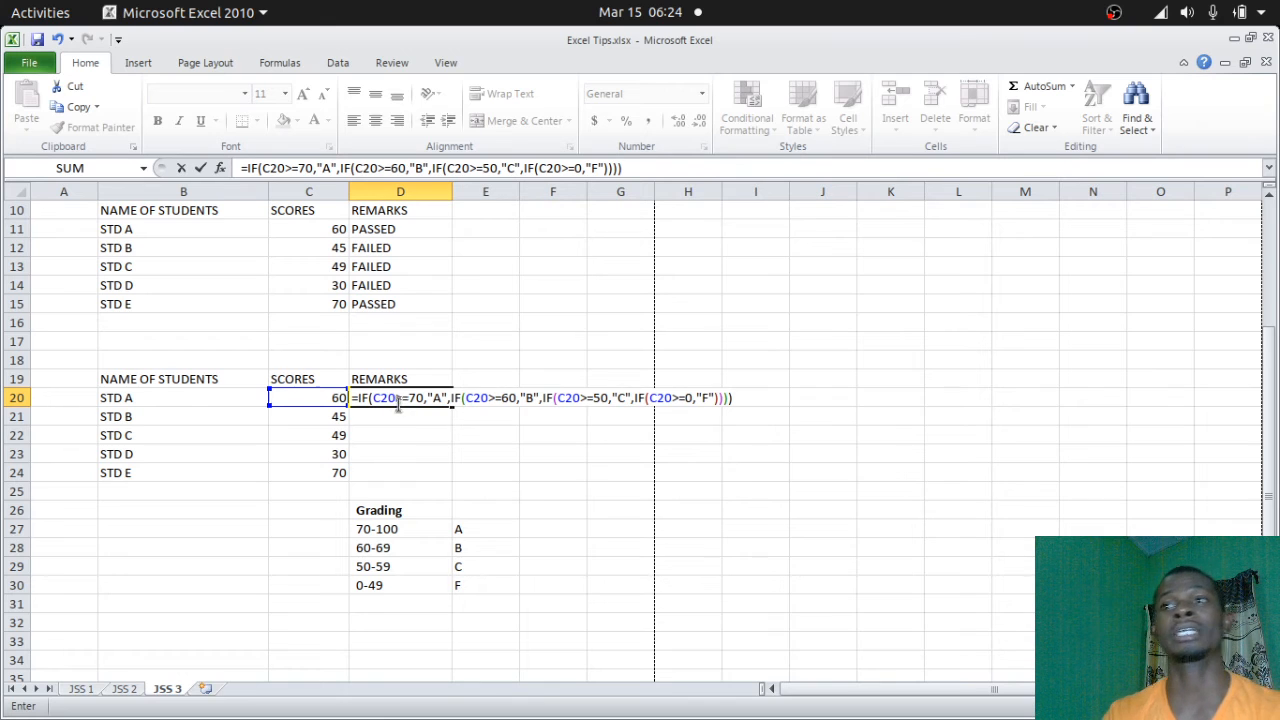
mouse_move(500, 408)
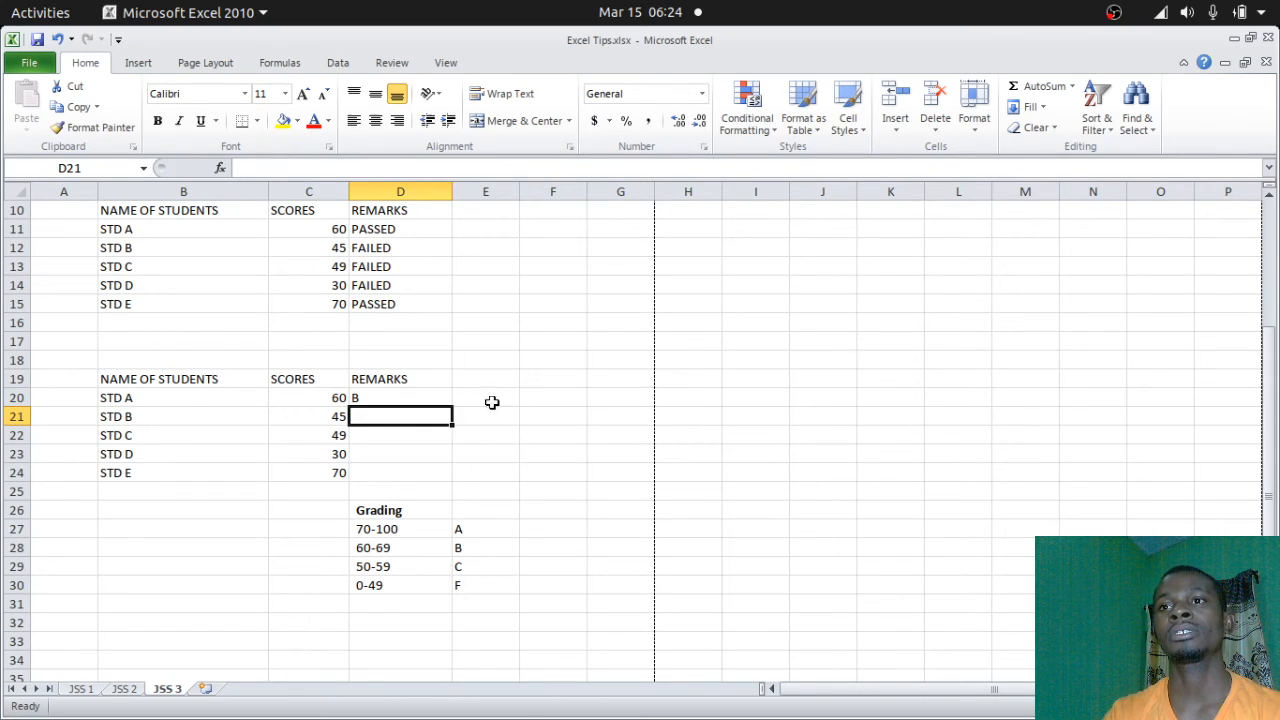
click(400, 397)
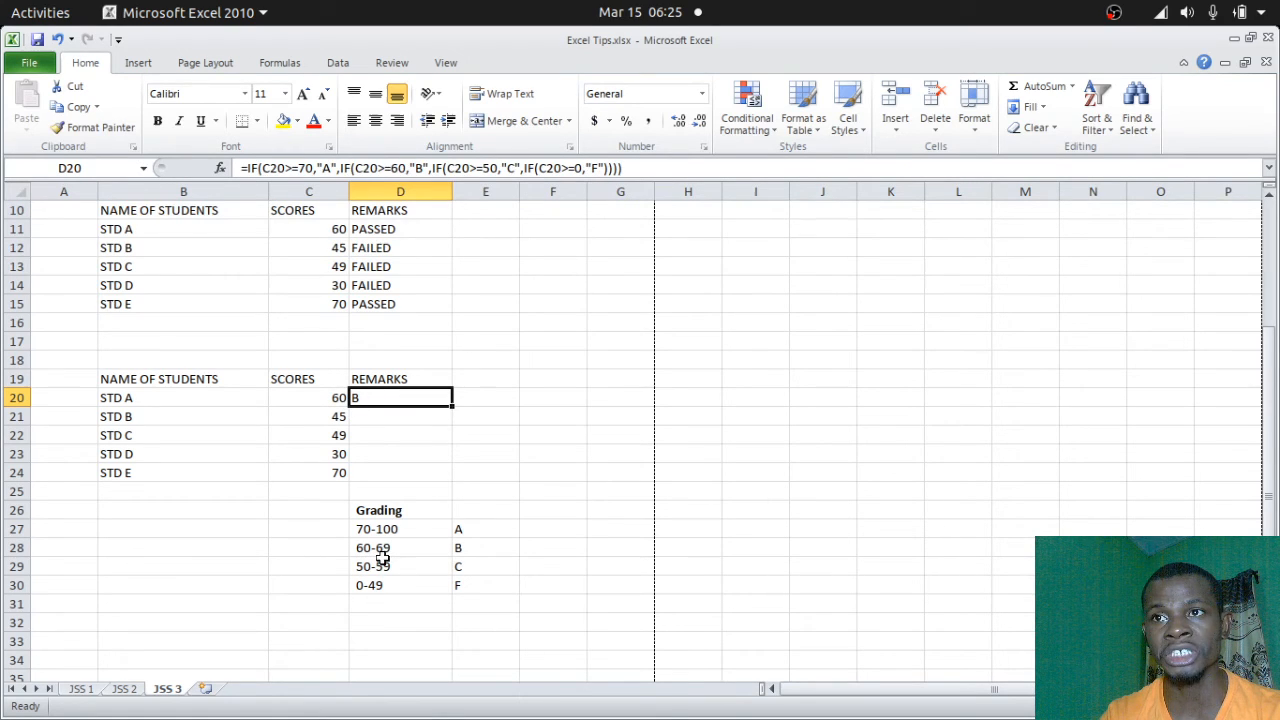
mouse_move(465, 540)
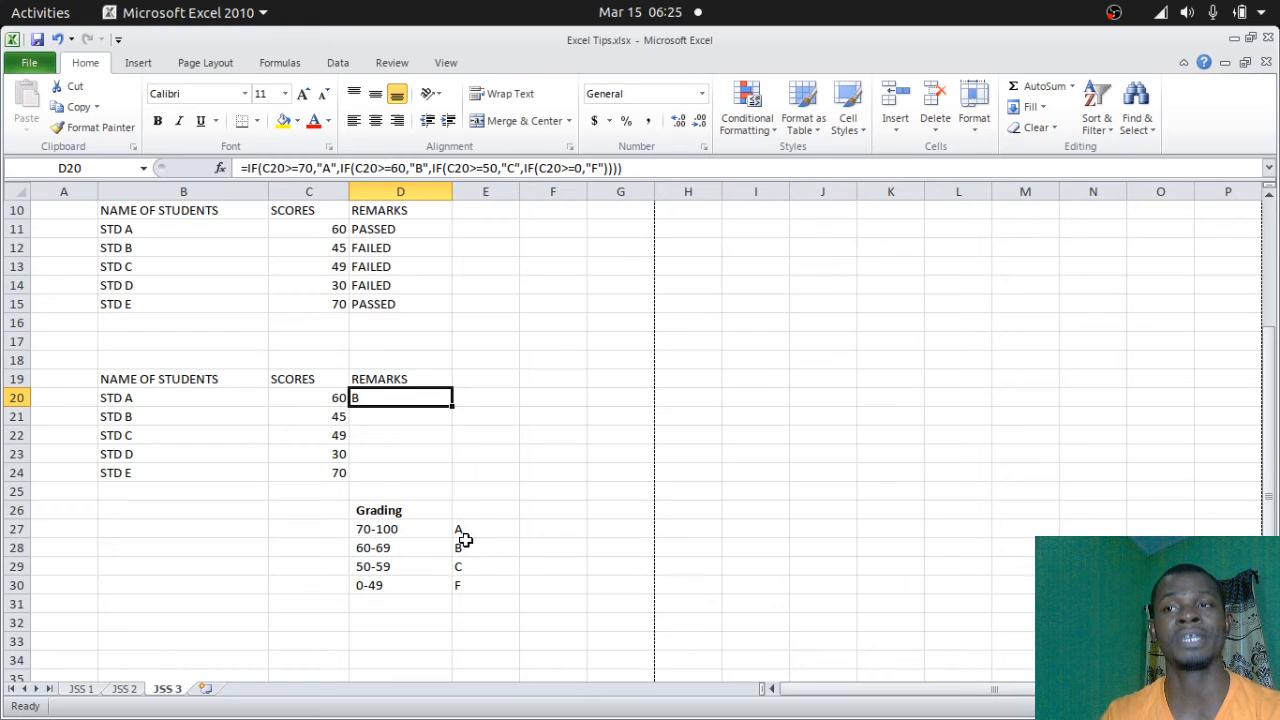
mouse_move(450, 411)
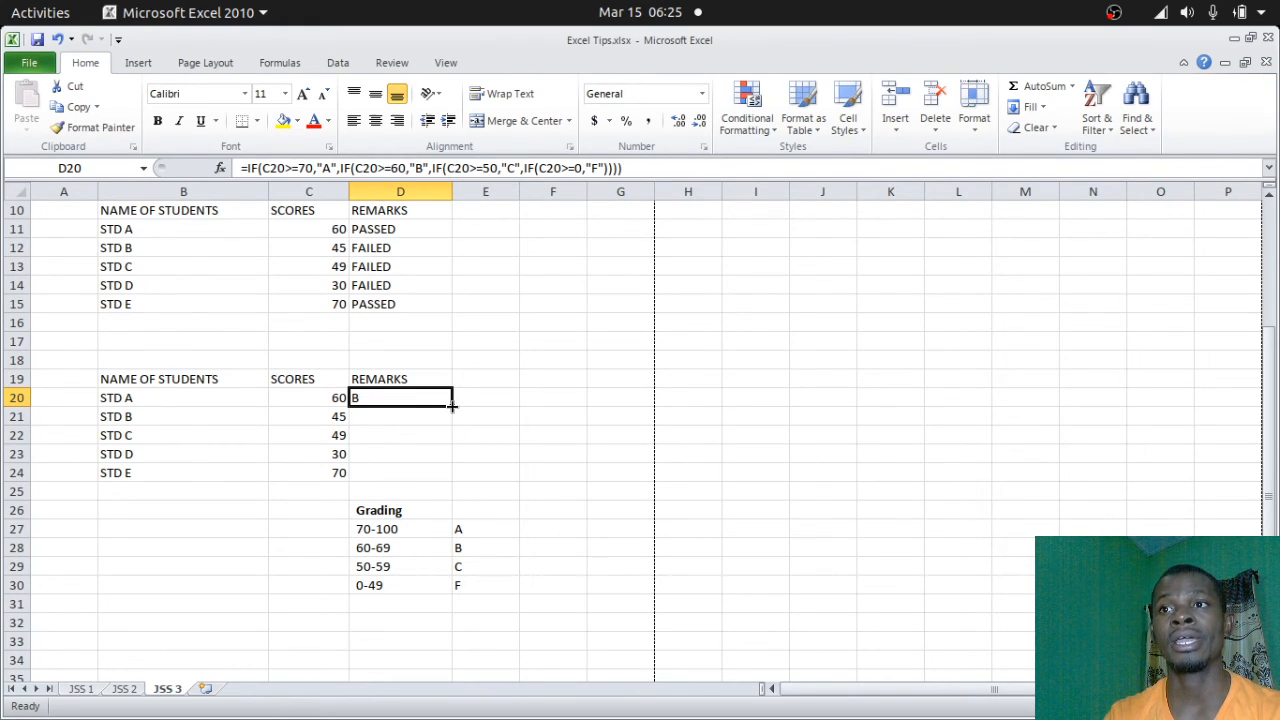
mouse_move(450, 415)
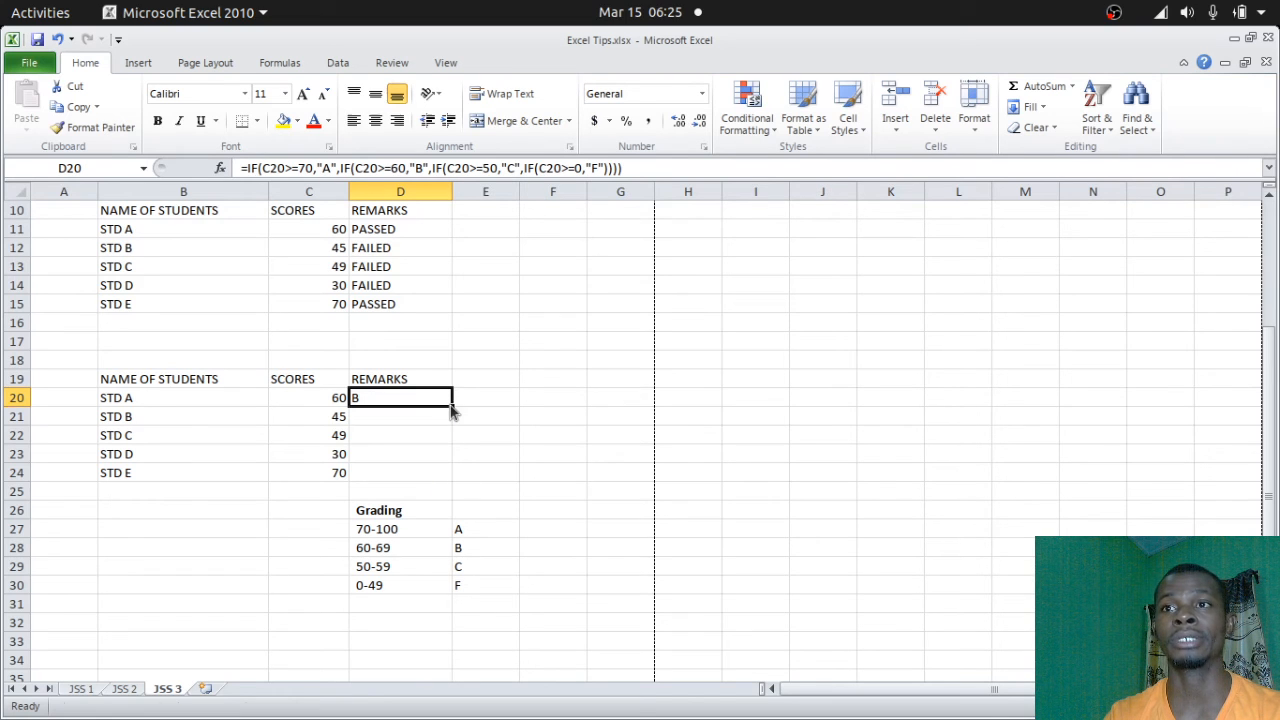
Step: Fill the grade formula from D20 down to D24, giving grades B, F, F, F, A
drag(450, 398, 450, 473)
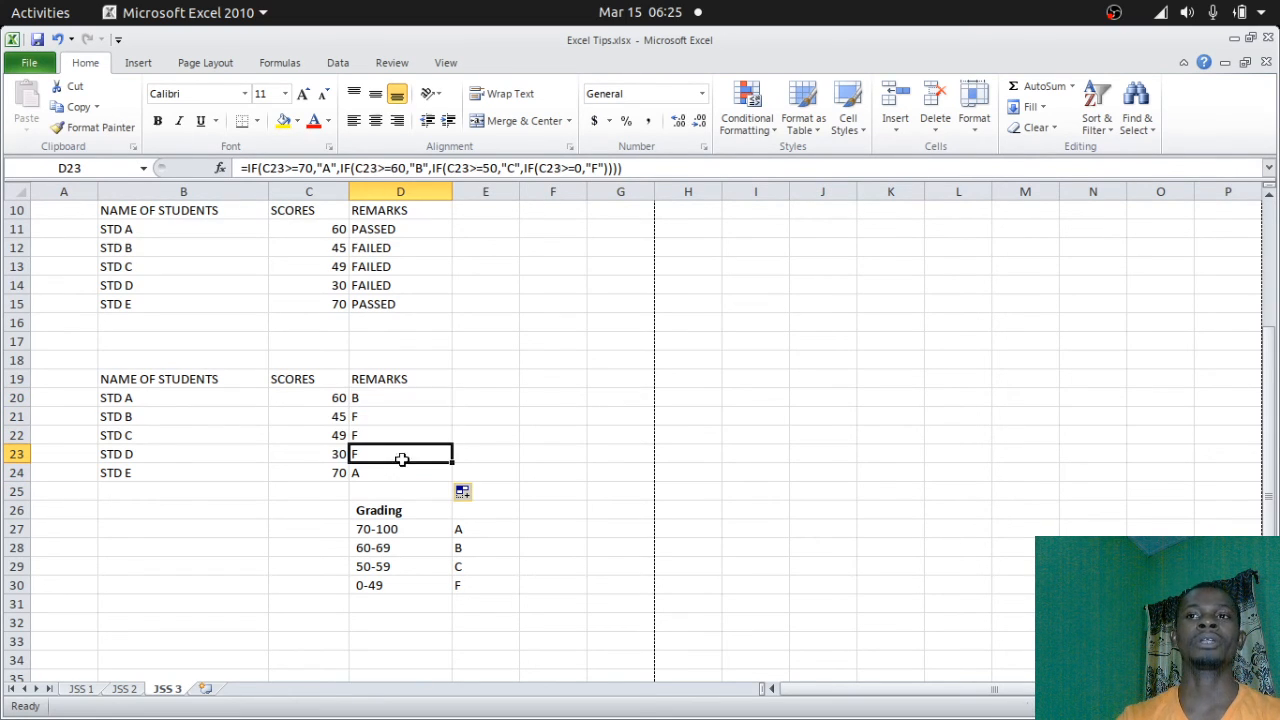
mouse_move(388, 592)
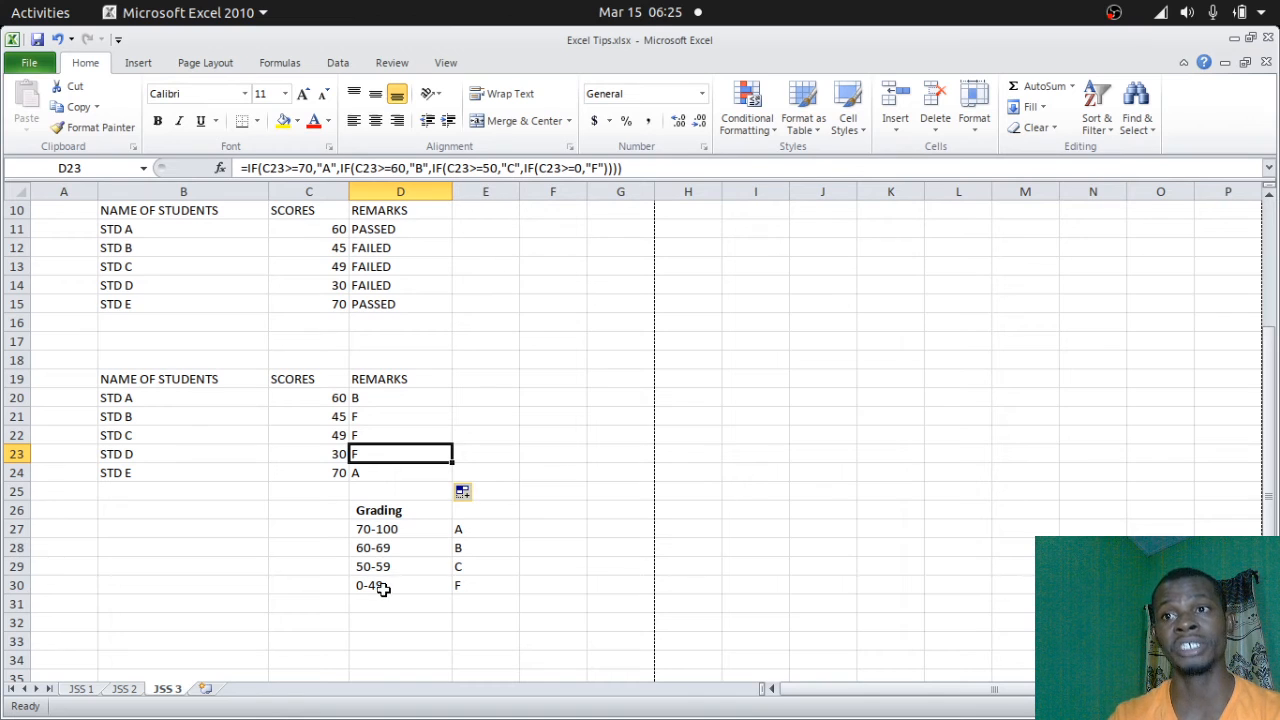
mouse_move(375, 463)
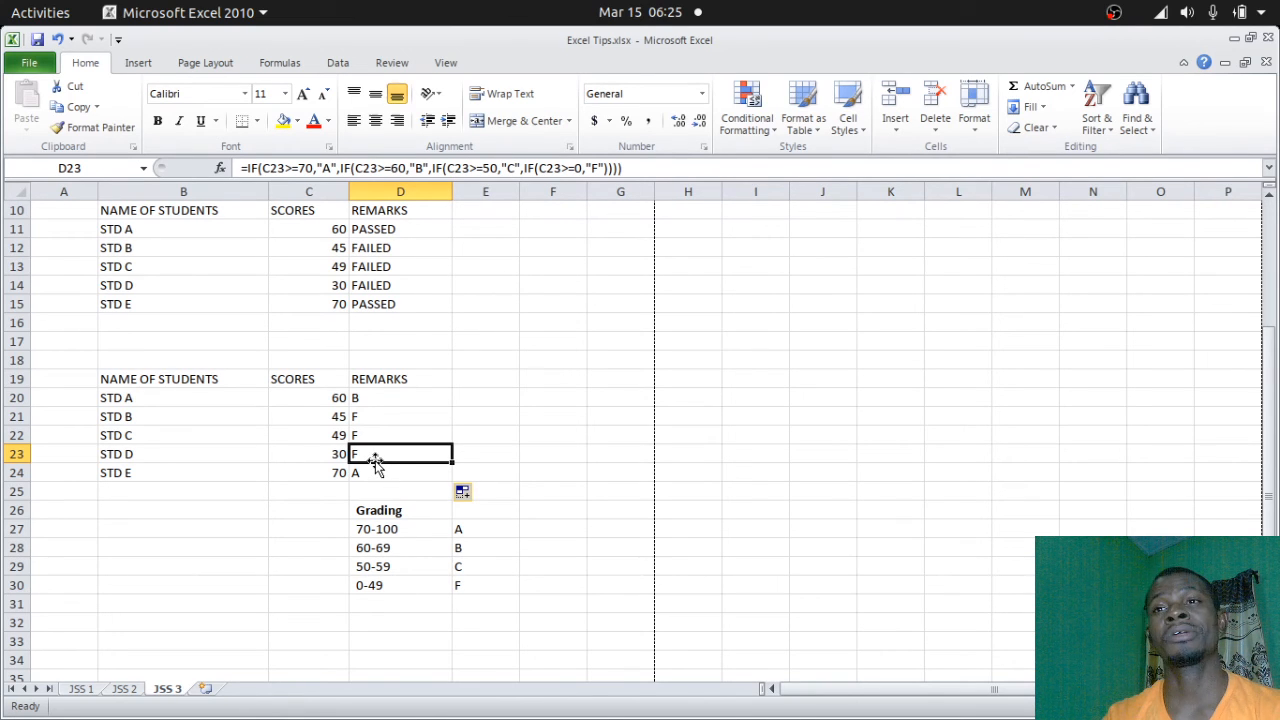
mouse_move(341, 486)
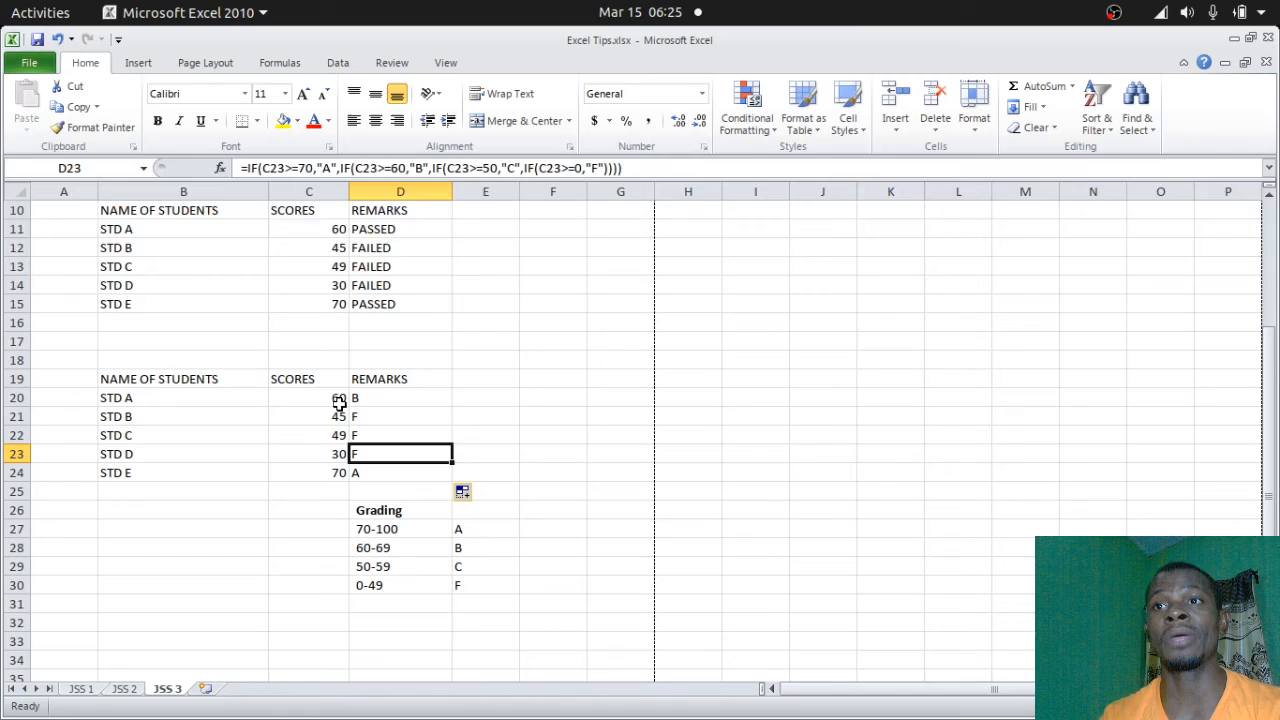
click(309, 397)
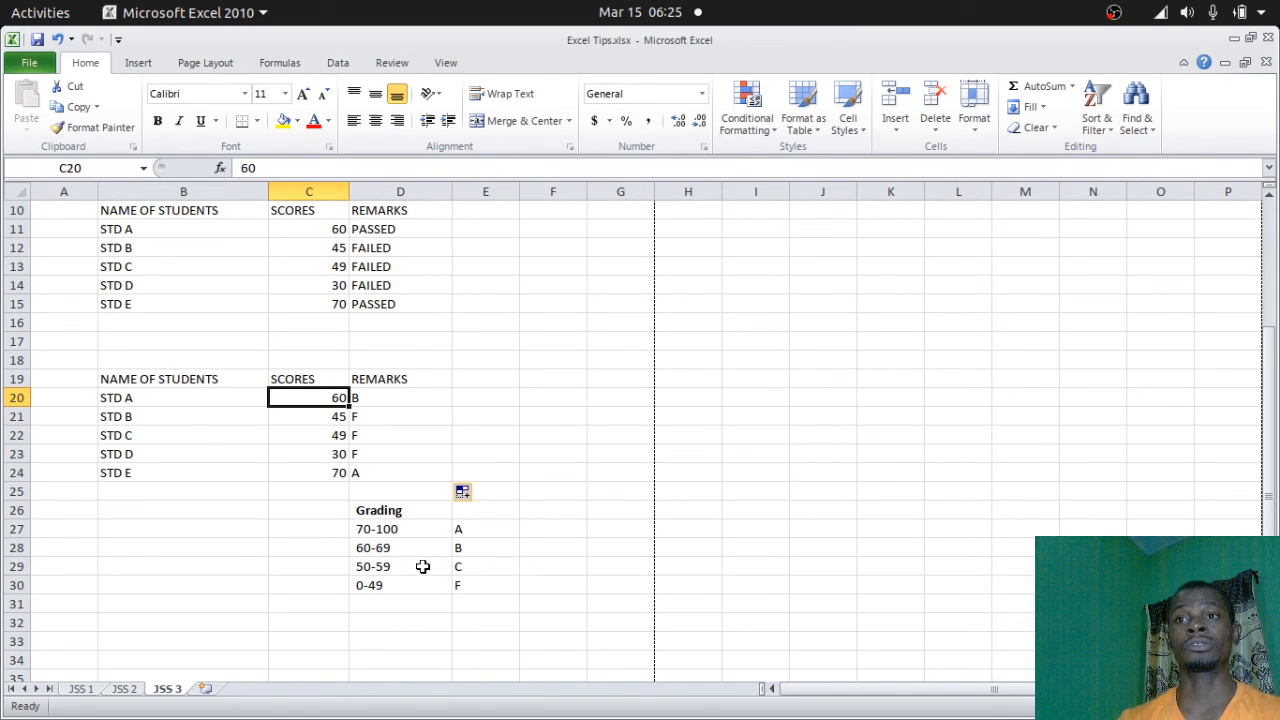
Step: Enter 55 as STD A's score in C20 so the remark becomes C
text(55)
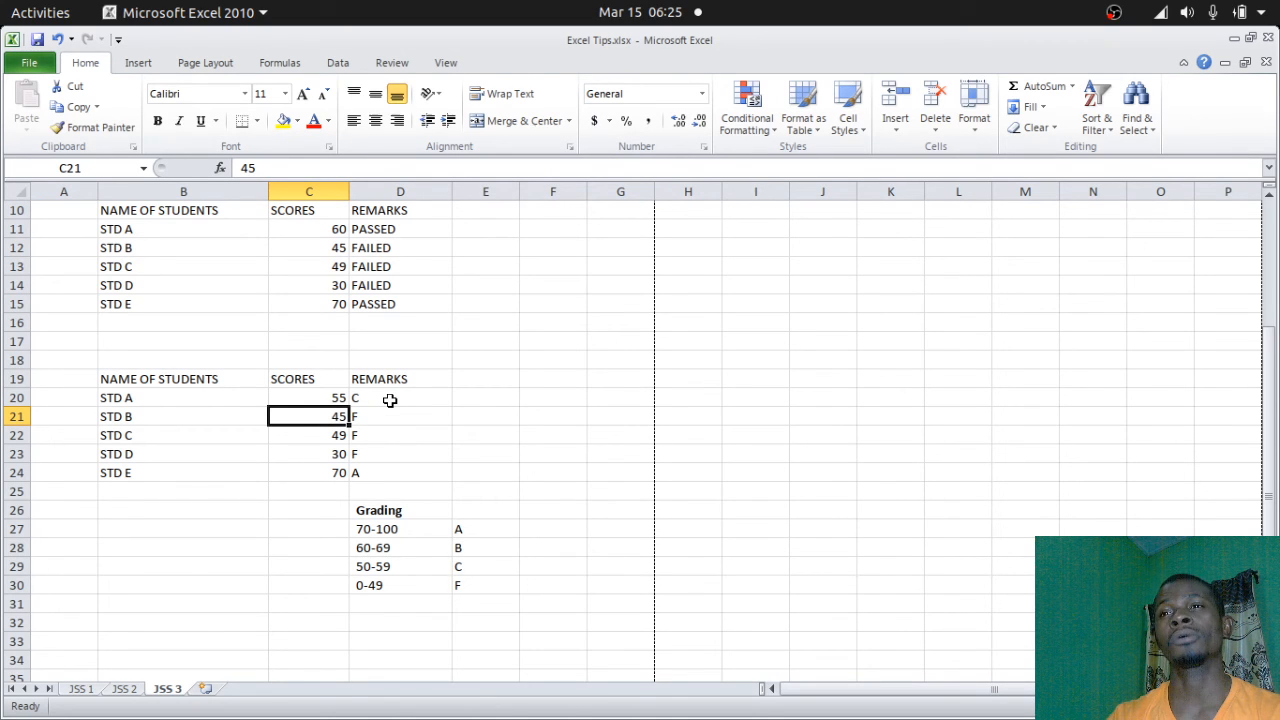
mouse_move(374, 442)
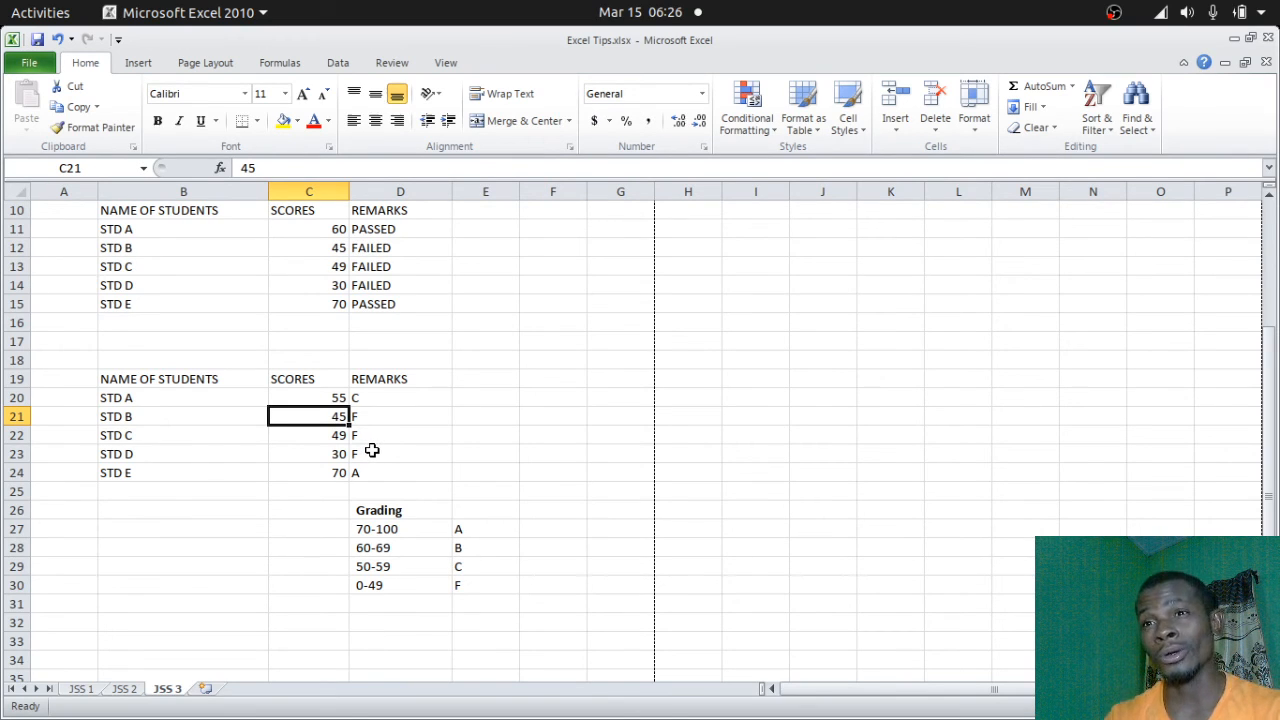
mouse_move(378, 464)
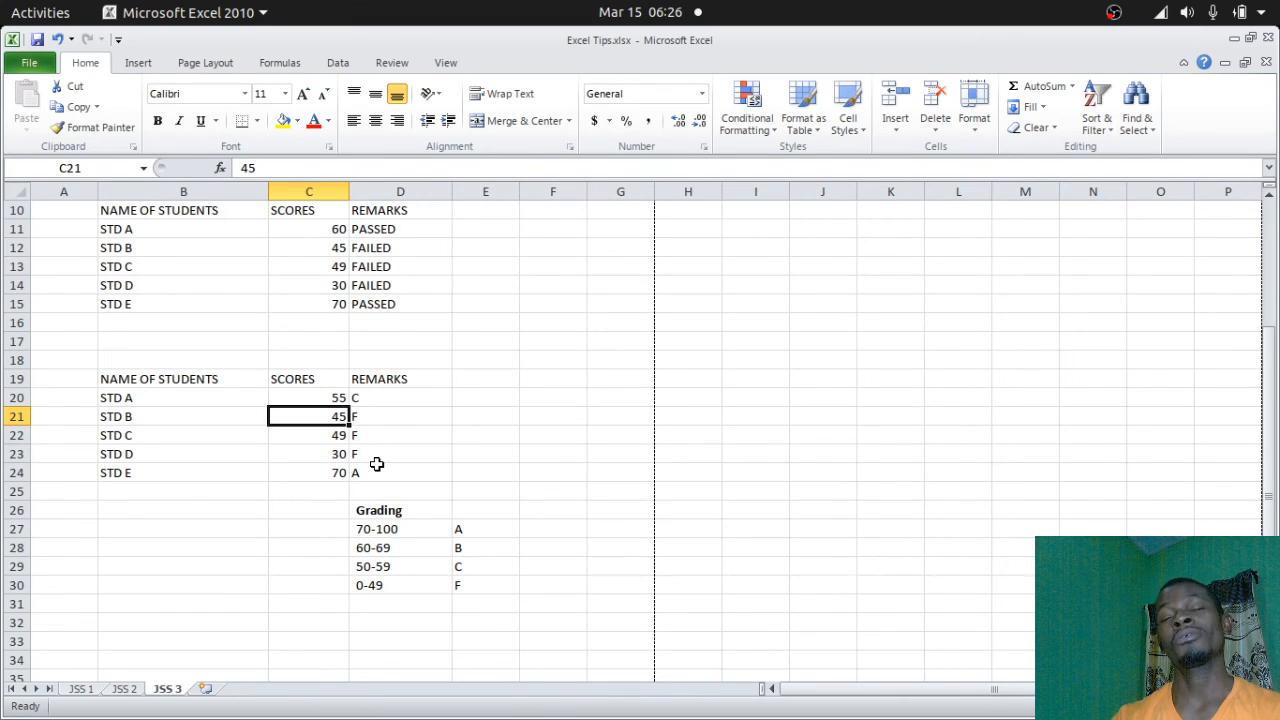
mouse_move(381, 585)
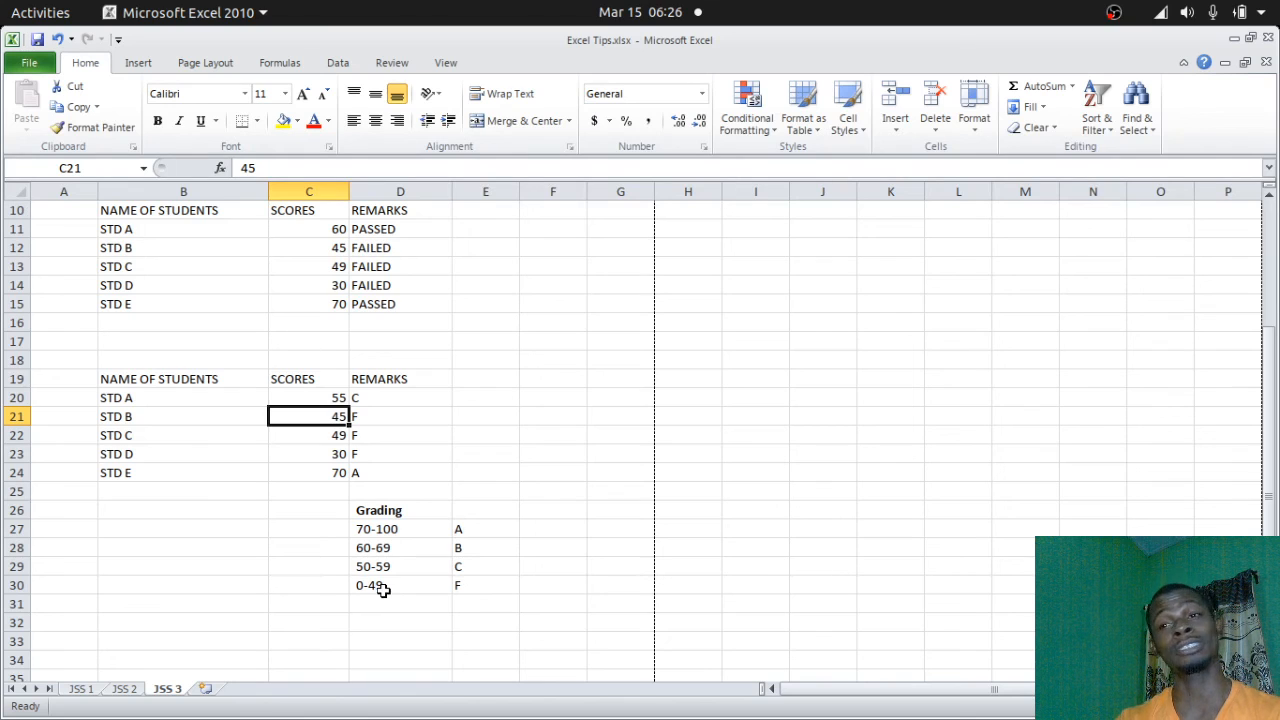
mouse_move(387, 533)
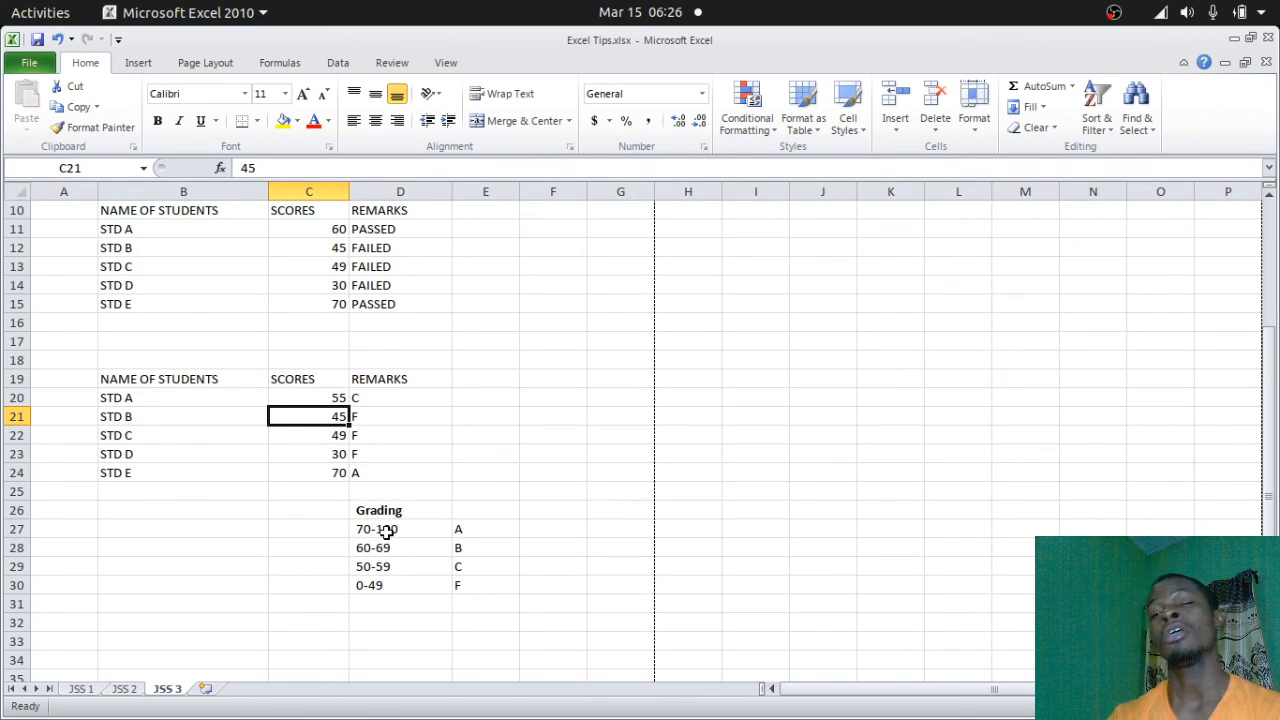